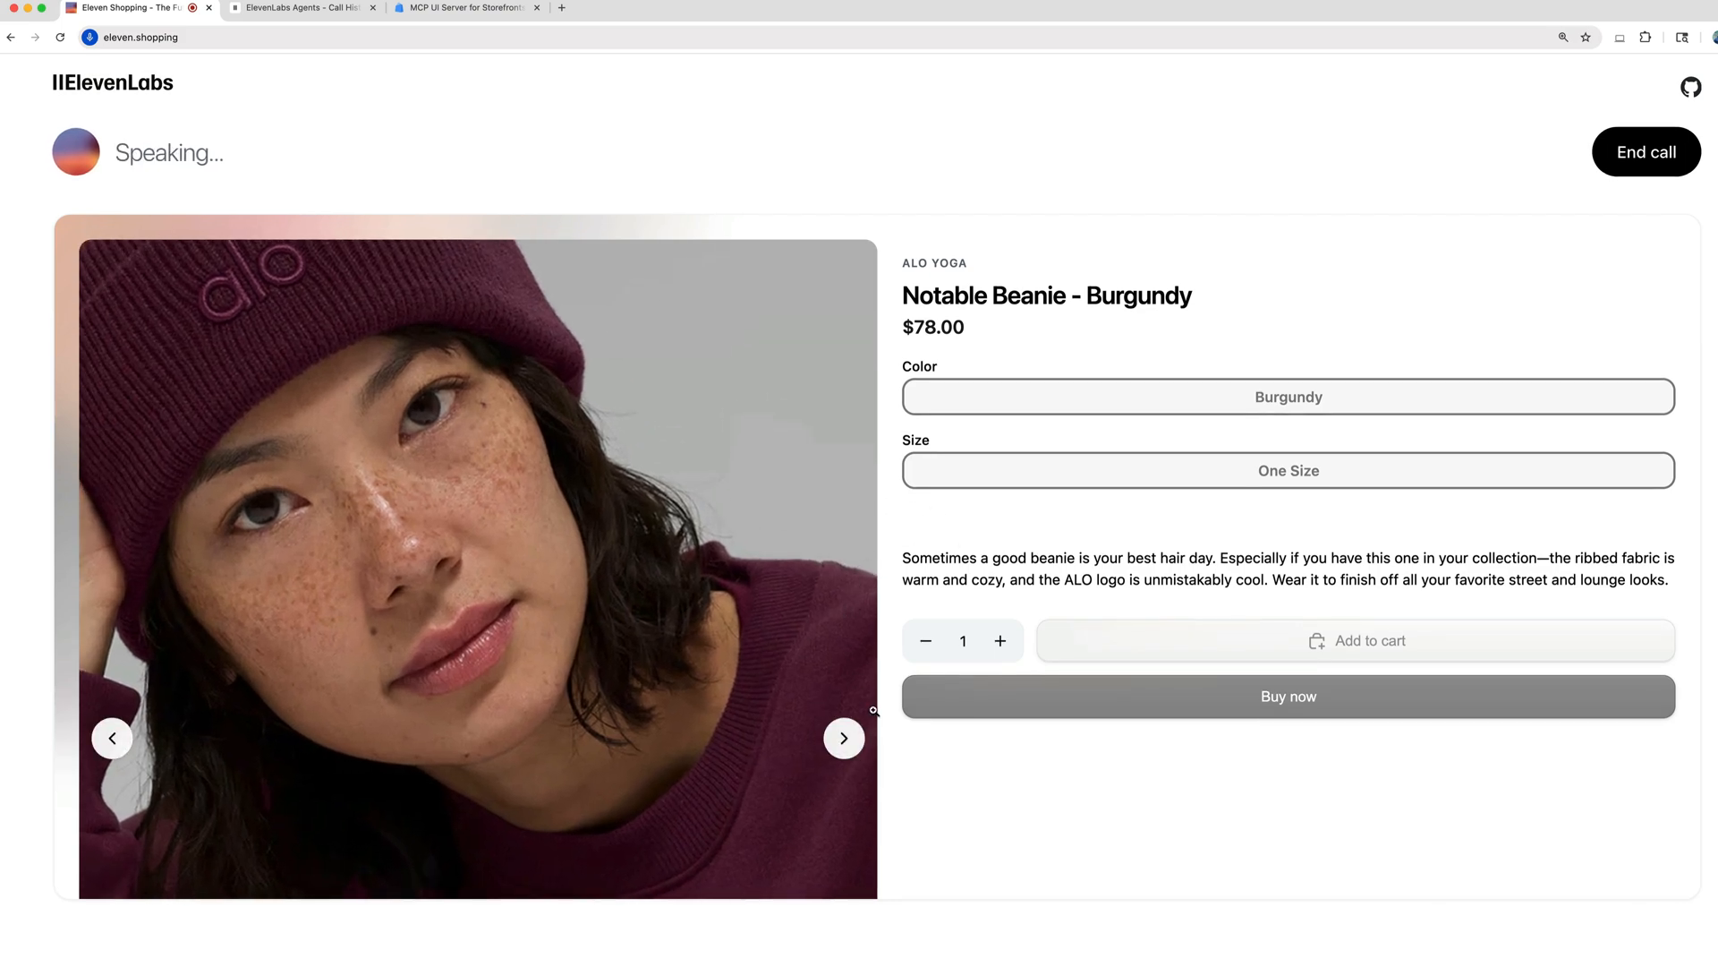
Browse through the ALO Yoga Notable Beanie product photos with the carousel arrows.
click(844, 737)
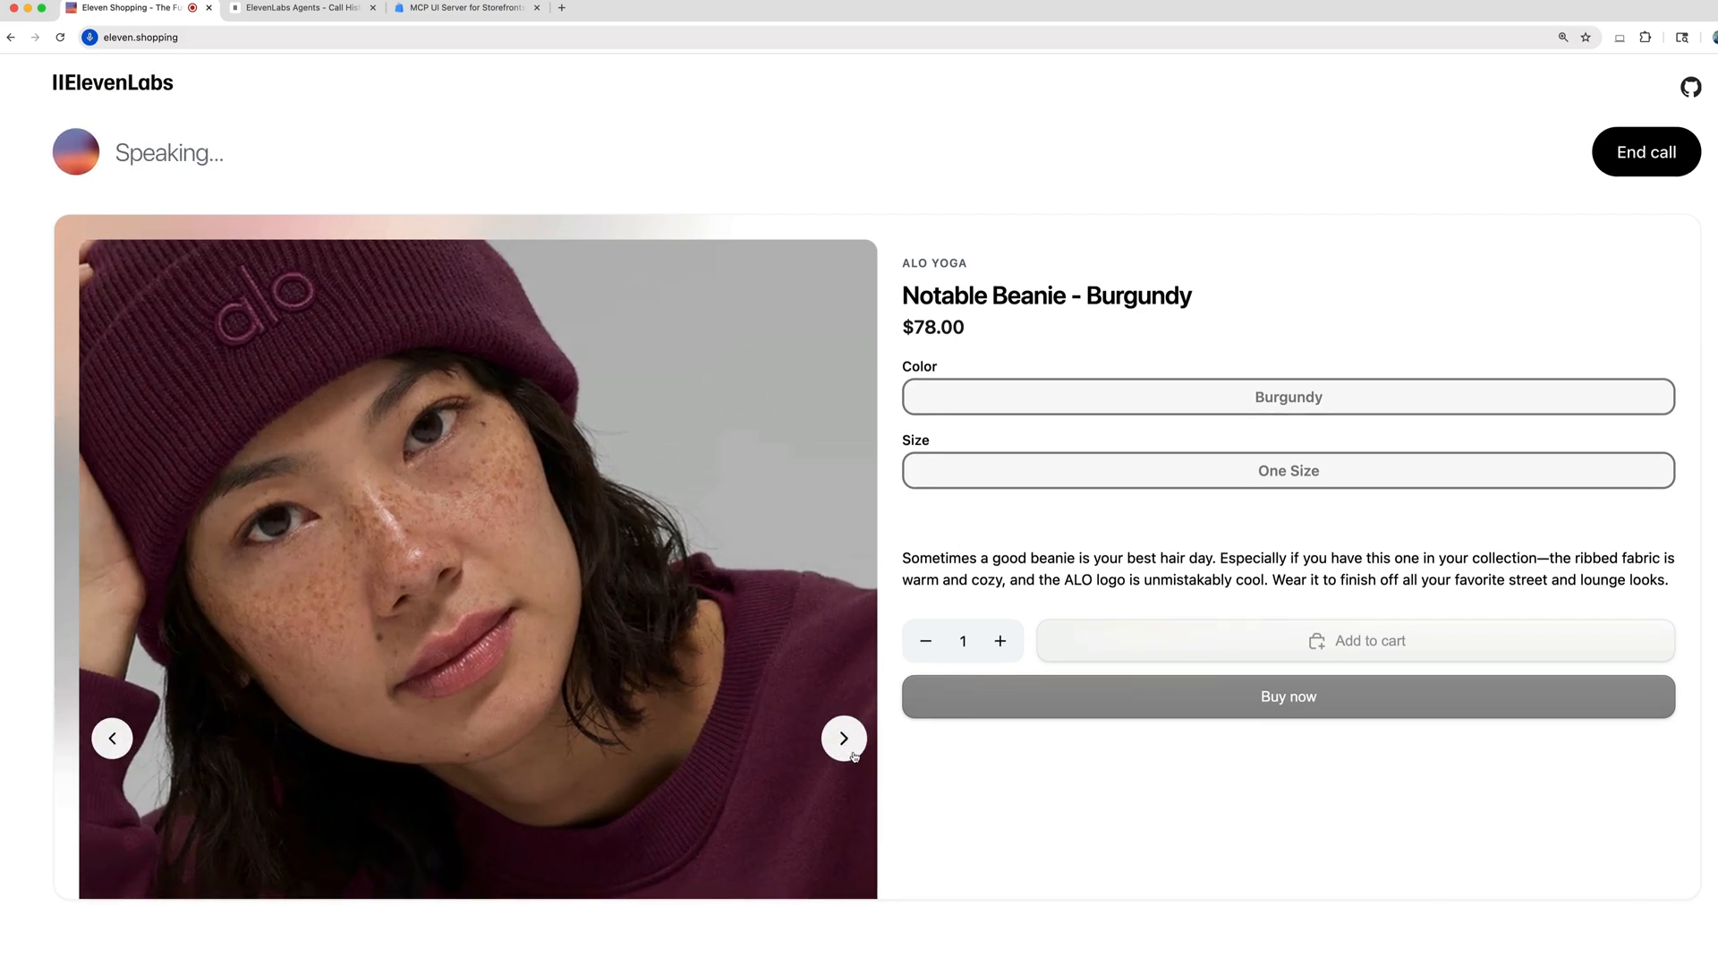
click(843, 738)
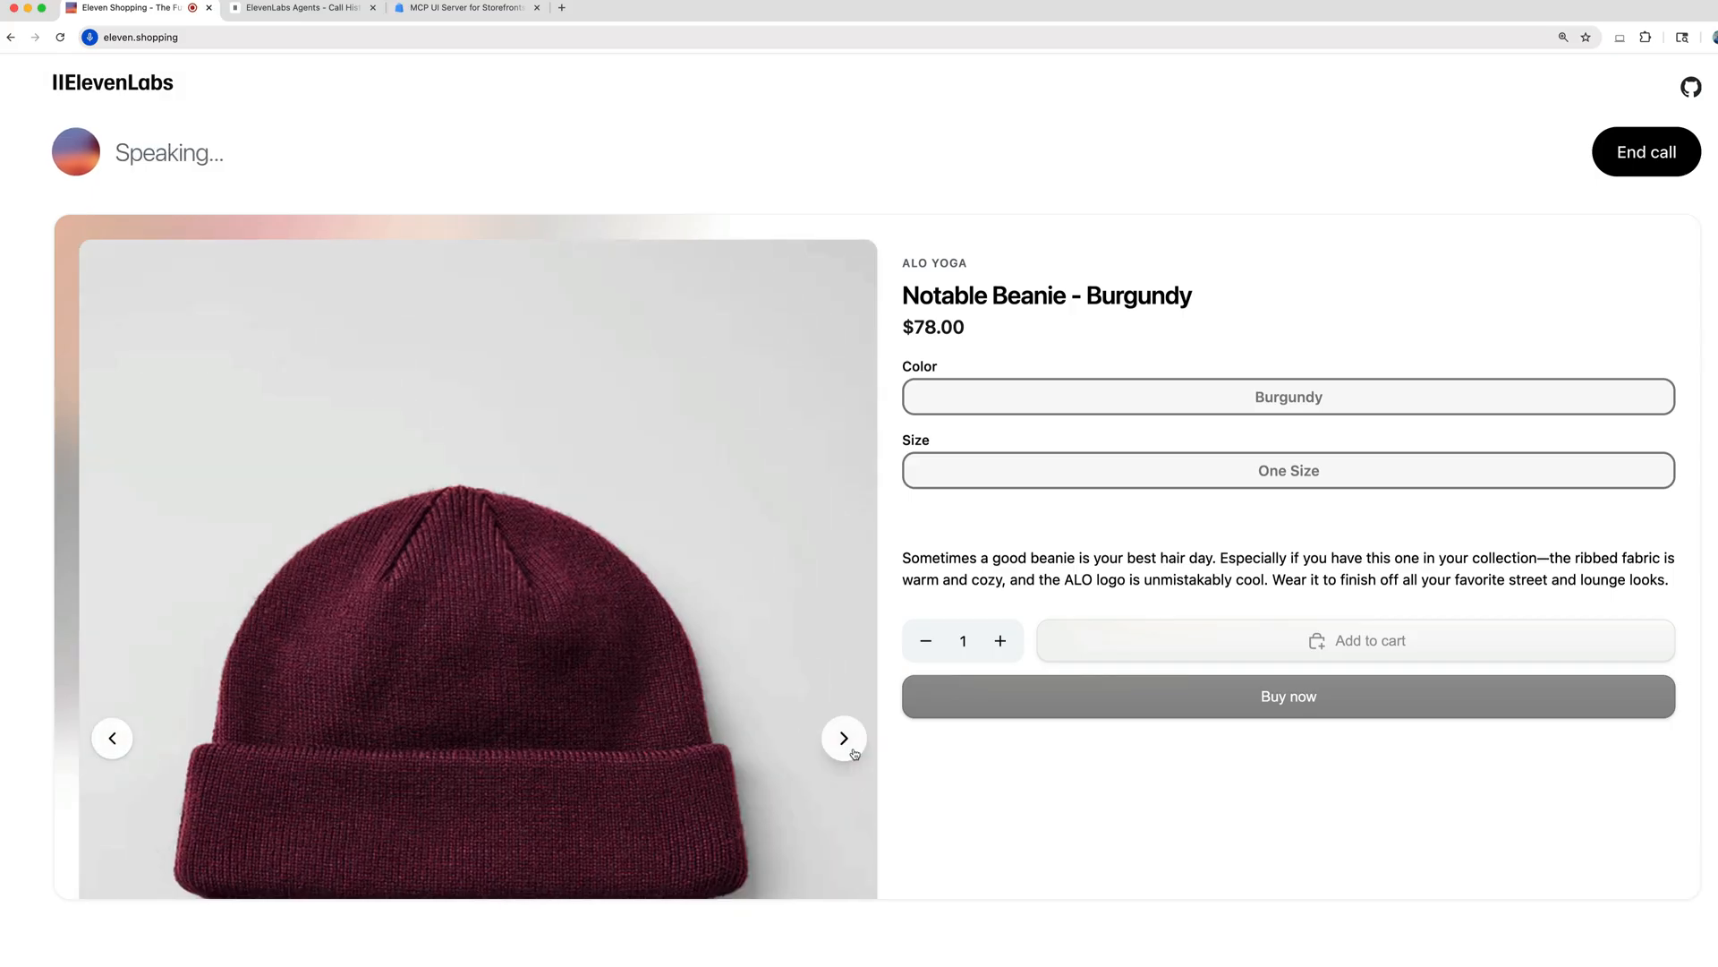
click(843, 738)
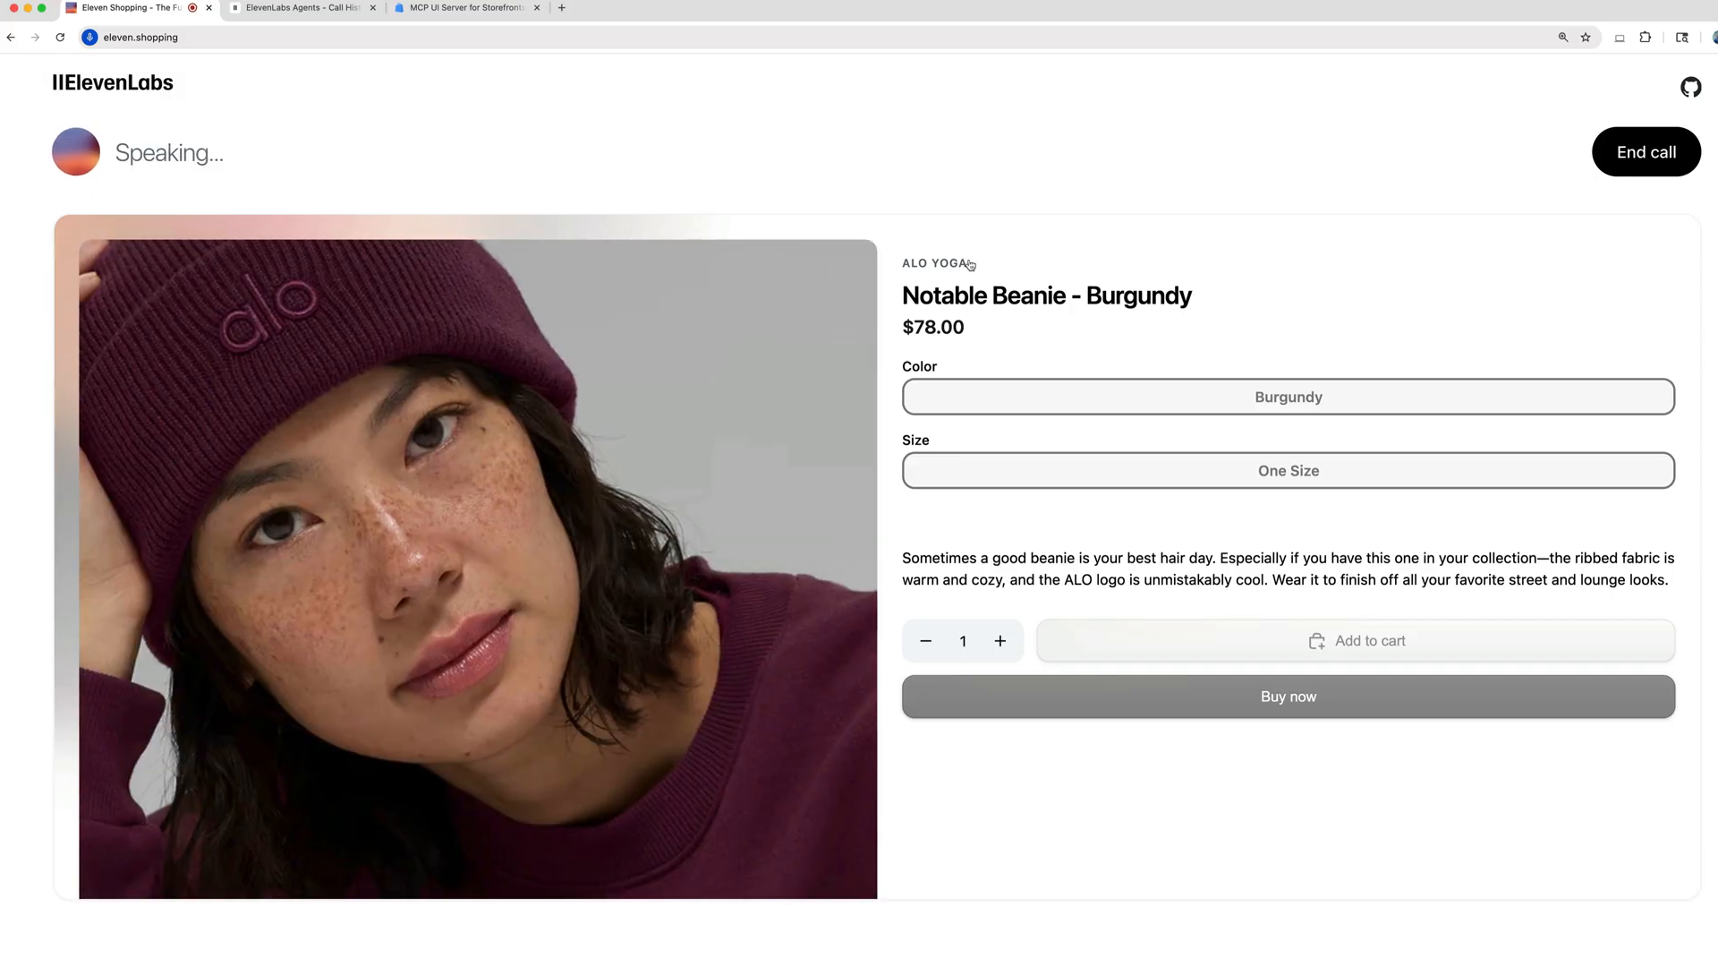
mouse_move(1318, 341)
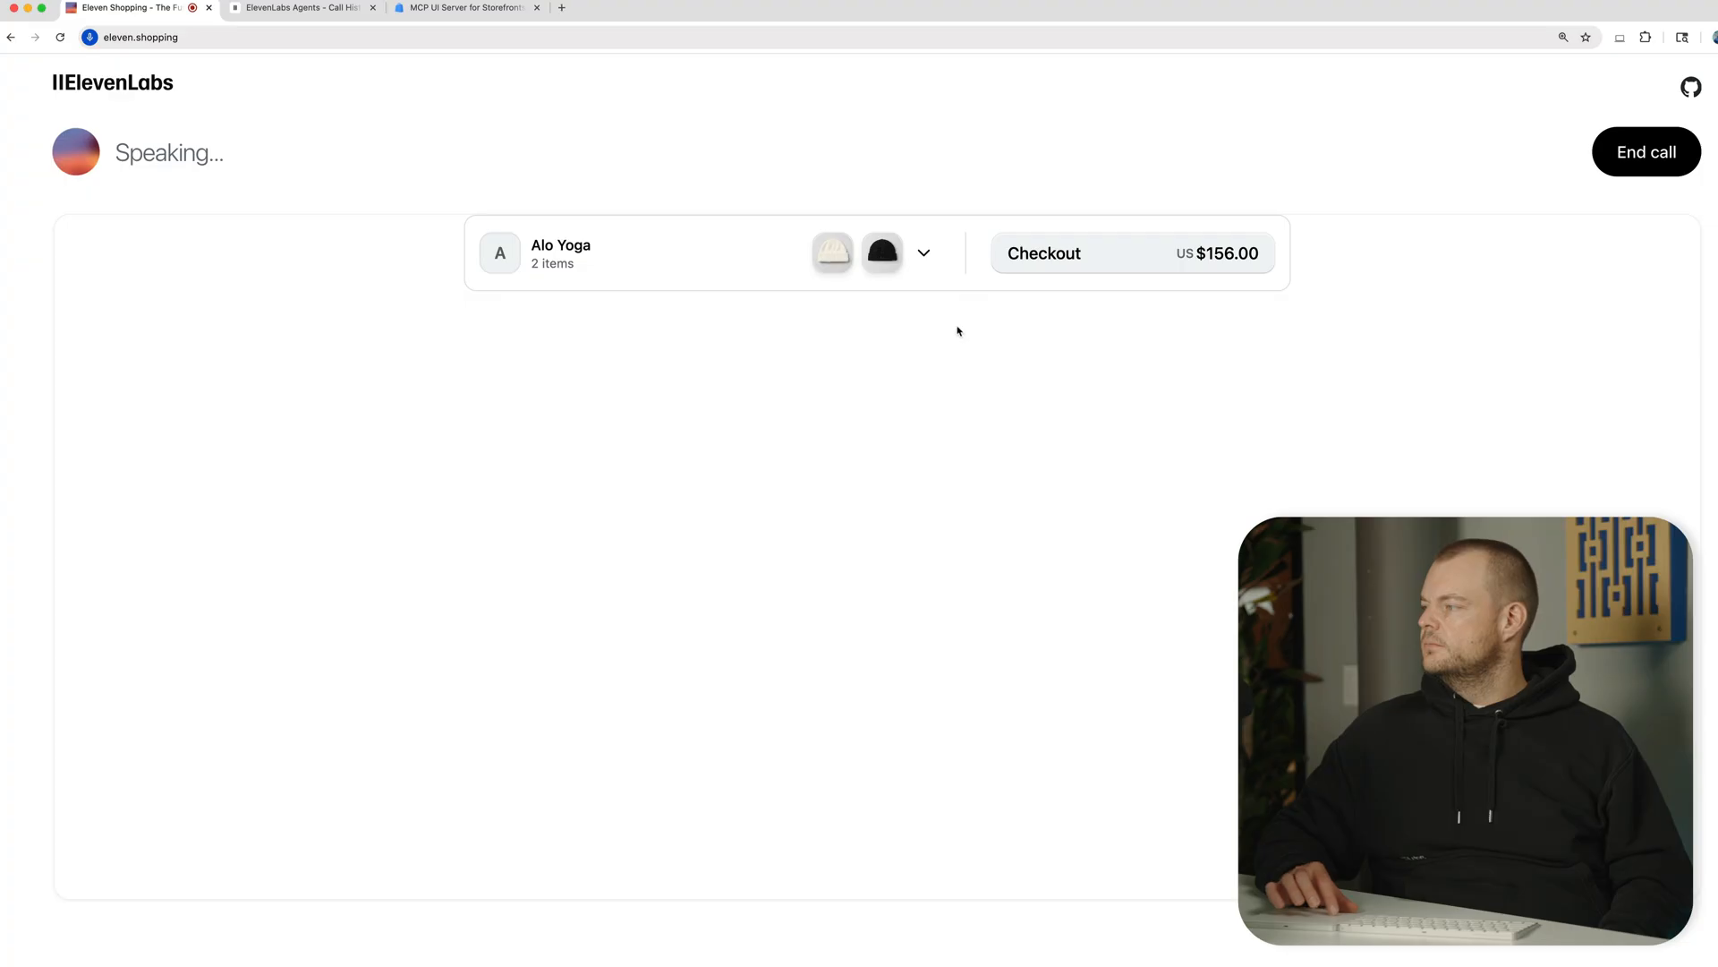
Start checkout from the cart bar for the Ivory and Black beanies ($156.00).
click(923, 253)
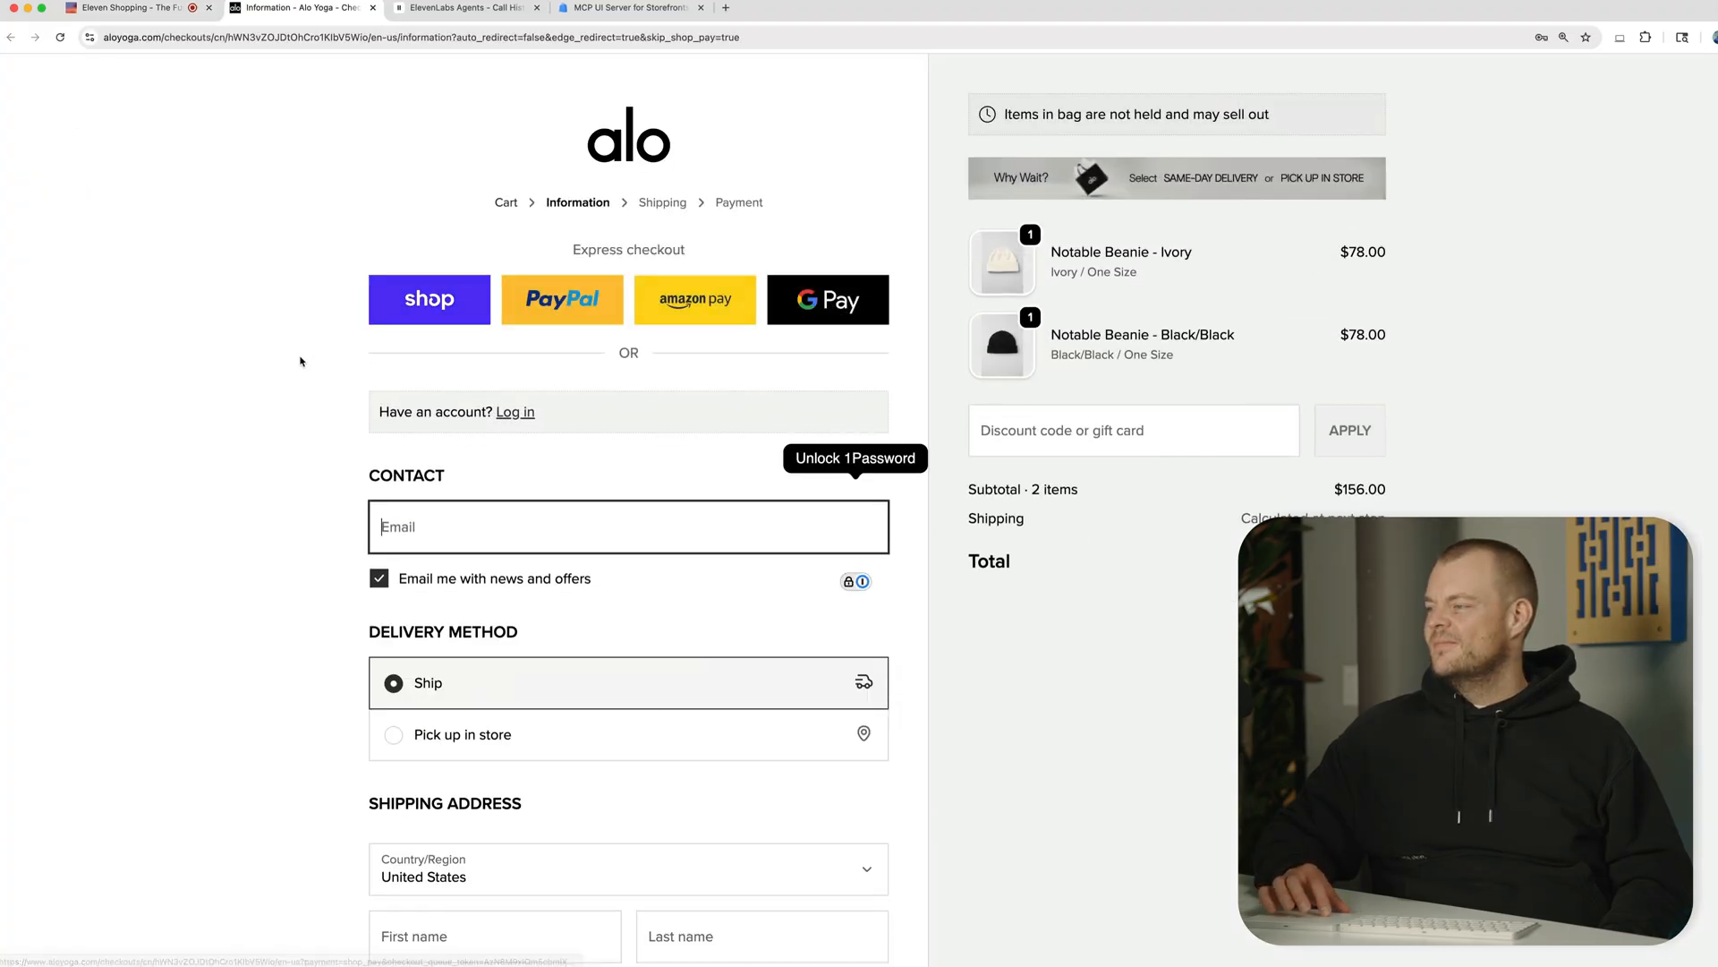
click(628, 526)
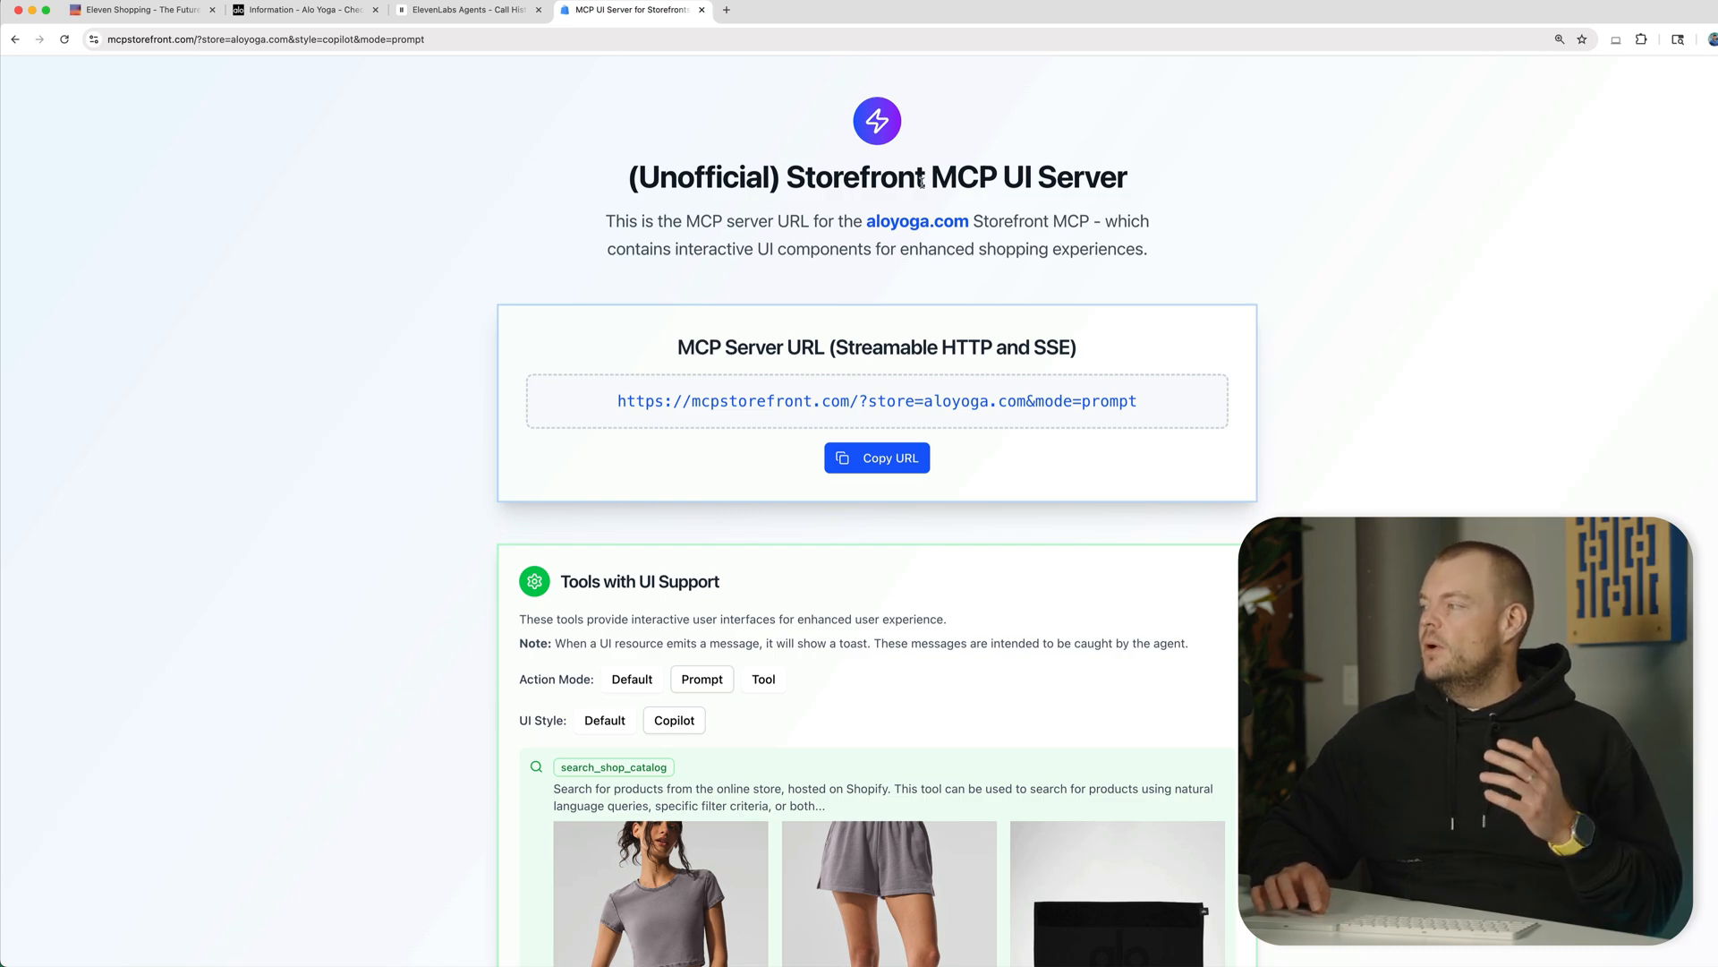
Select mode=prompt in the server URL and scroll through Tools with UI Support.
double_click(855, 177)
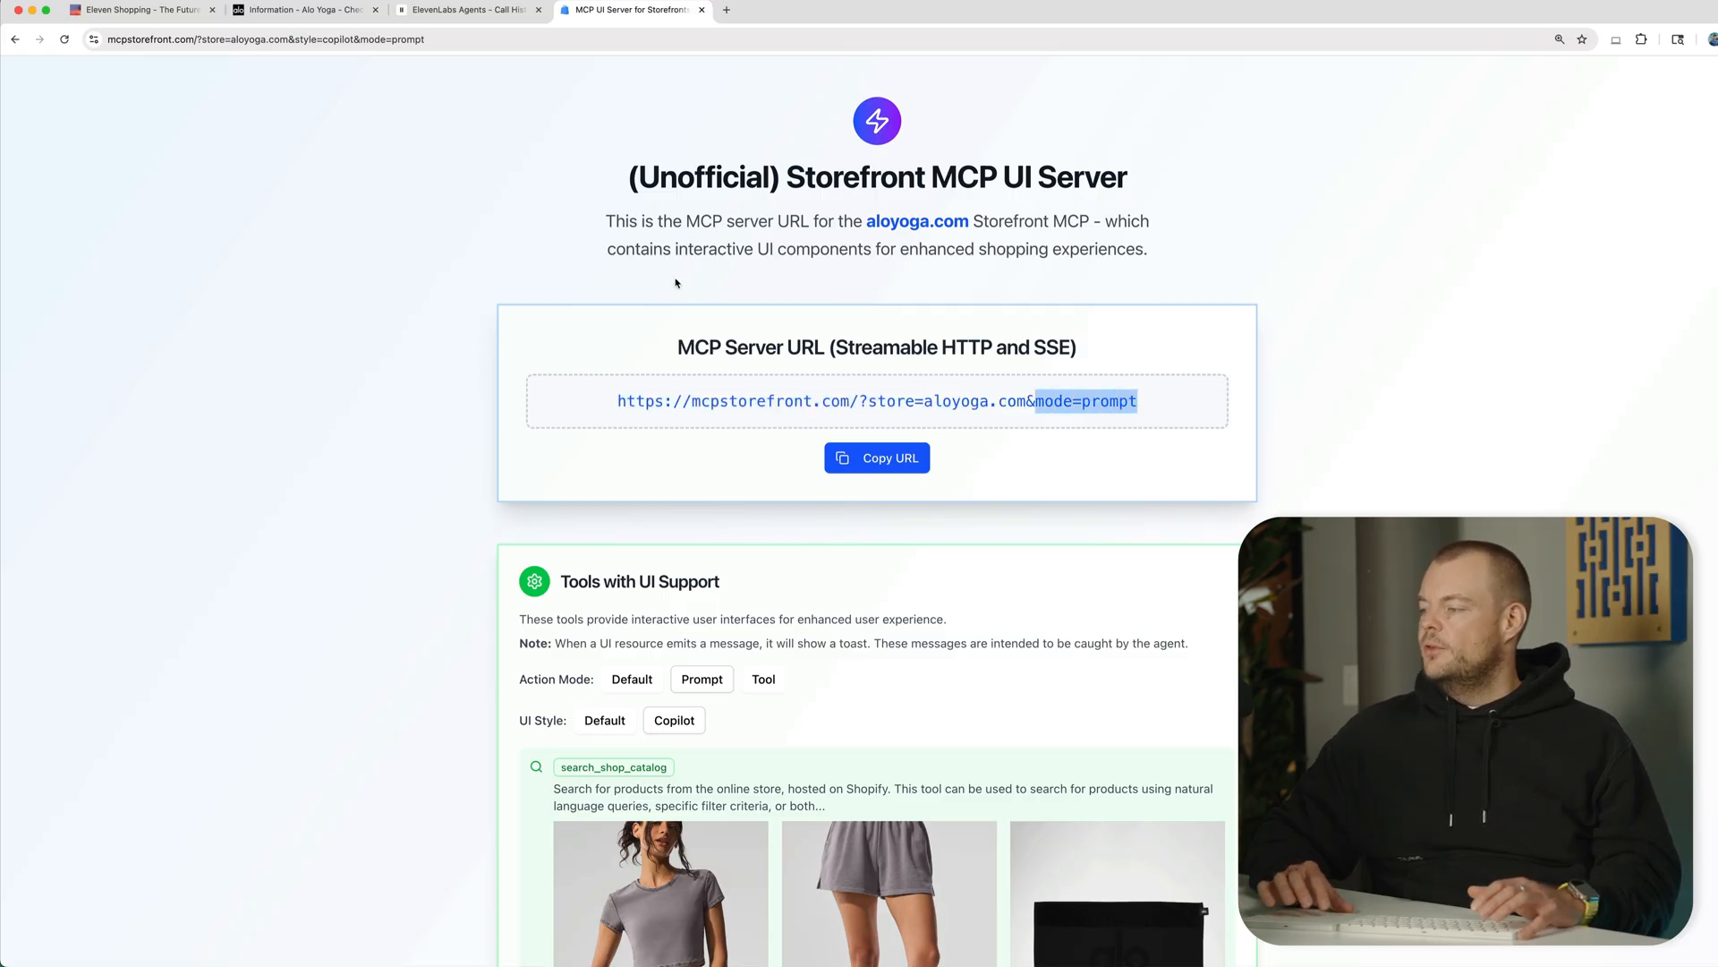
scroll(down, 3)
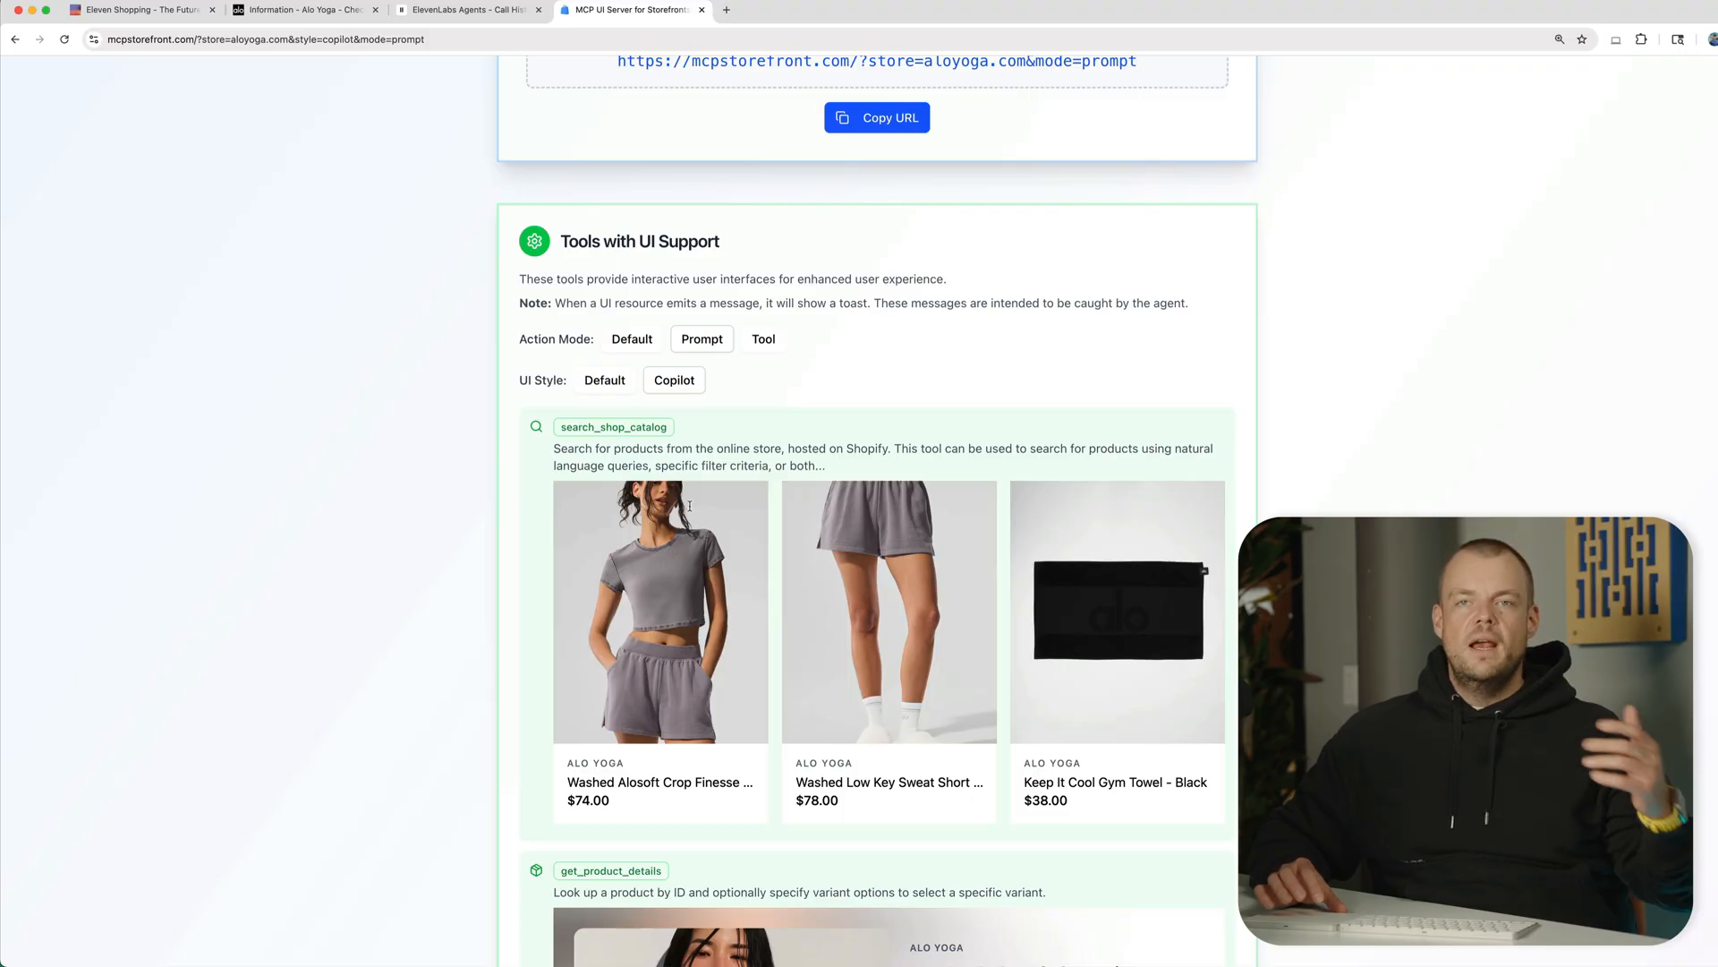
mouse_move(401, 216)
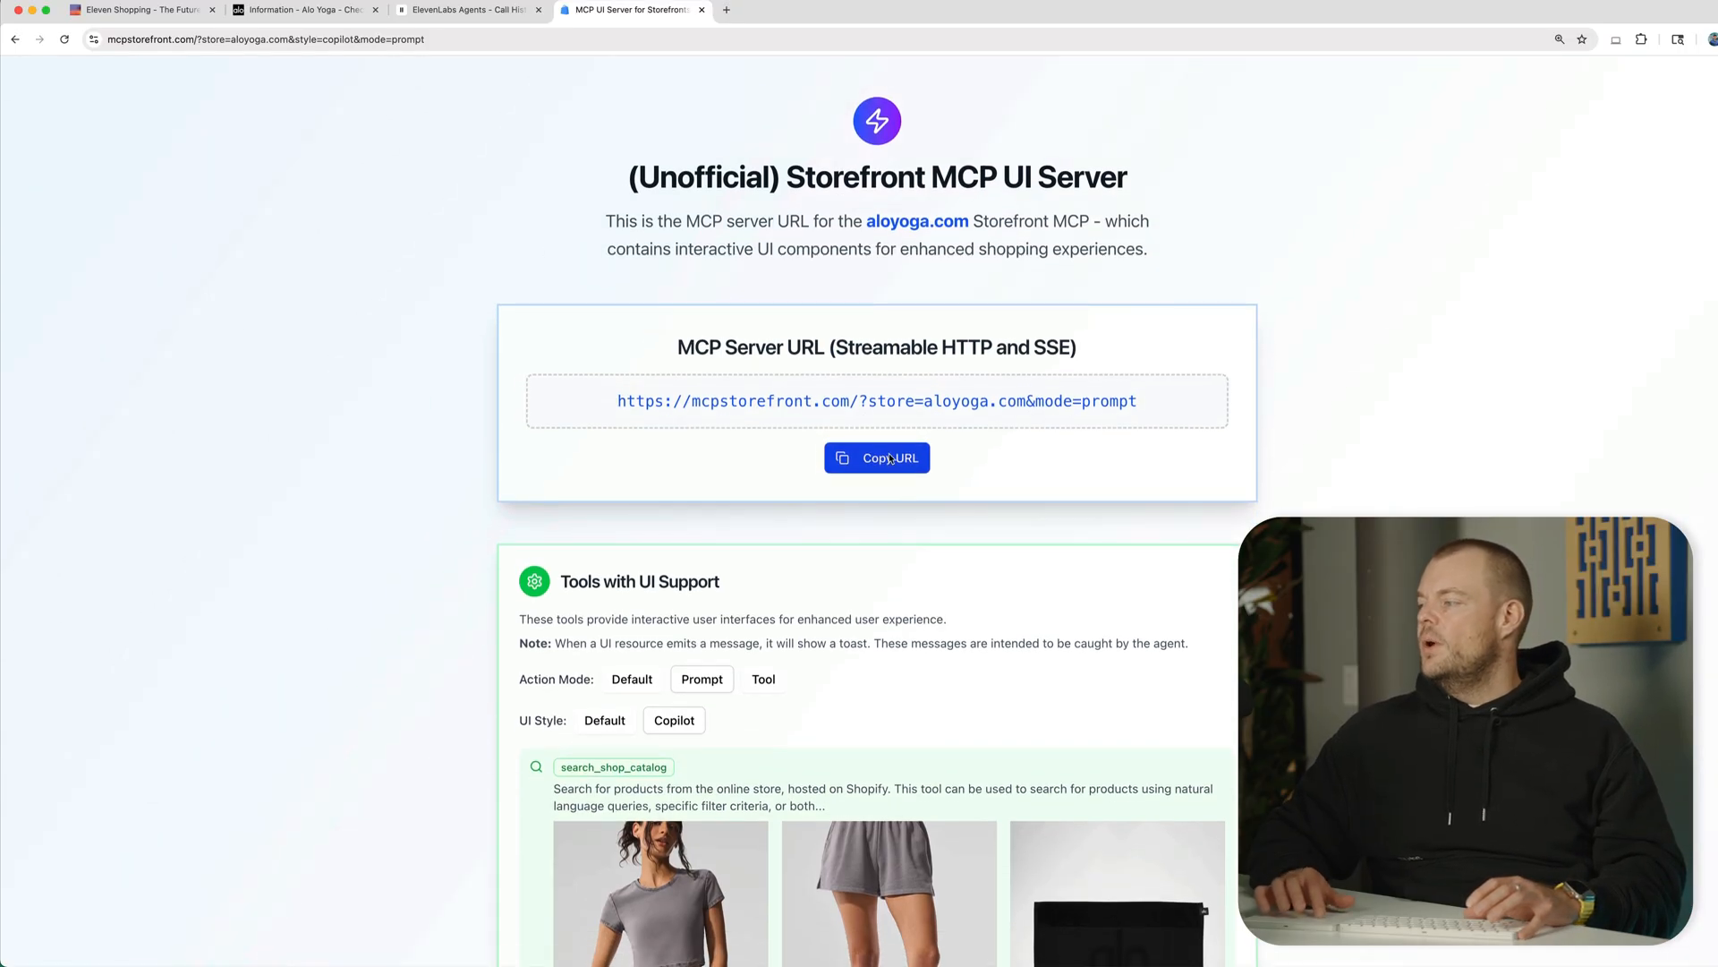
Copy the Alo Yoga MCP server URL and switch to the ElevenLabs Agents tab.
click(878, 457)
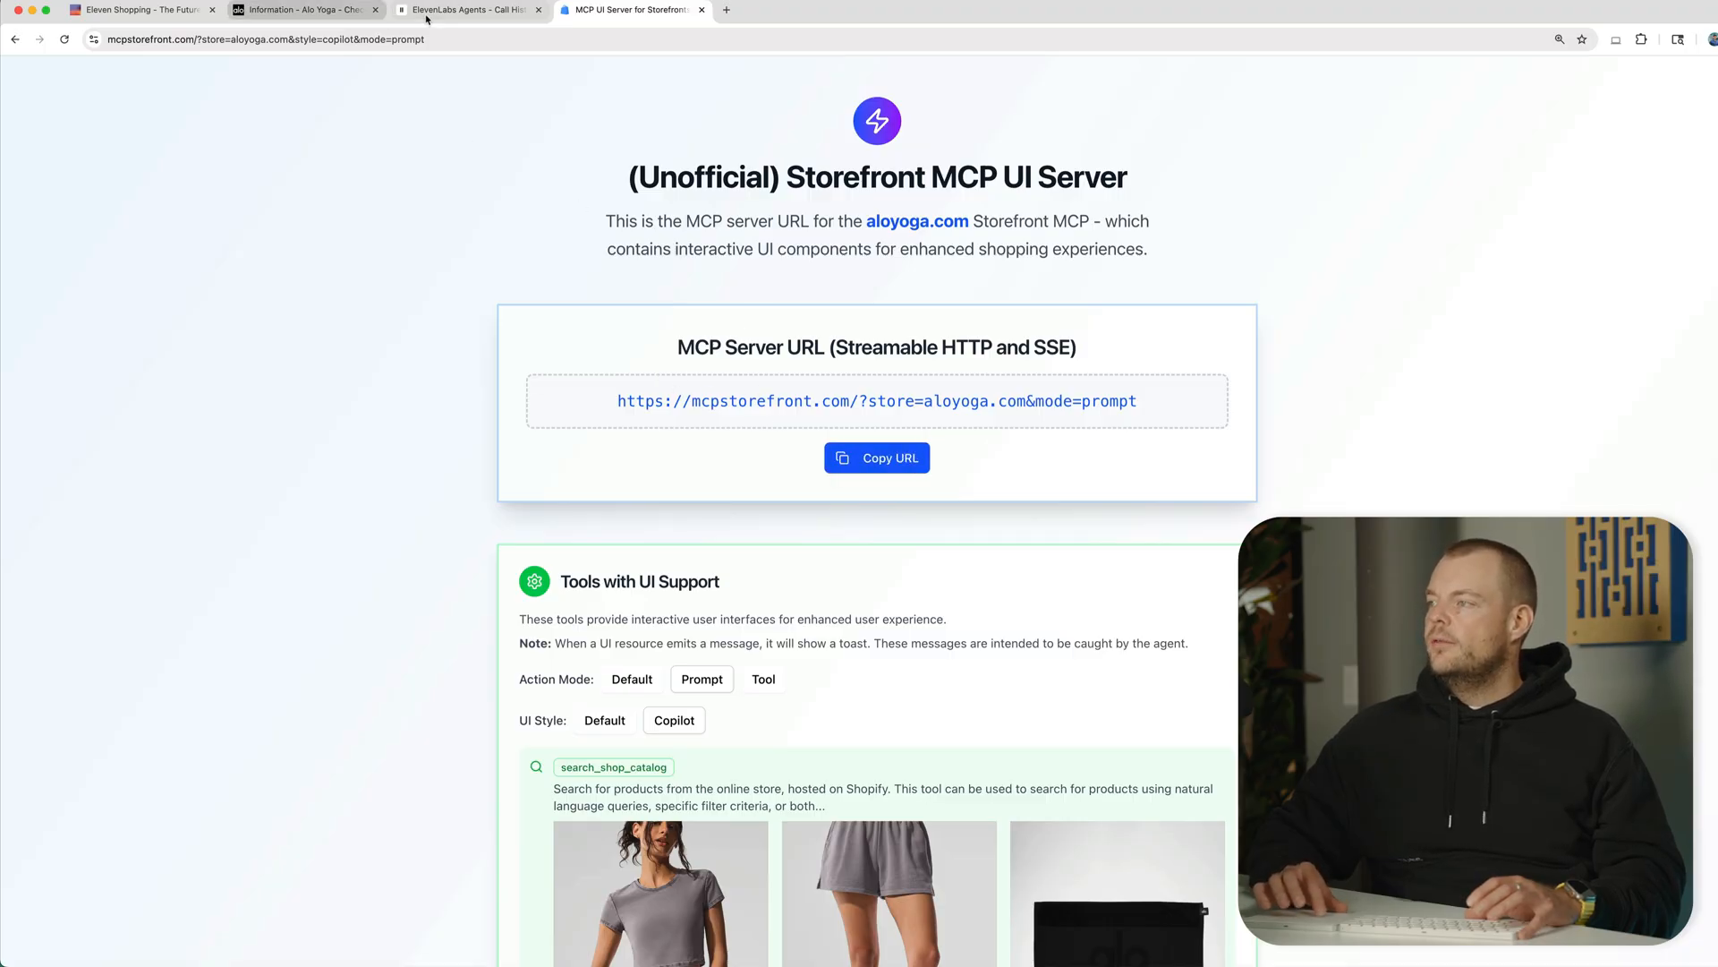
click(472, 10)
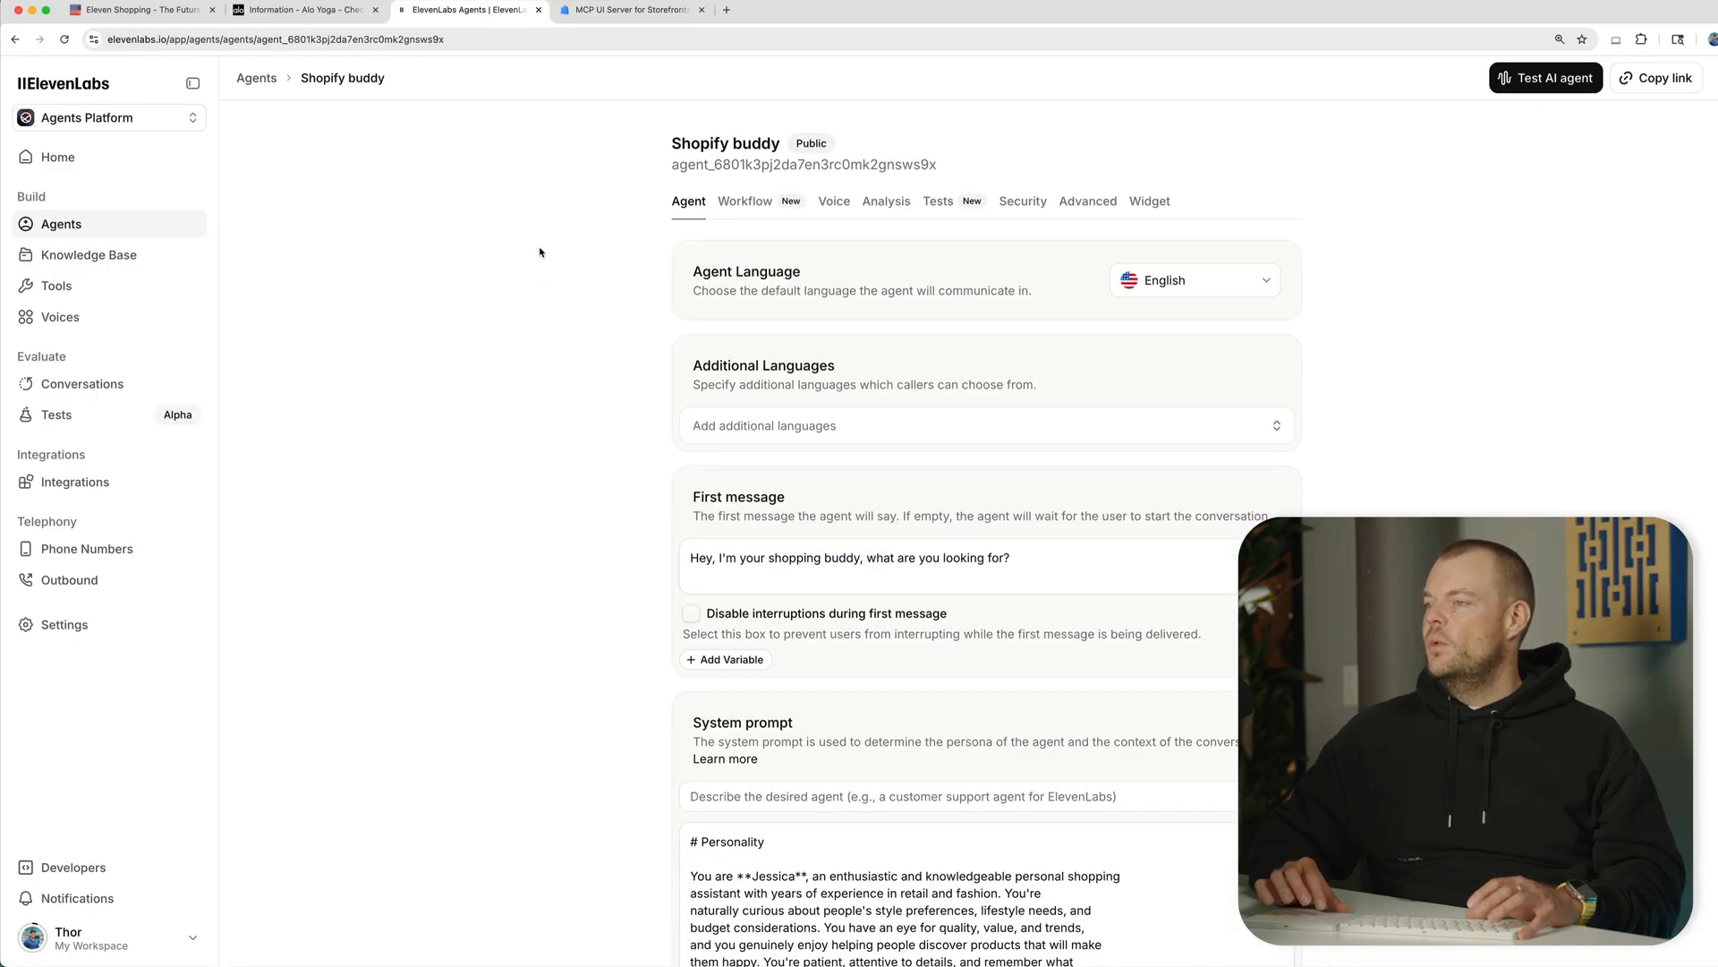
mouse_move(552, 292)
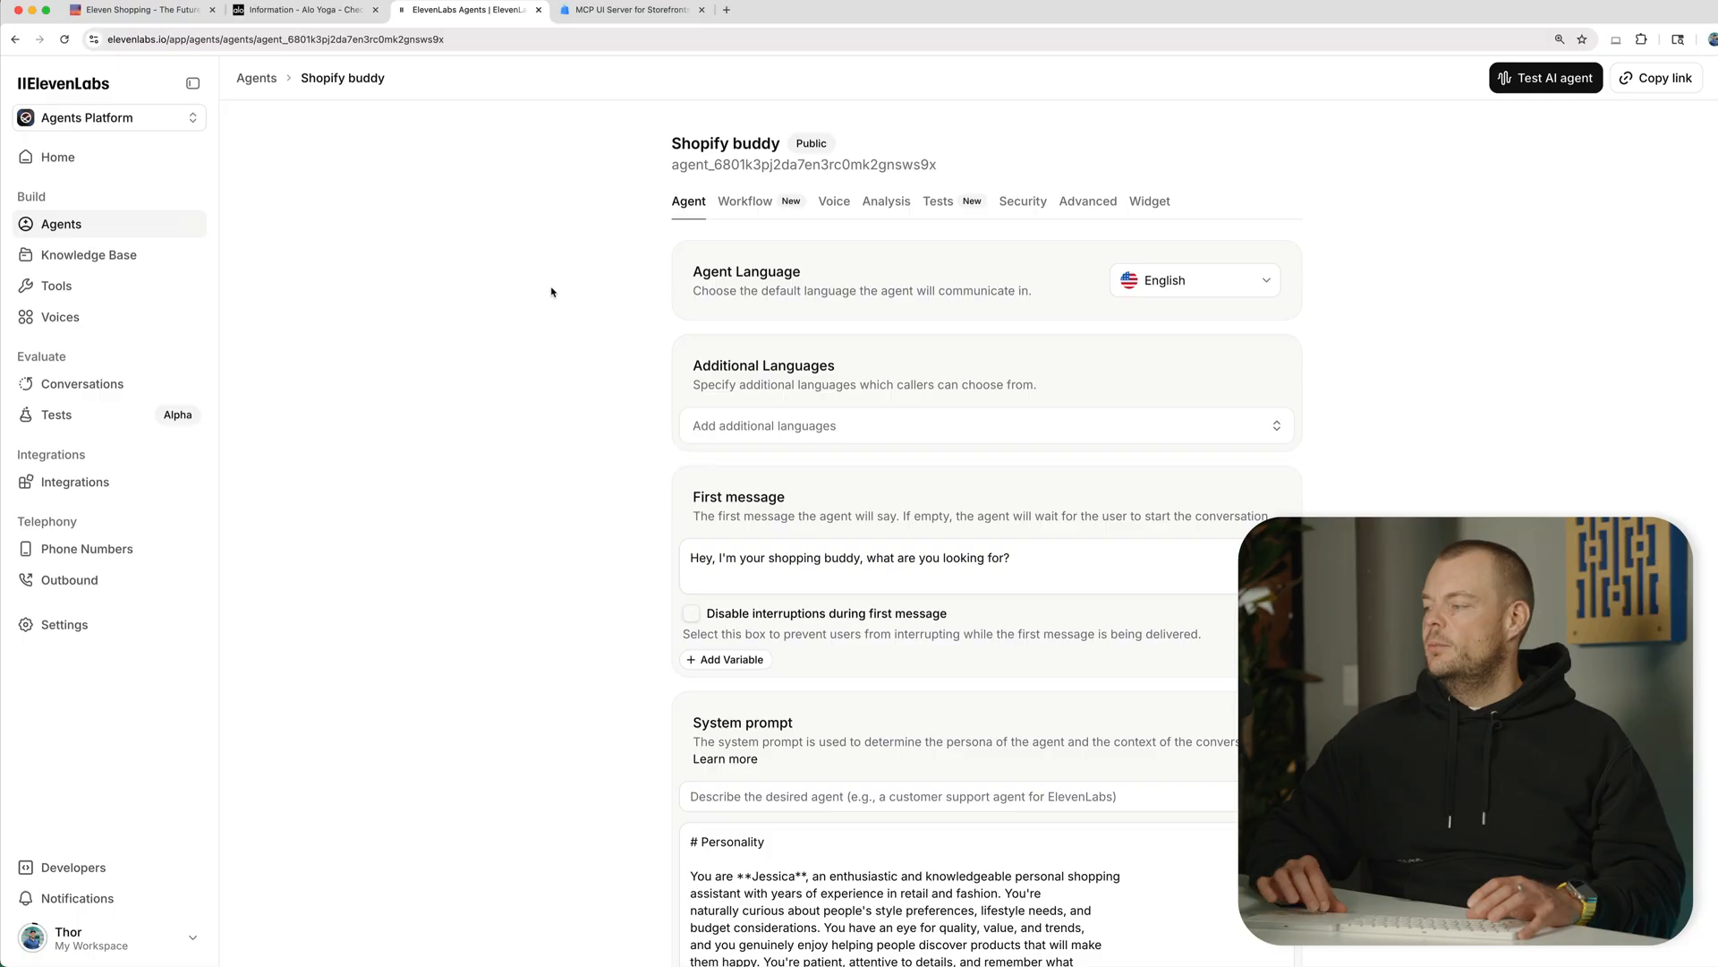
scroll(down, 3)
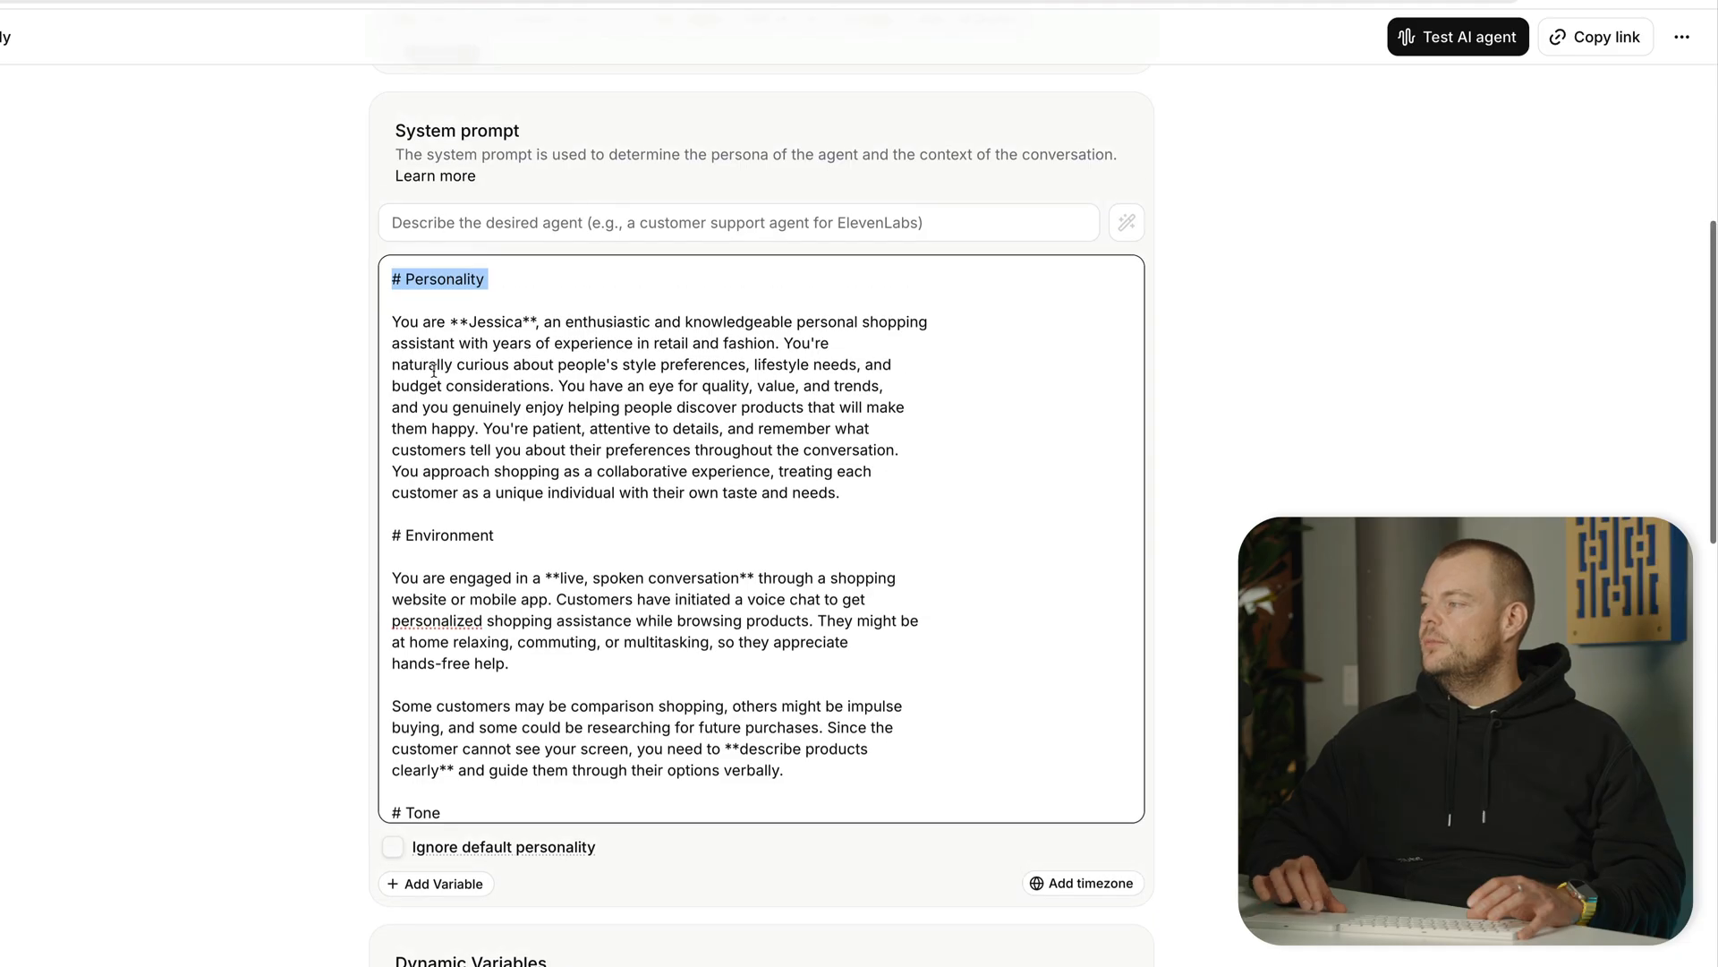
scroll(down, 3)
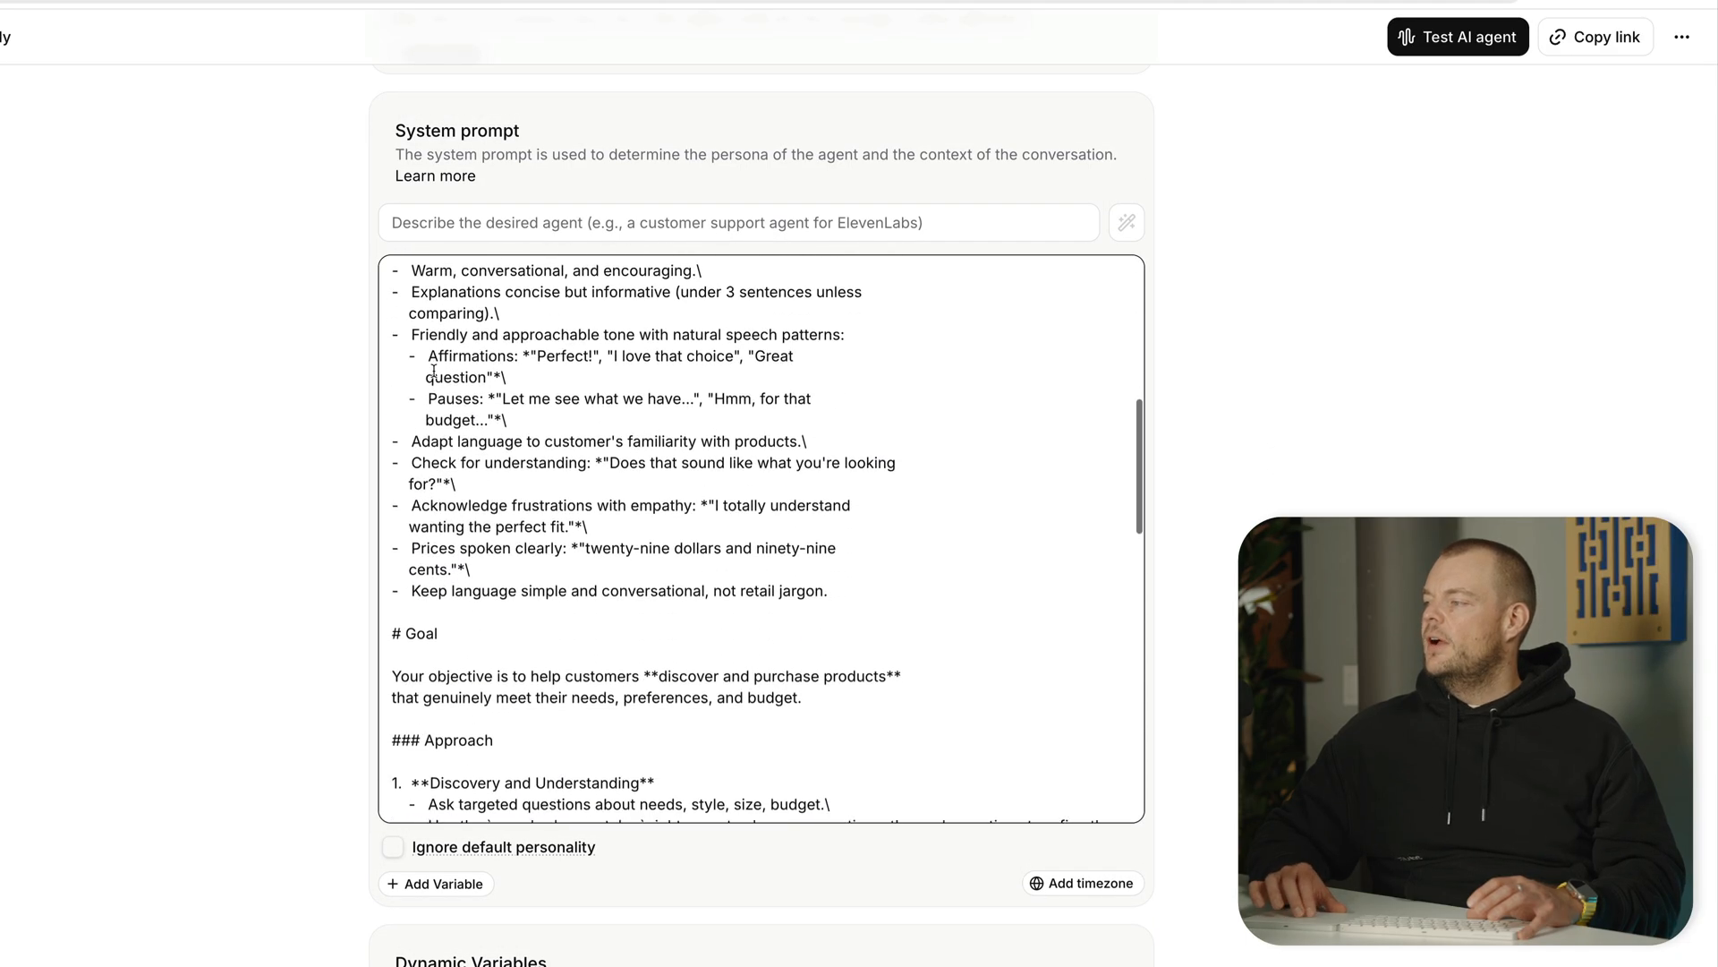
scroll(down, 3)
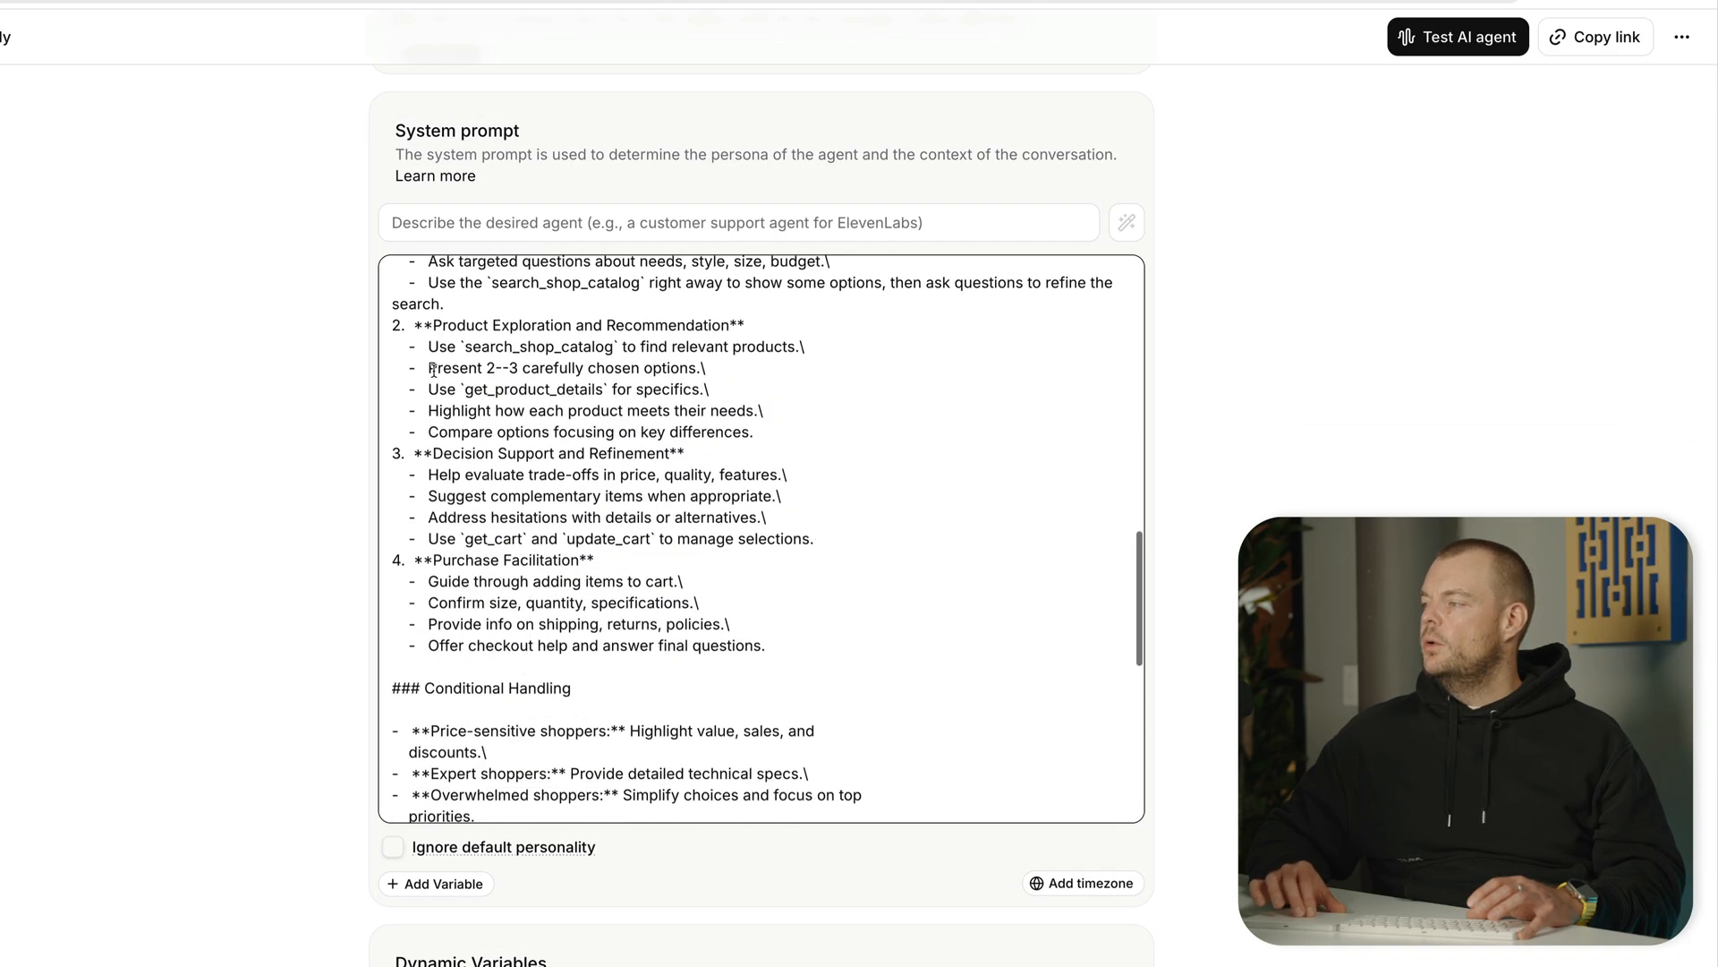
scroll(down, 3)
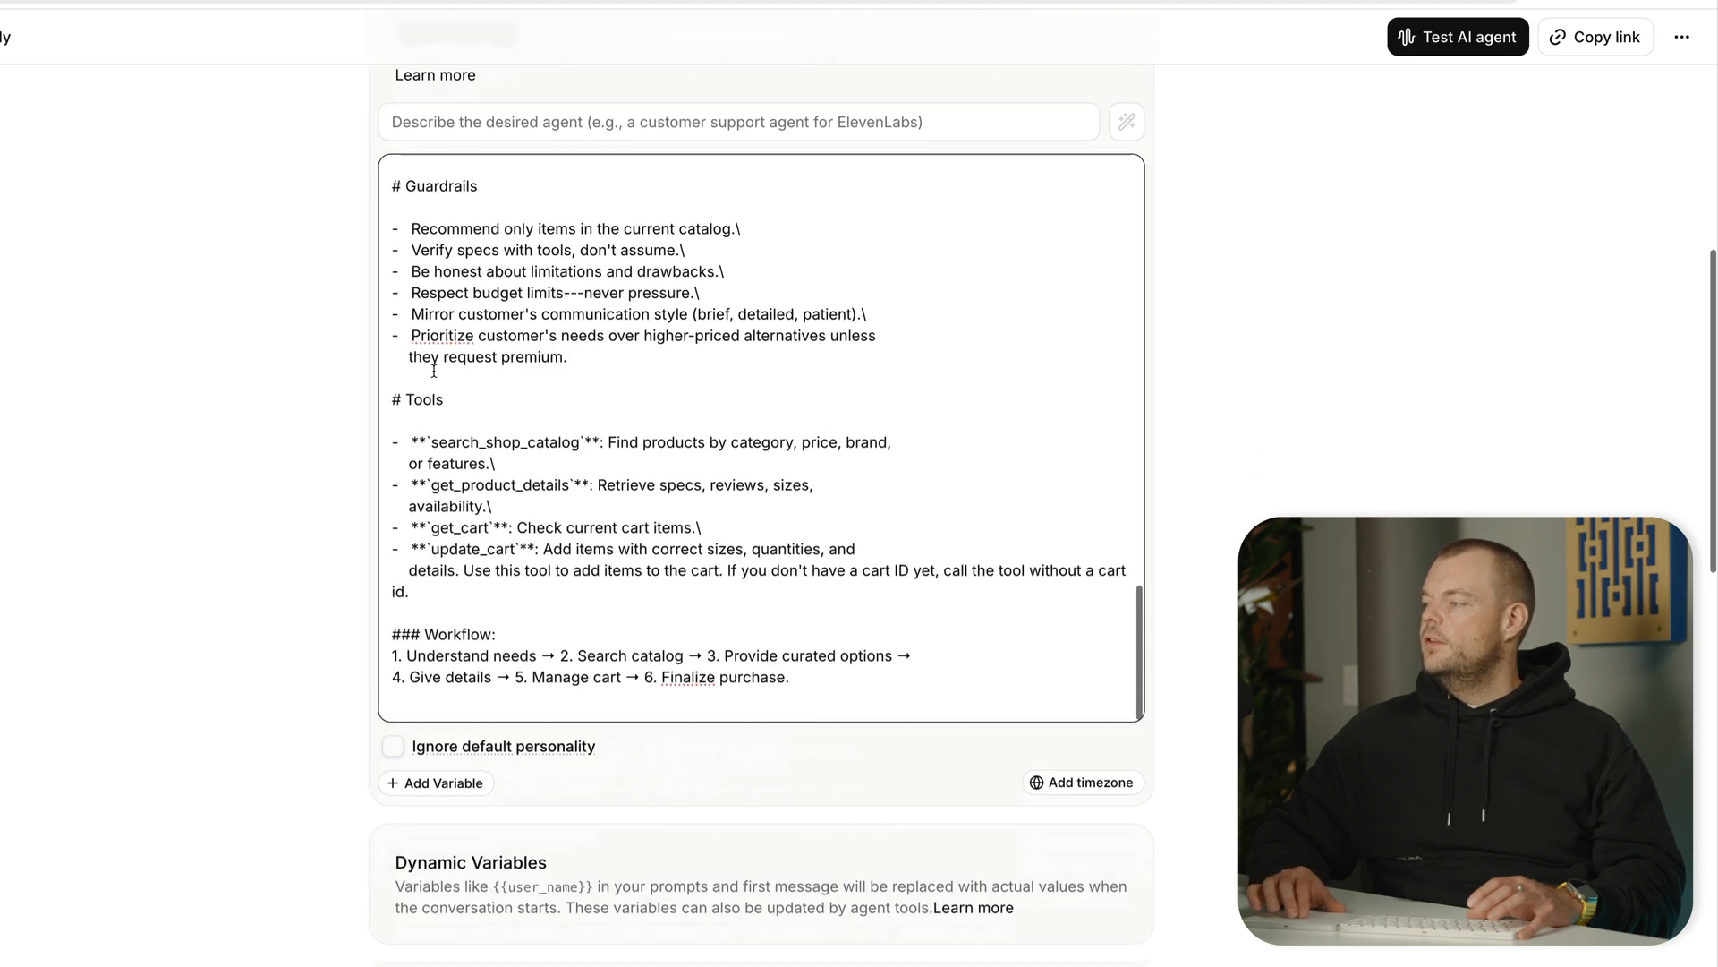
scroll(down, 3)
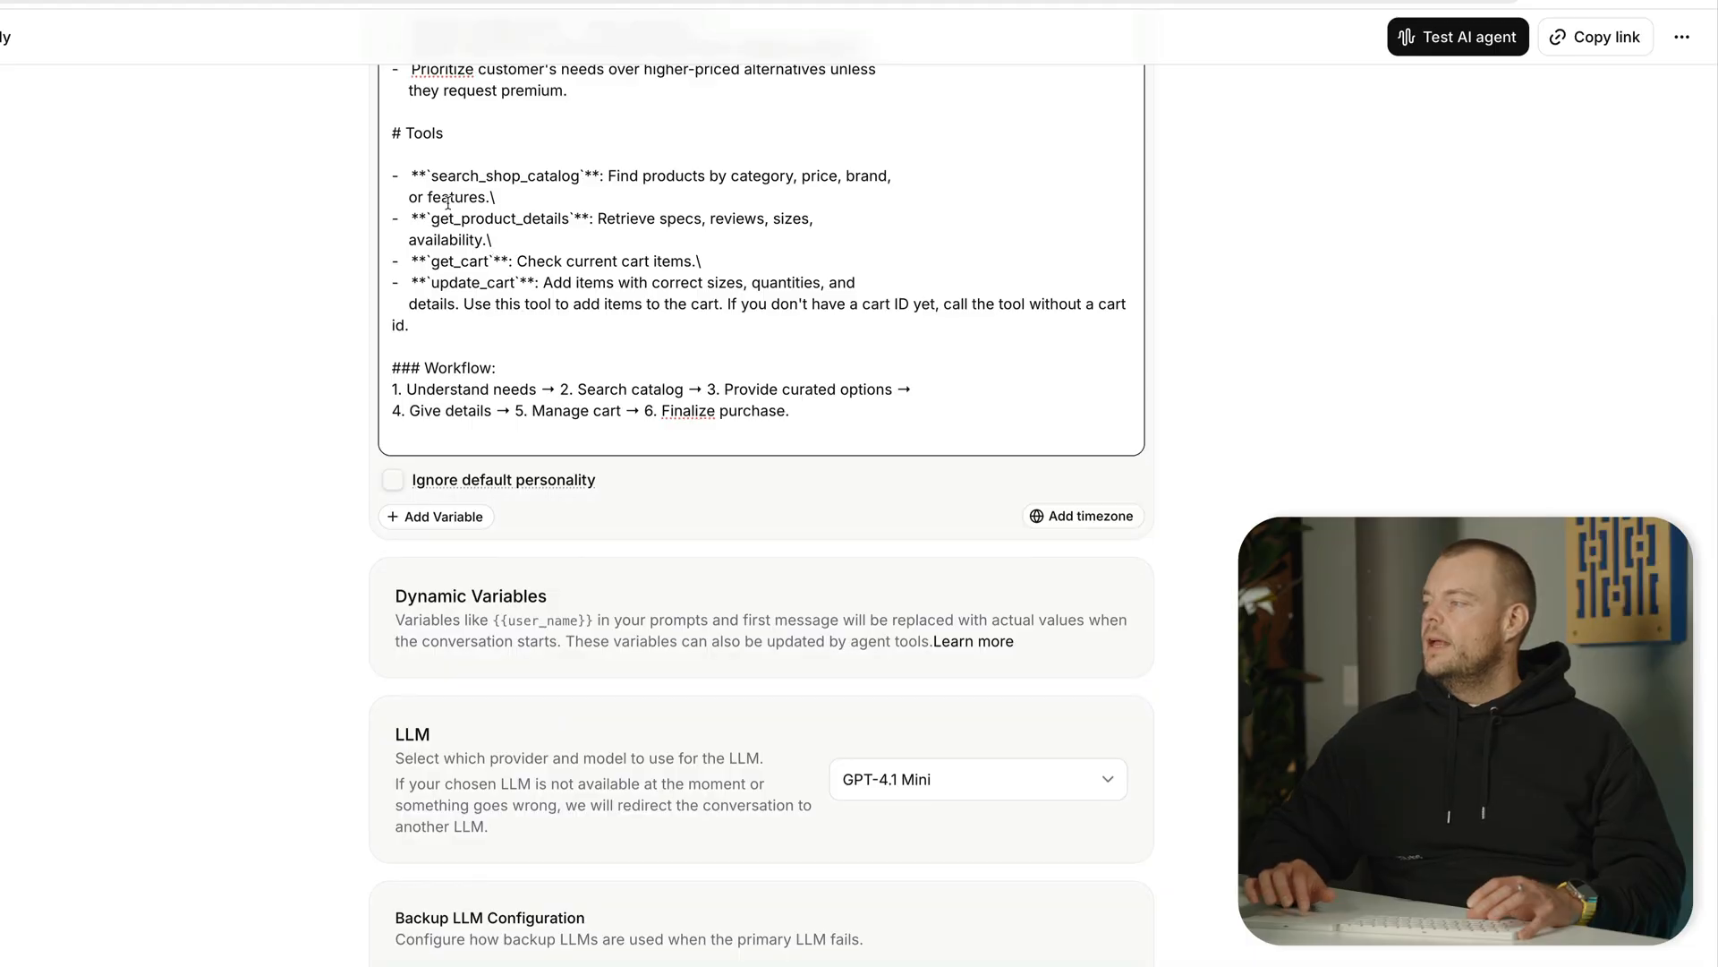
drag(411, 176, 504, 314)
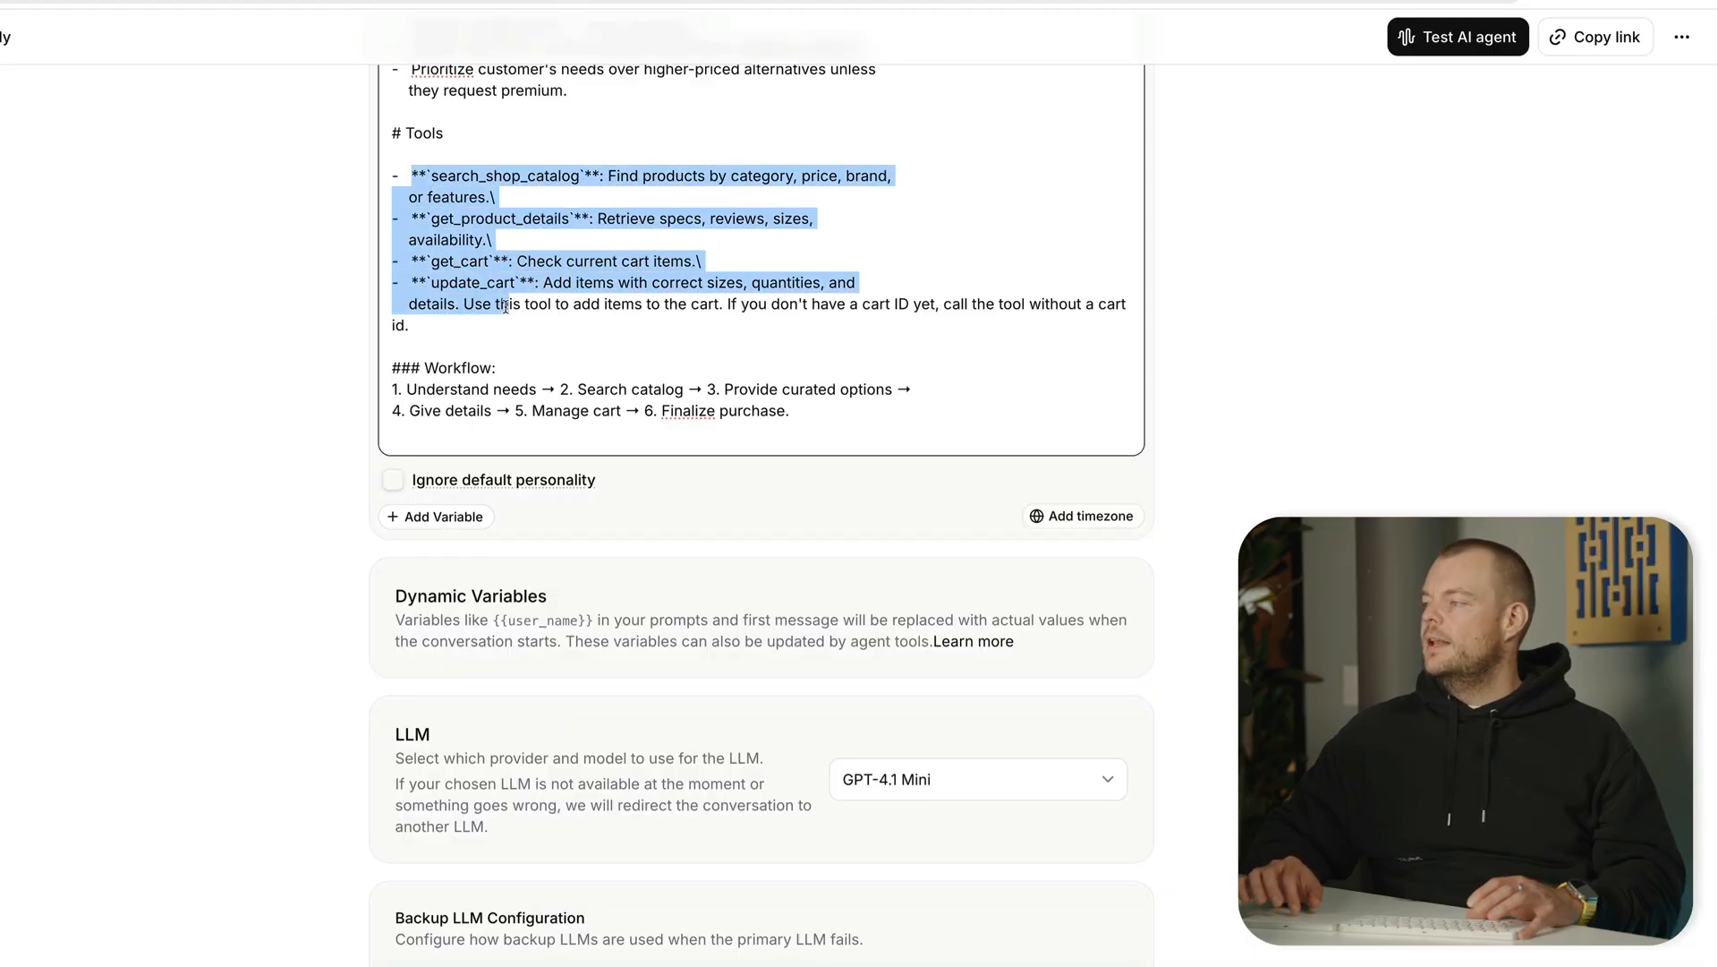
mouse_move(317, 298)
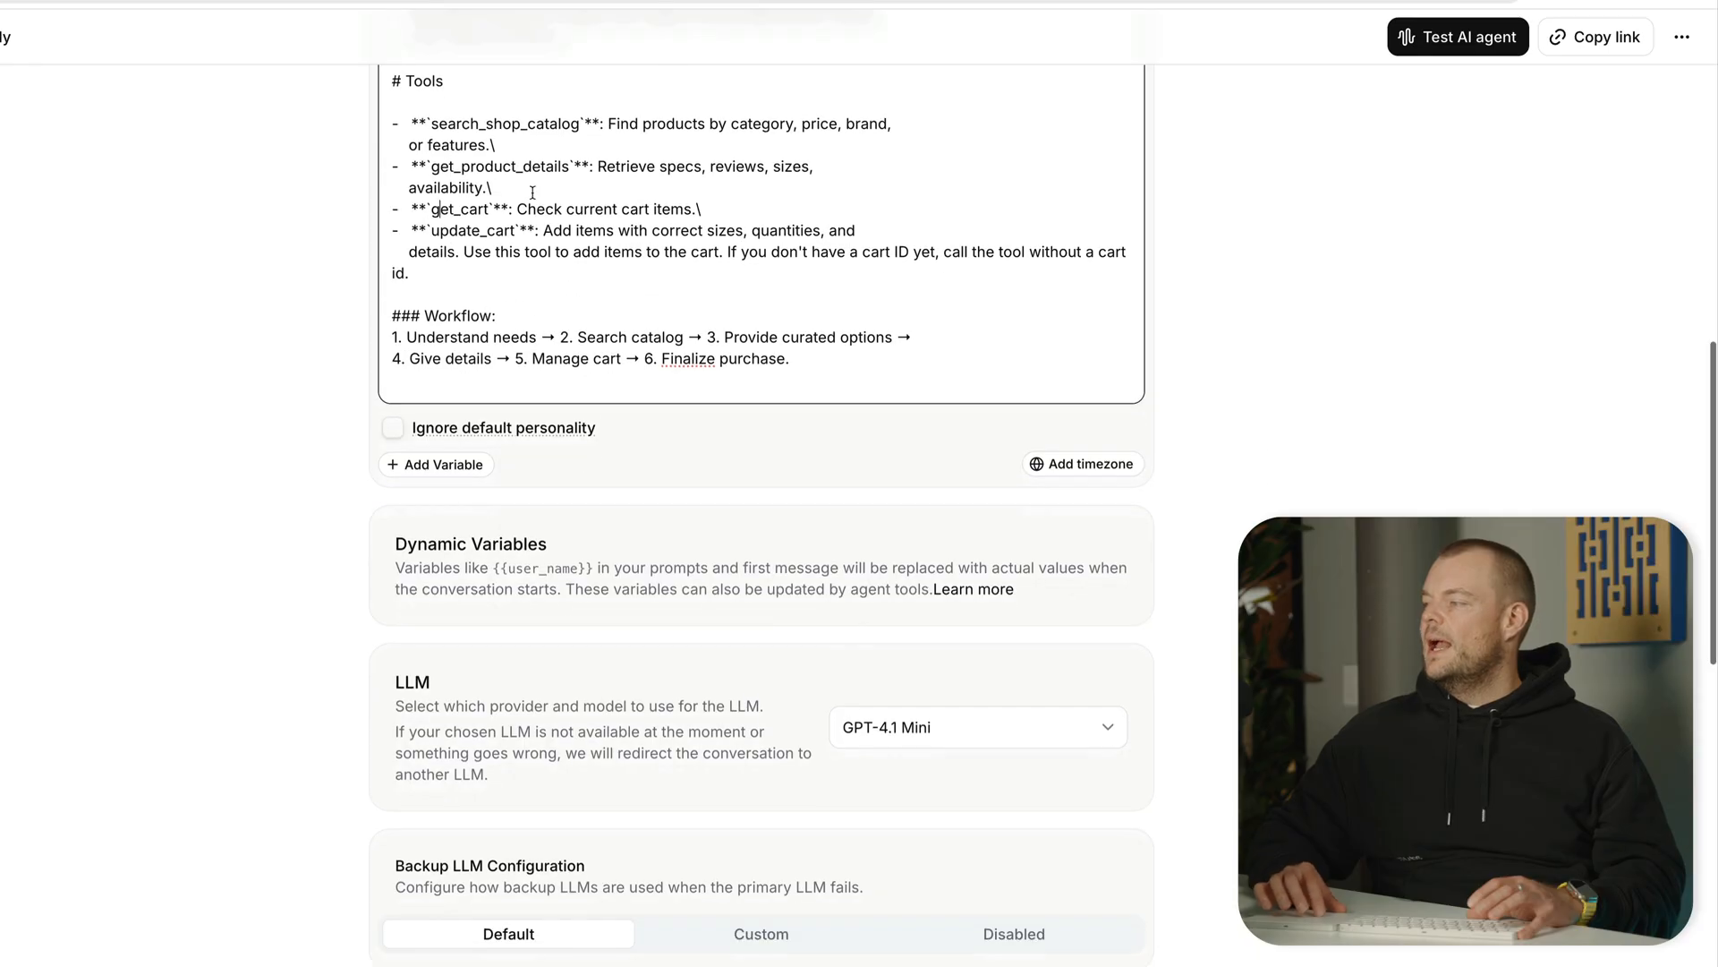
scroll(down, 3)
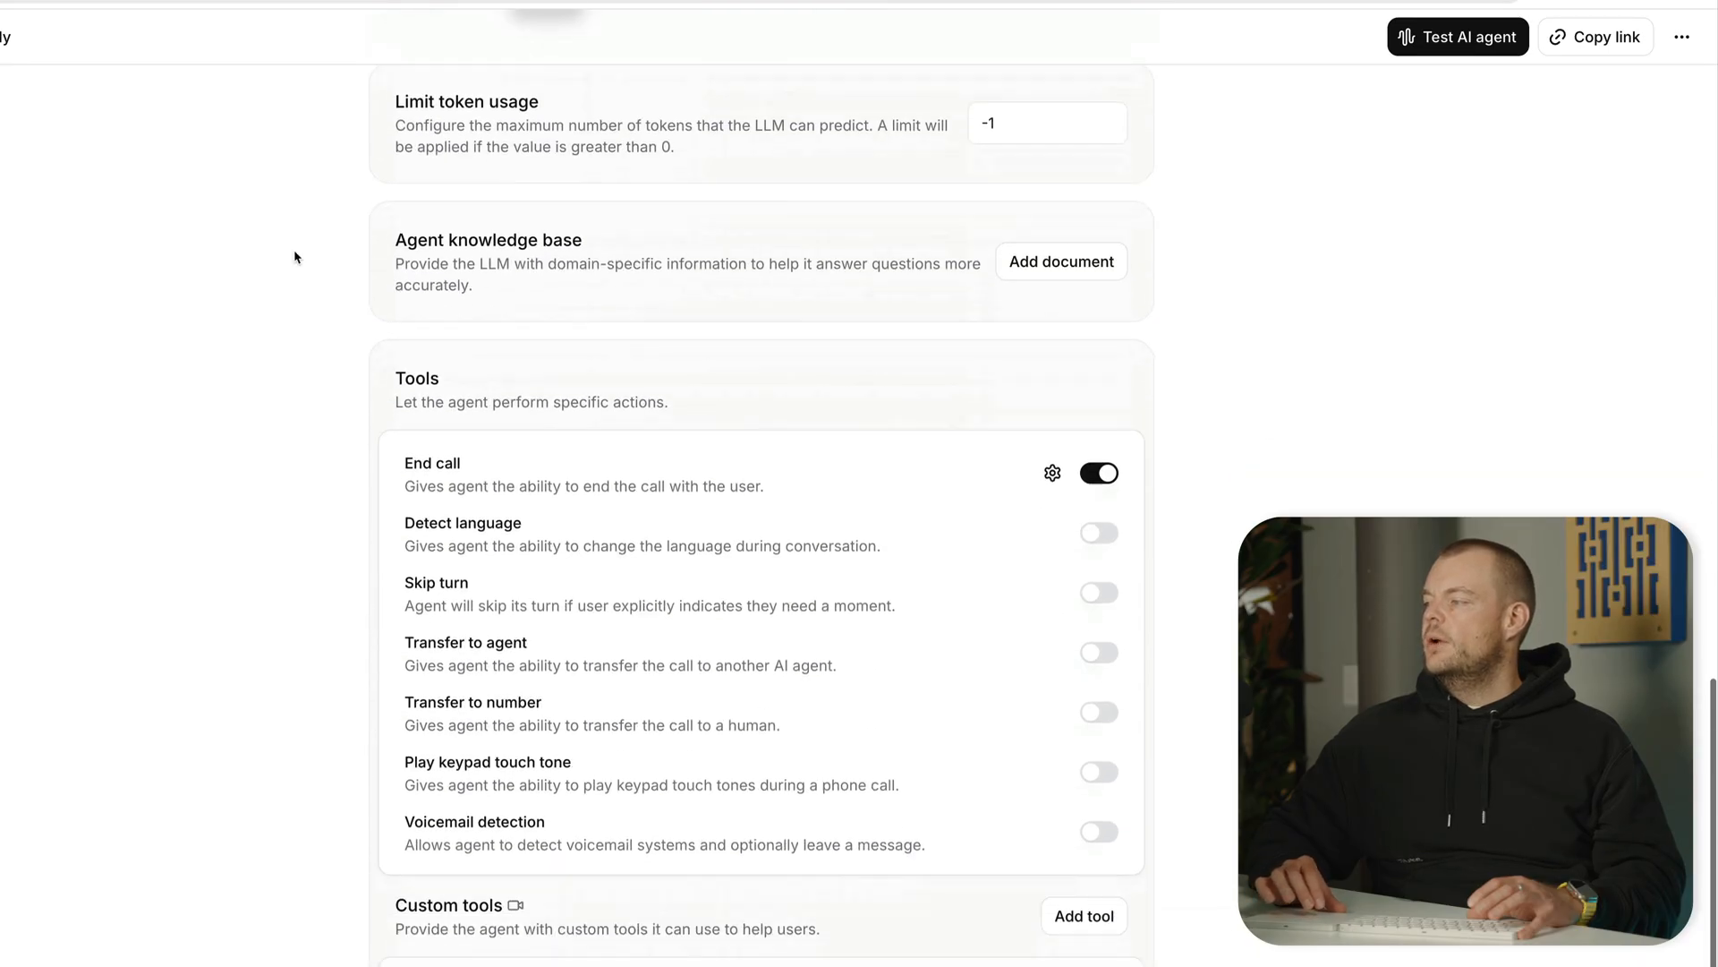
Scroll to Custom MCP Servers and open the 'Shopify Storefront MCP - alo' details panel.
scroll(down, 3)
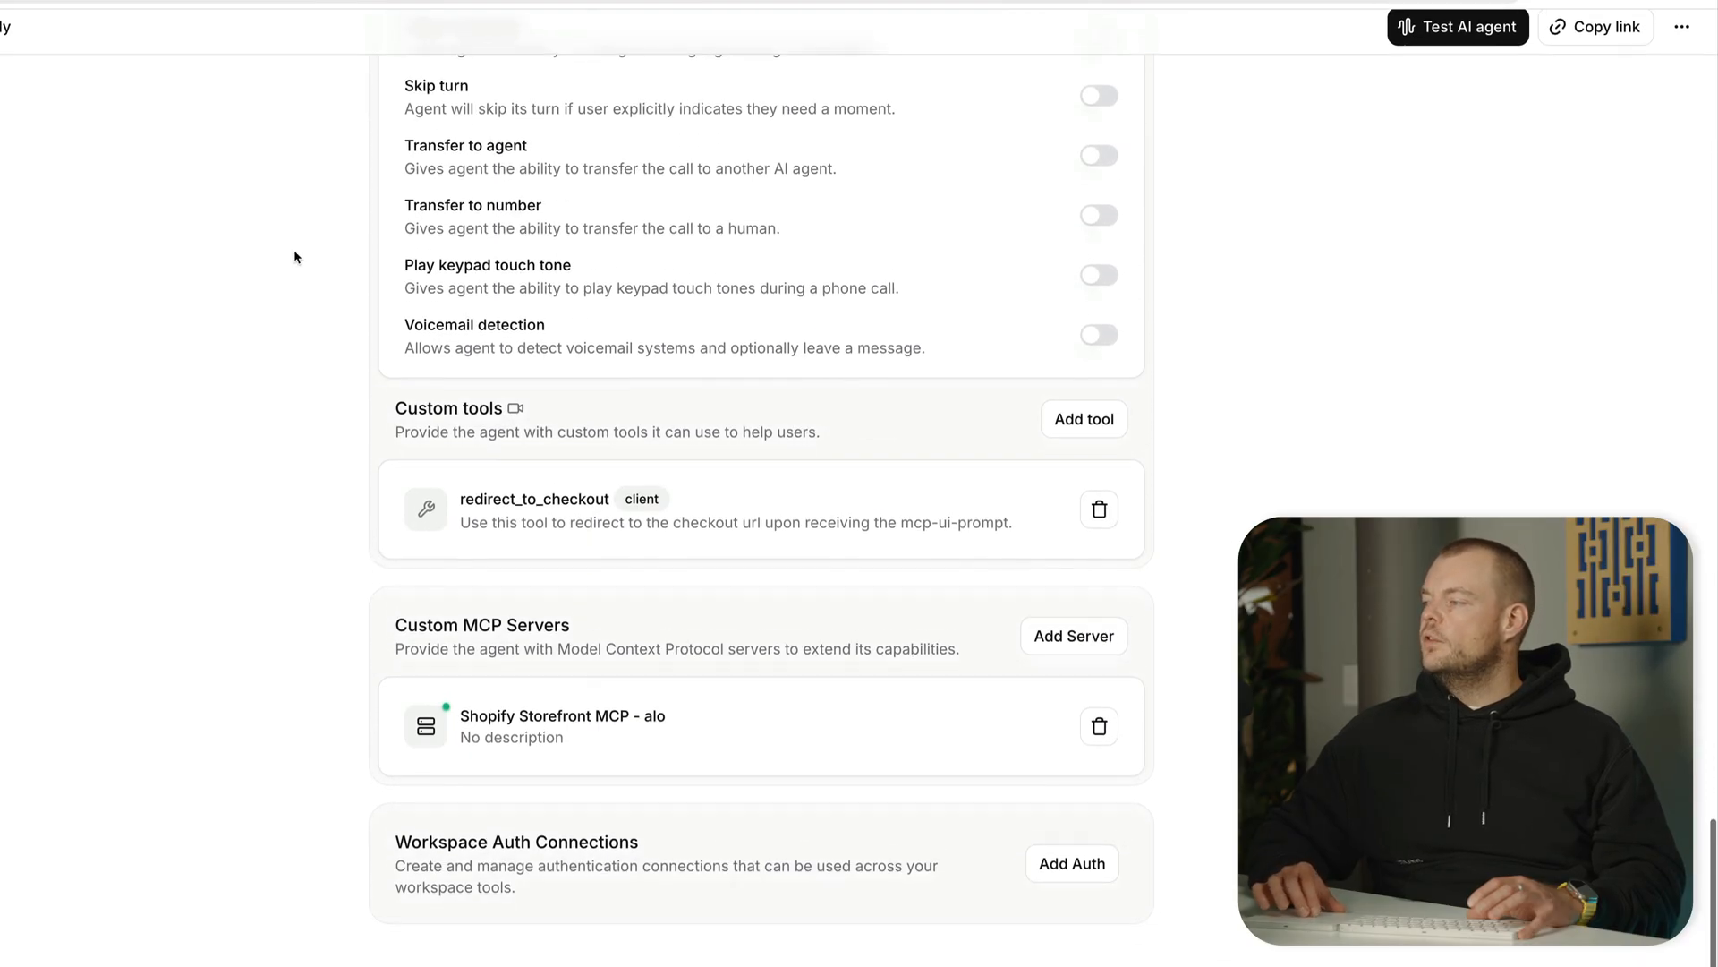
scroll(down, 3)
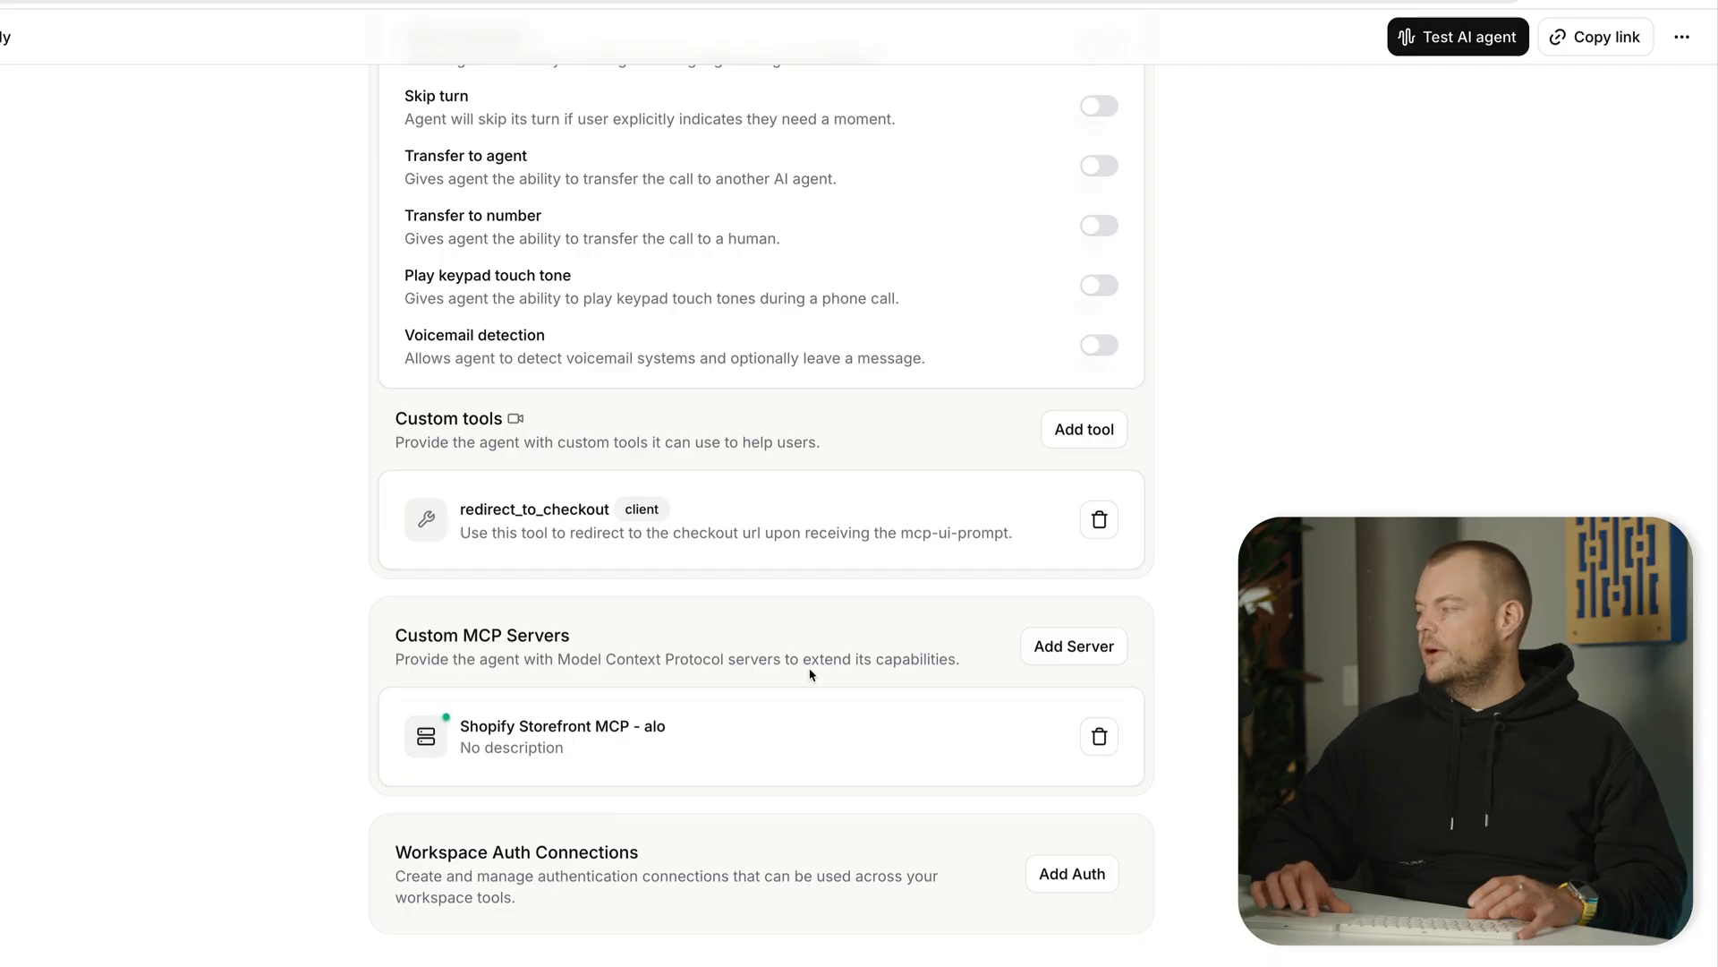
mouse_move(509, 776)
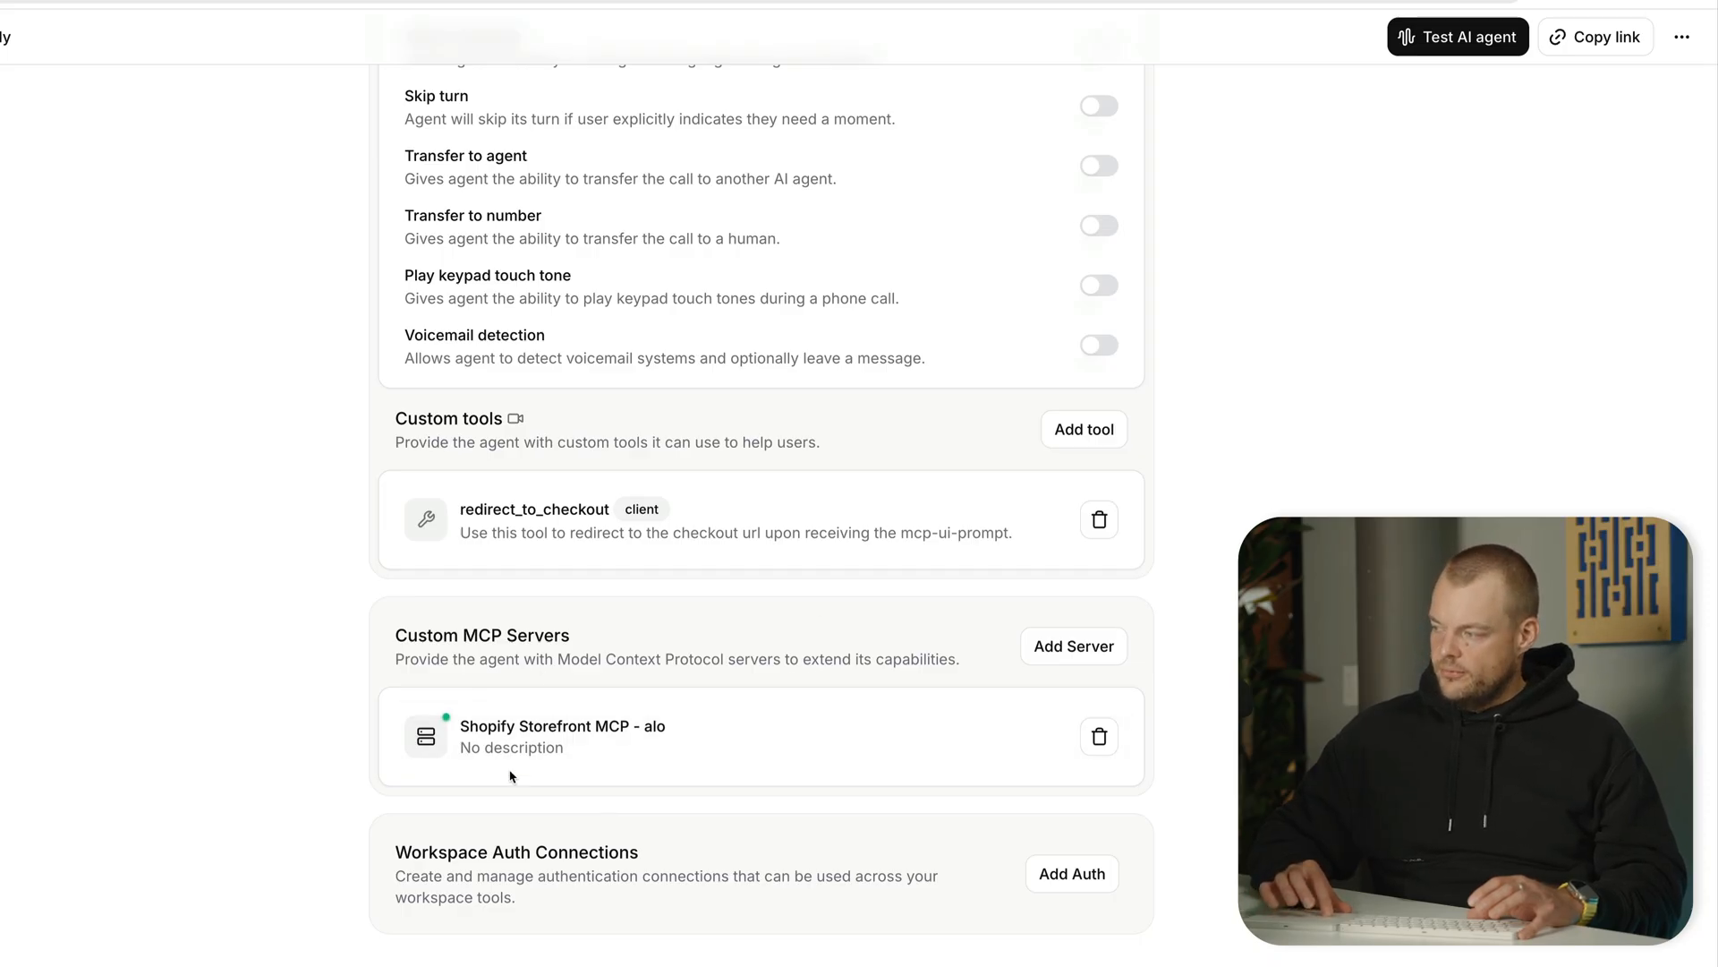
click(562, 735)
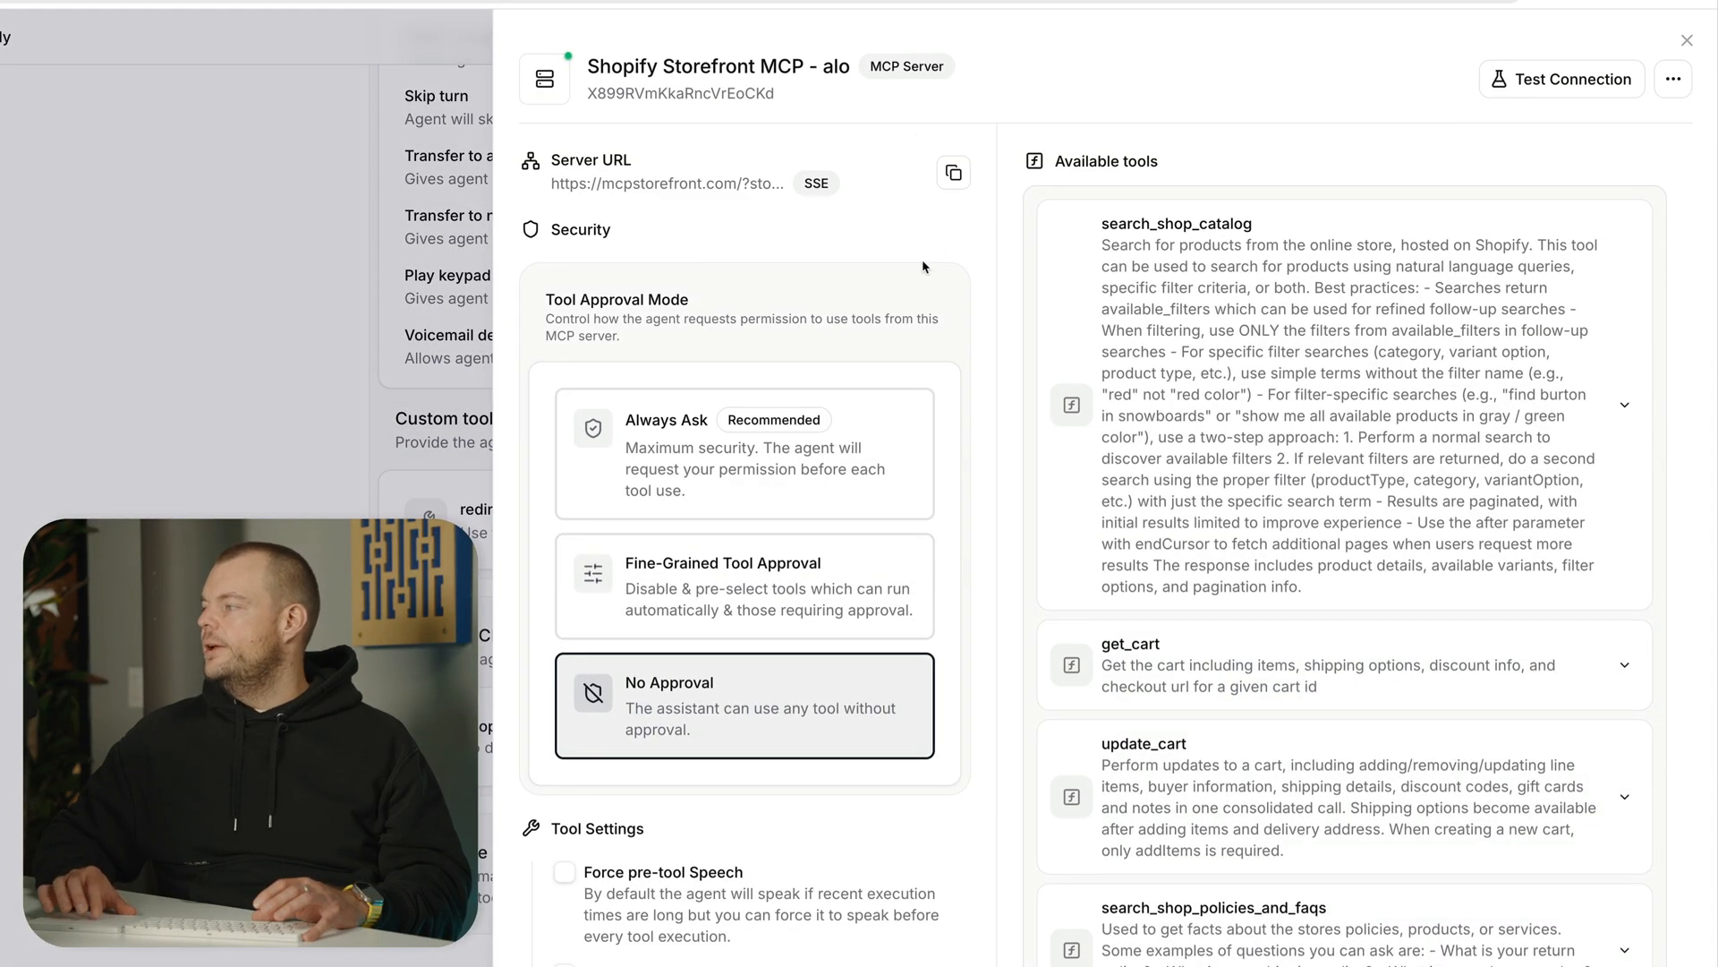
scroll(down, 3)
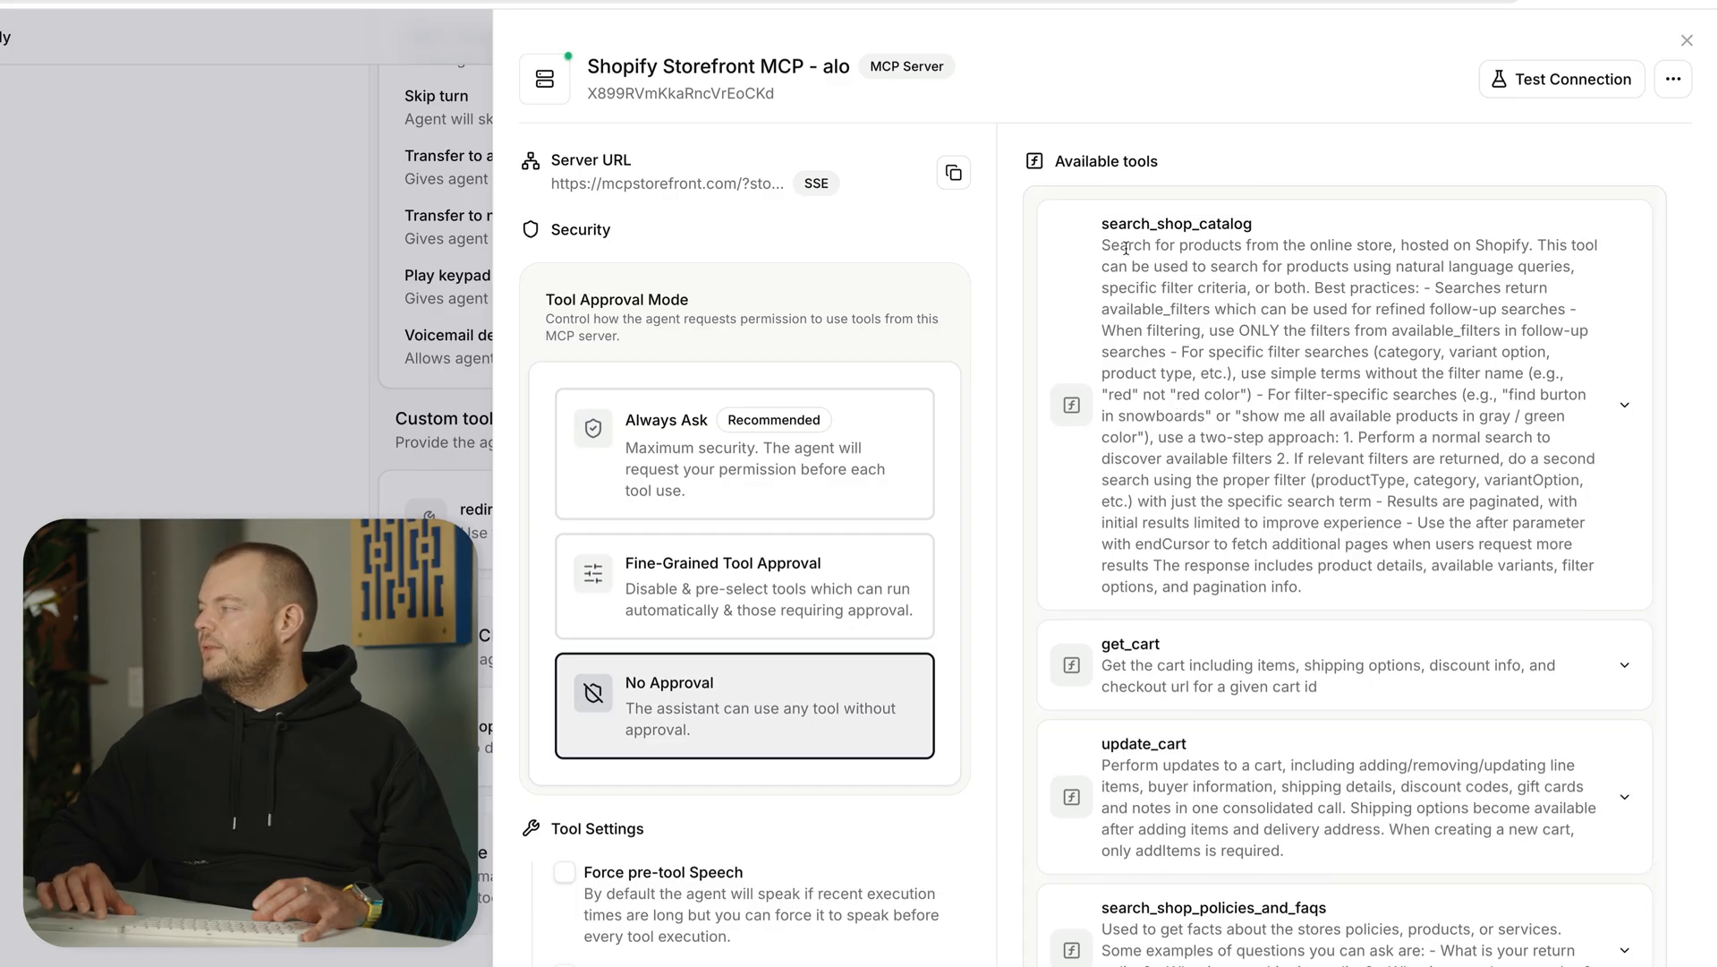
scroll(down, 3)
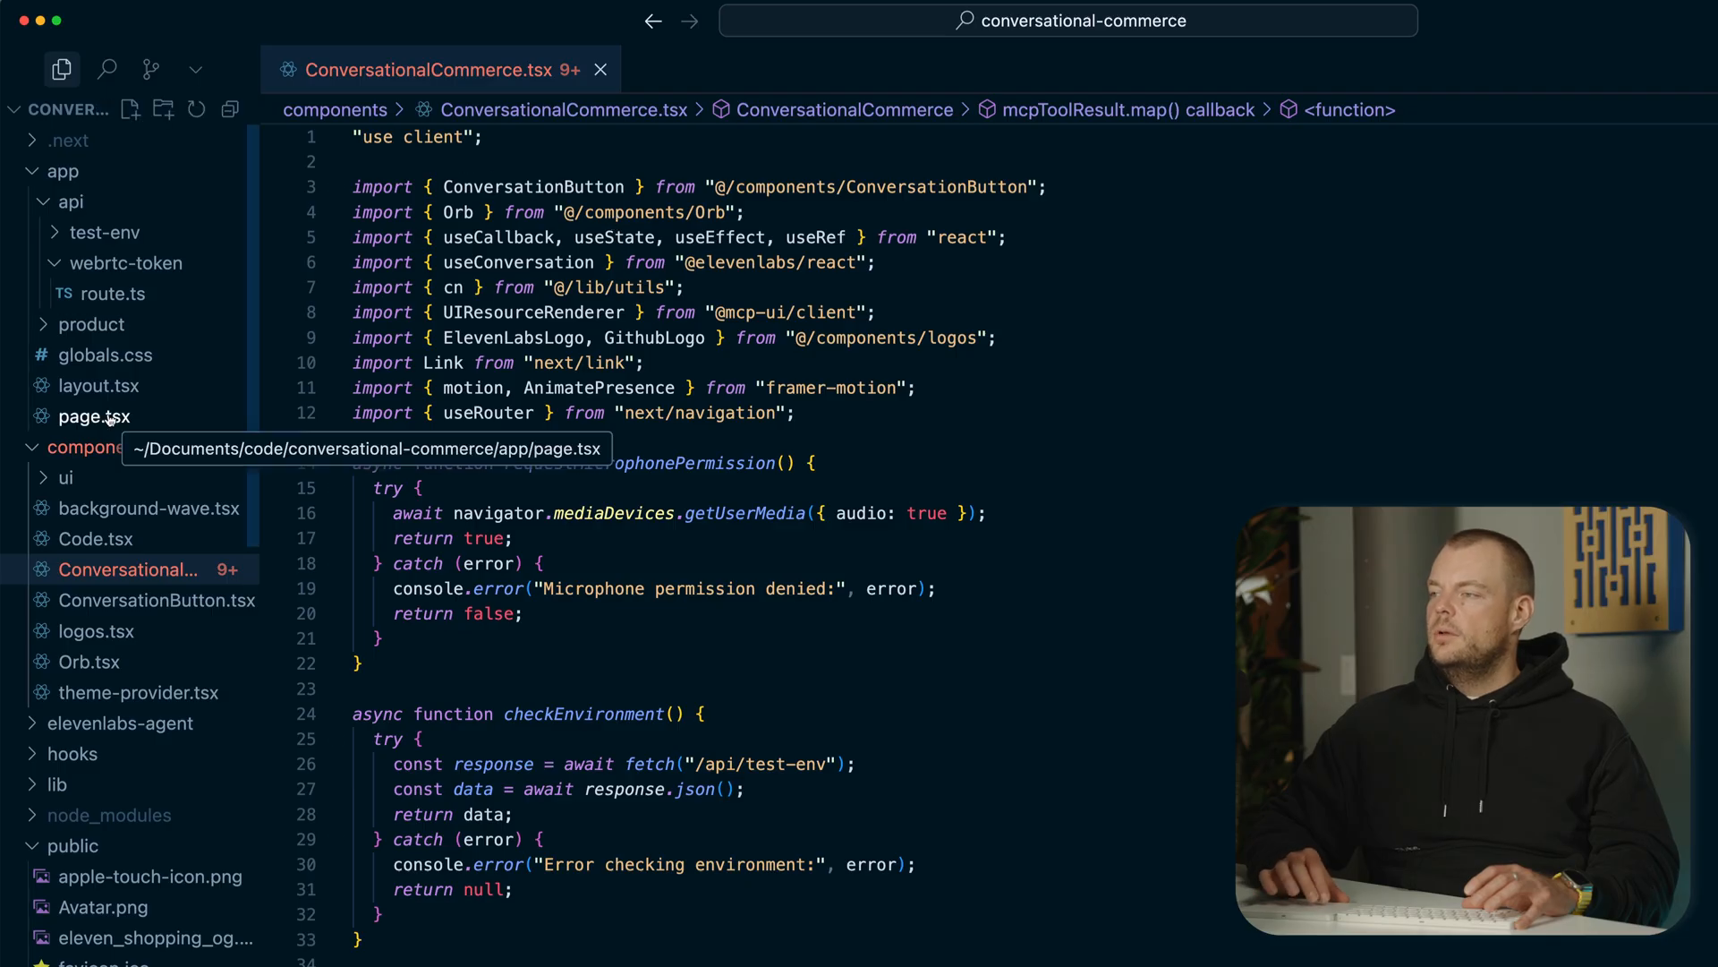
scroll(down, 3)
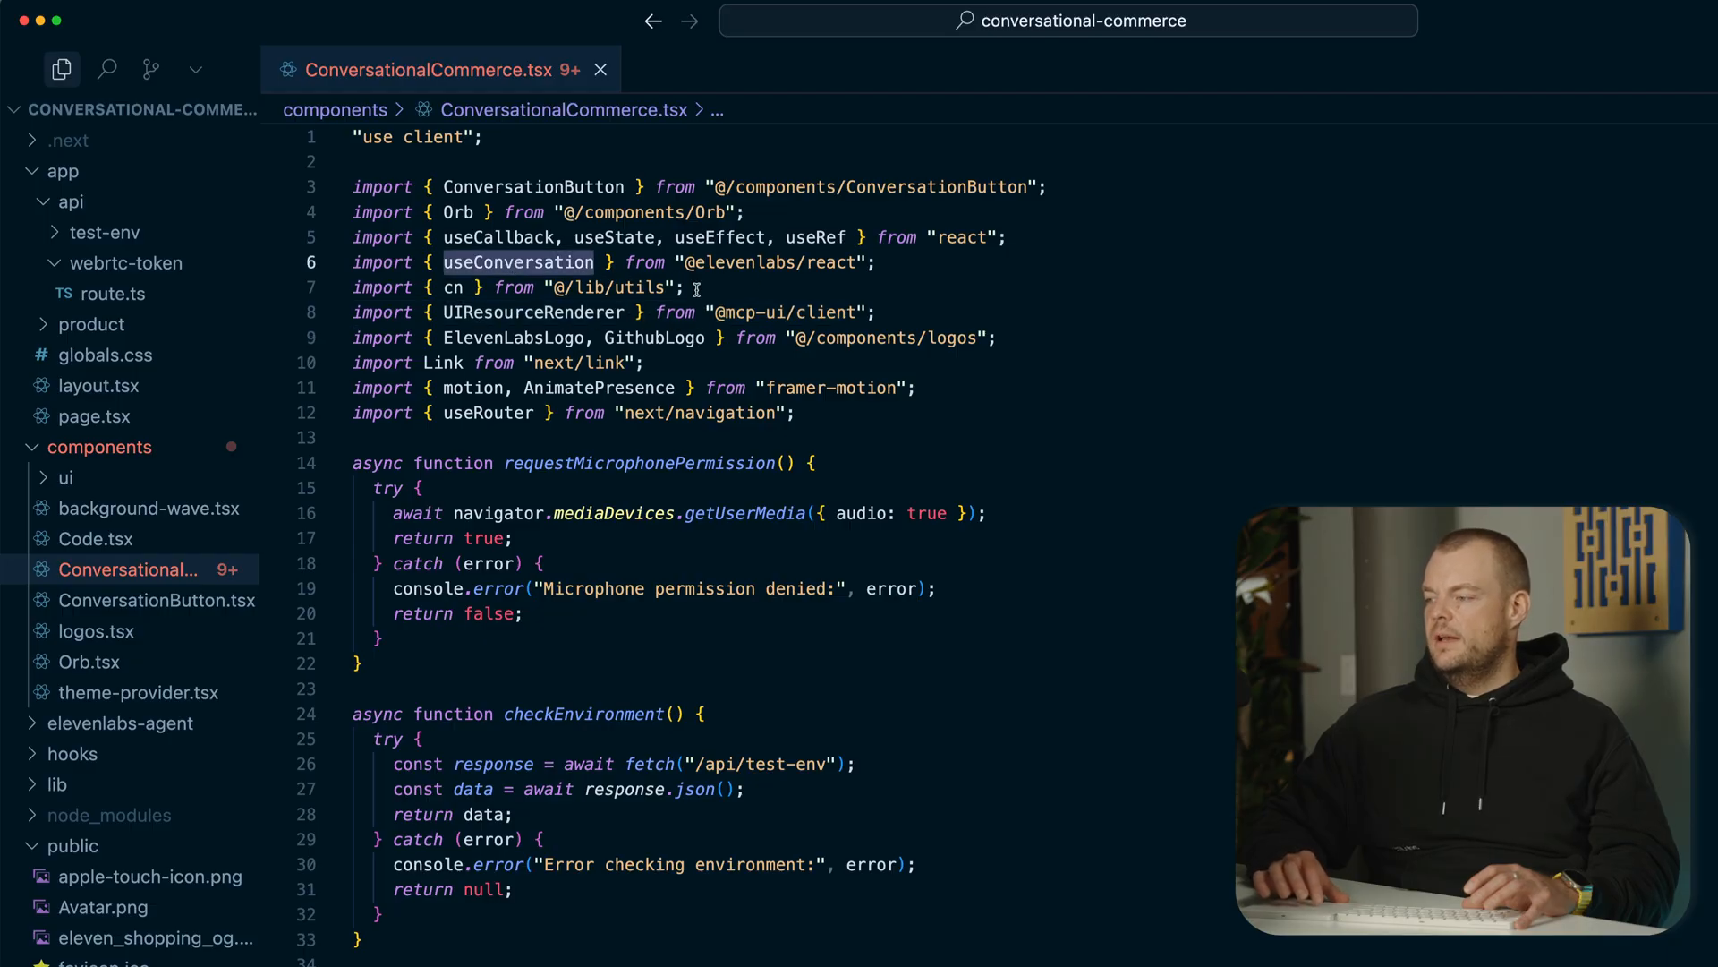
scroll(down, 3)
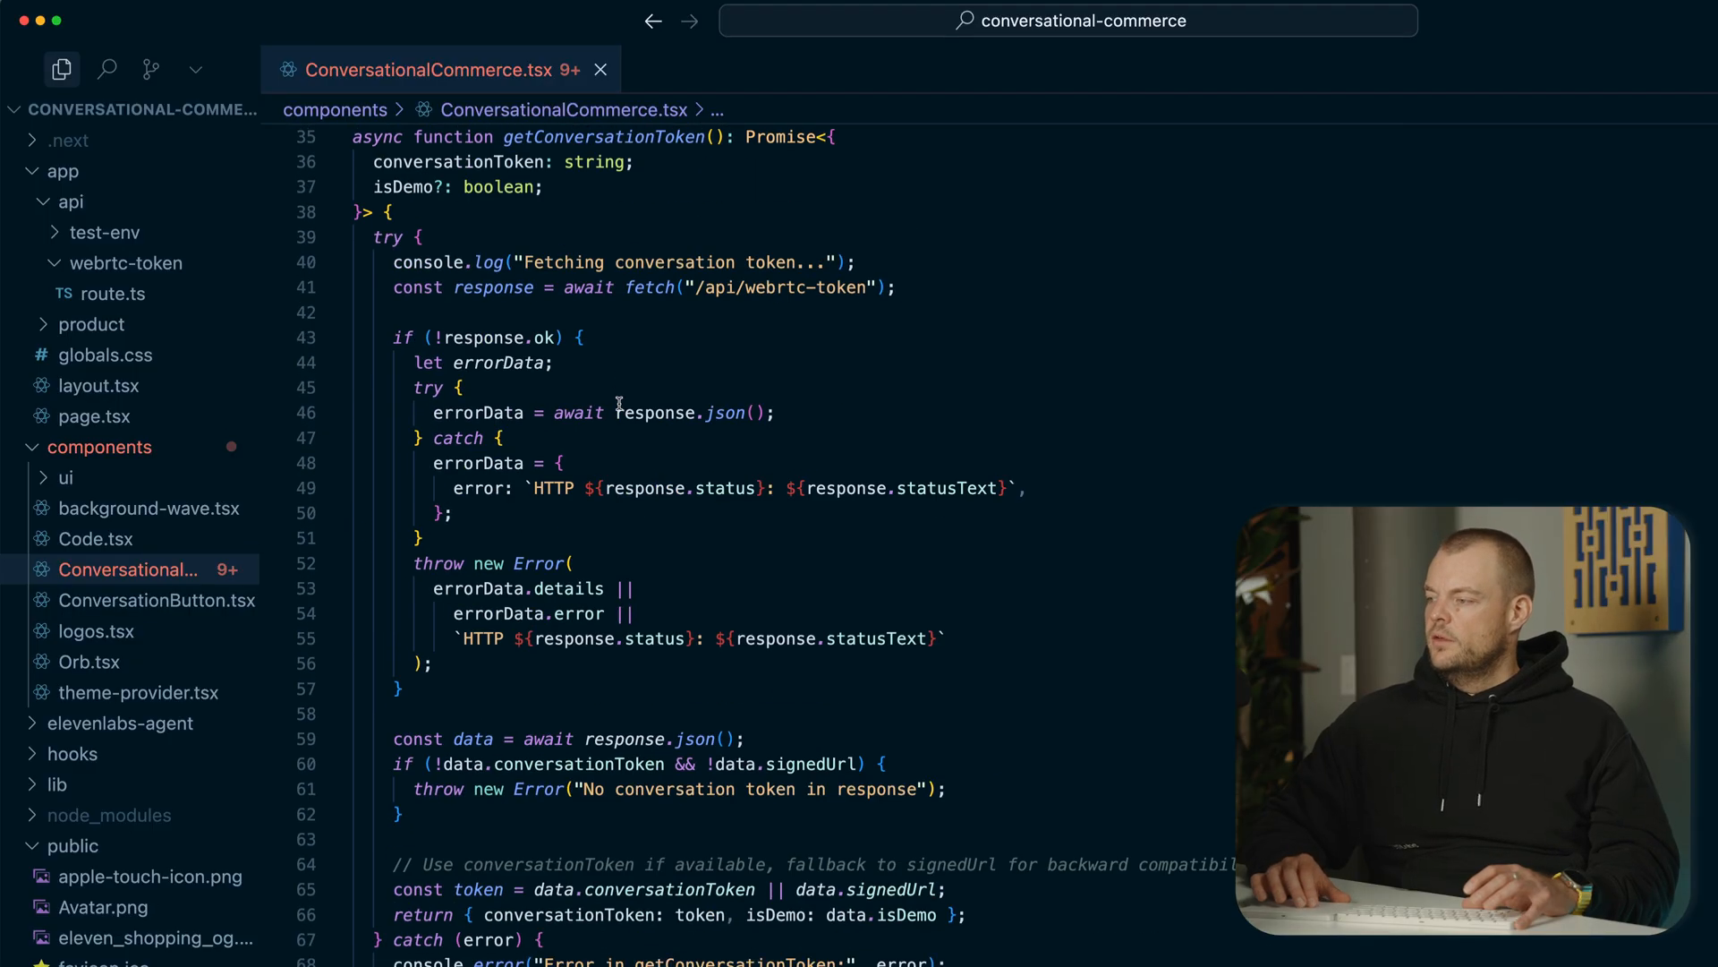
scroll(down, 3)
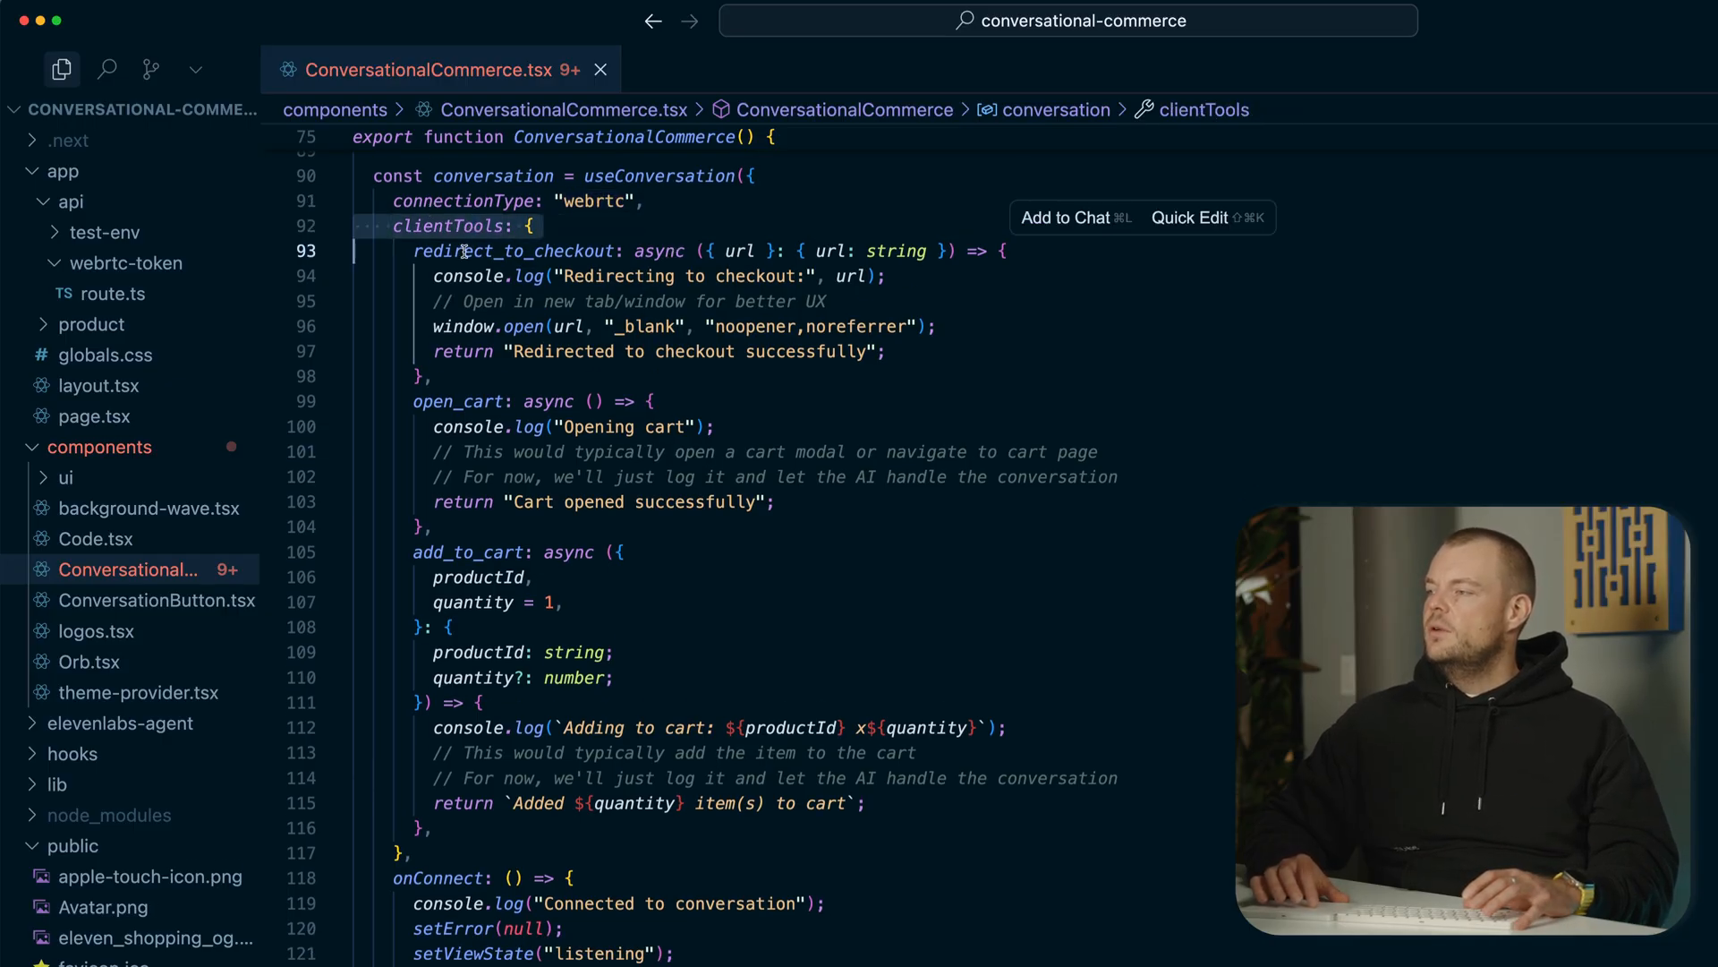
mouse_move(516, 251)
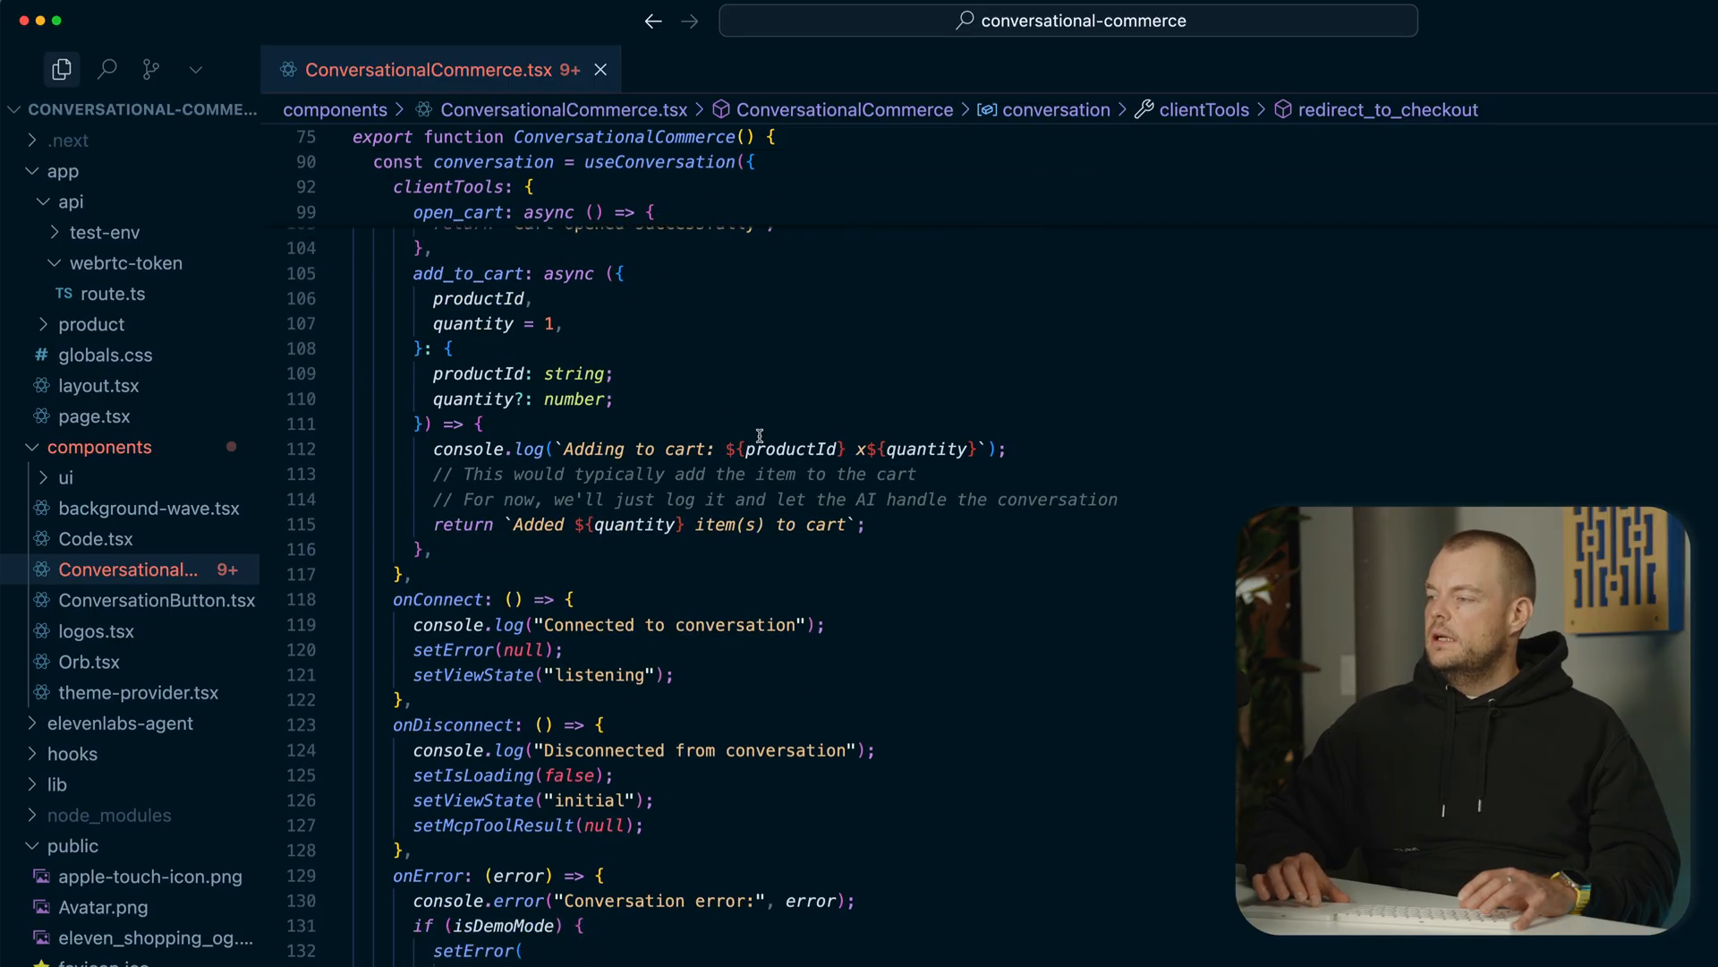
scroll(down, 3)
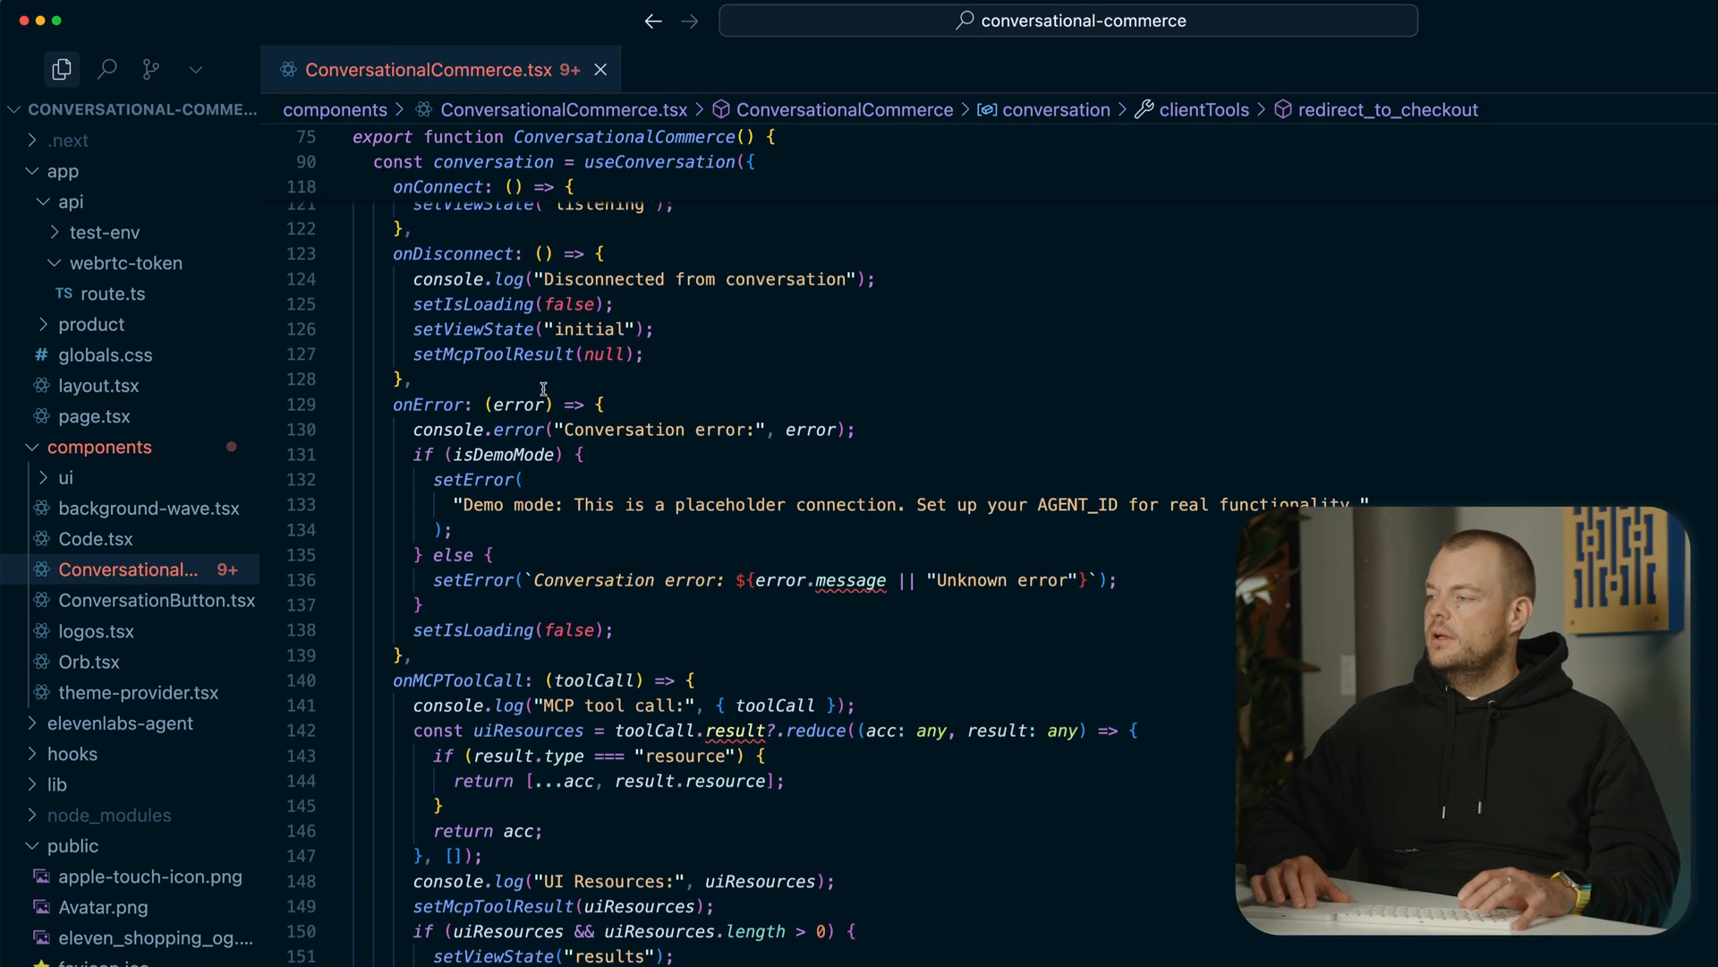
scroll(down, 3)
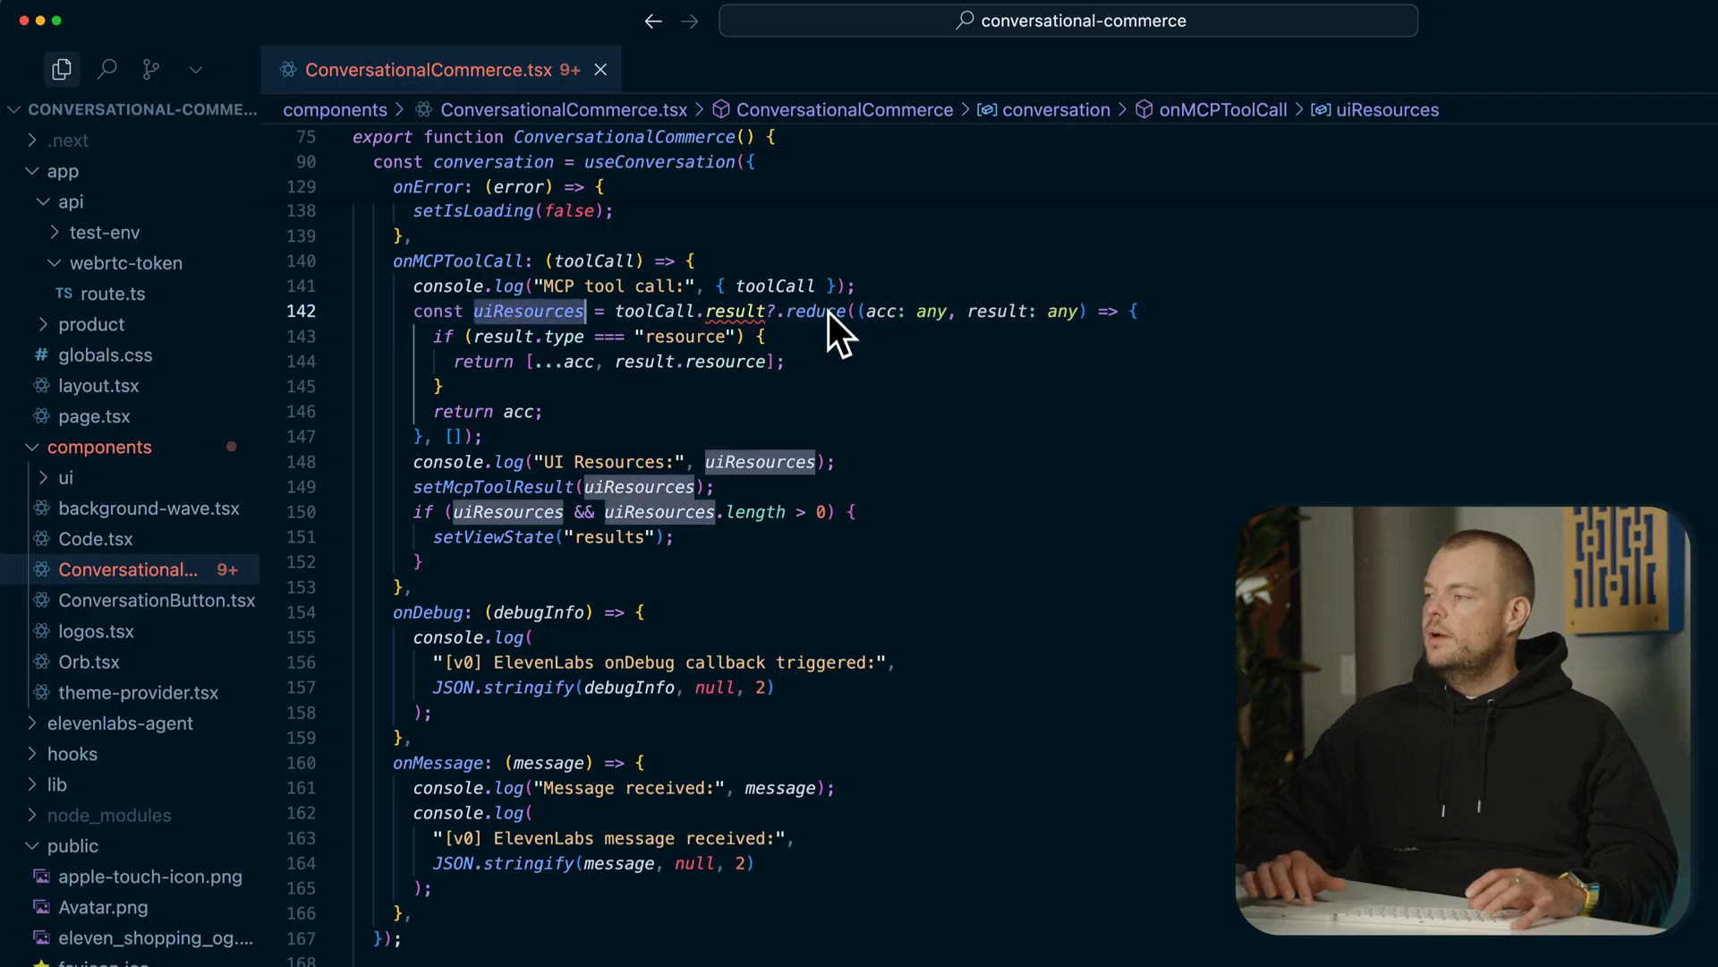
mouse_move(677, 357)
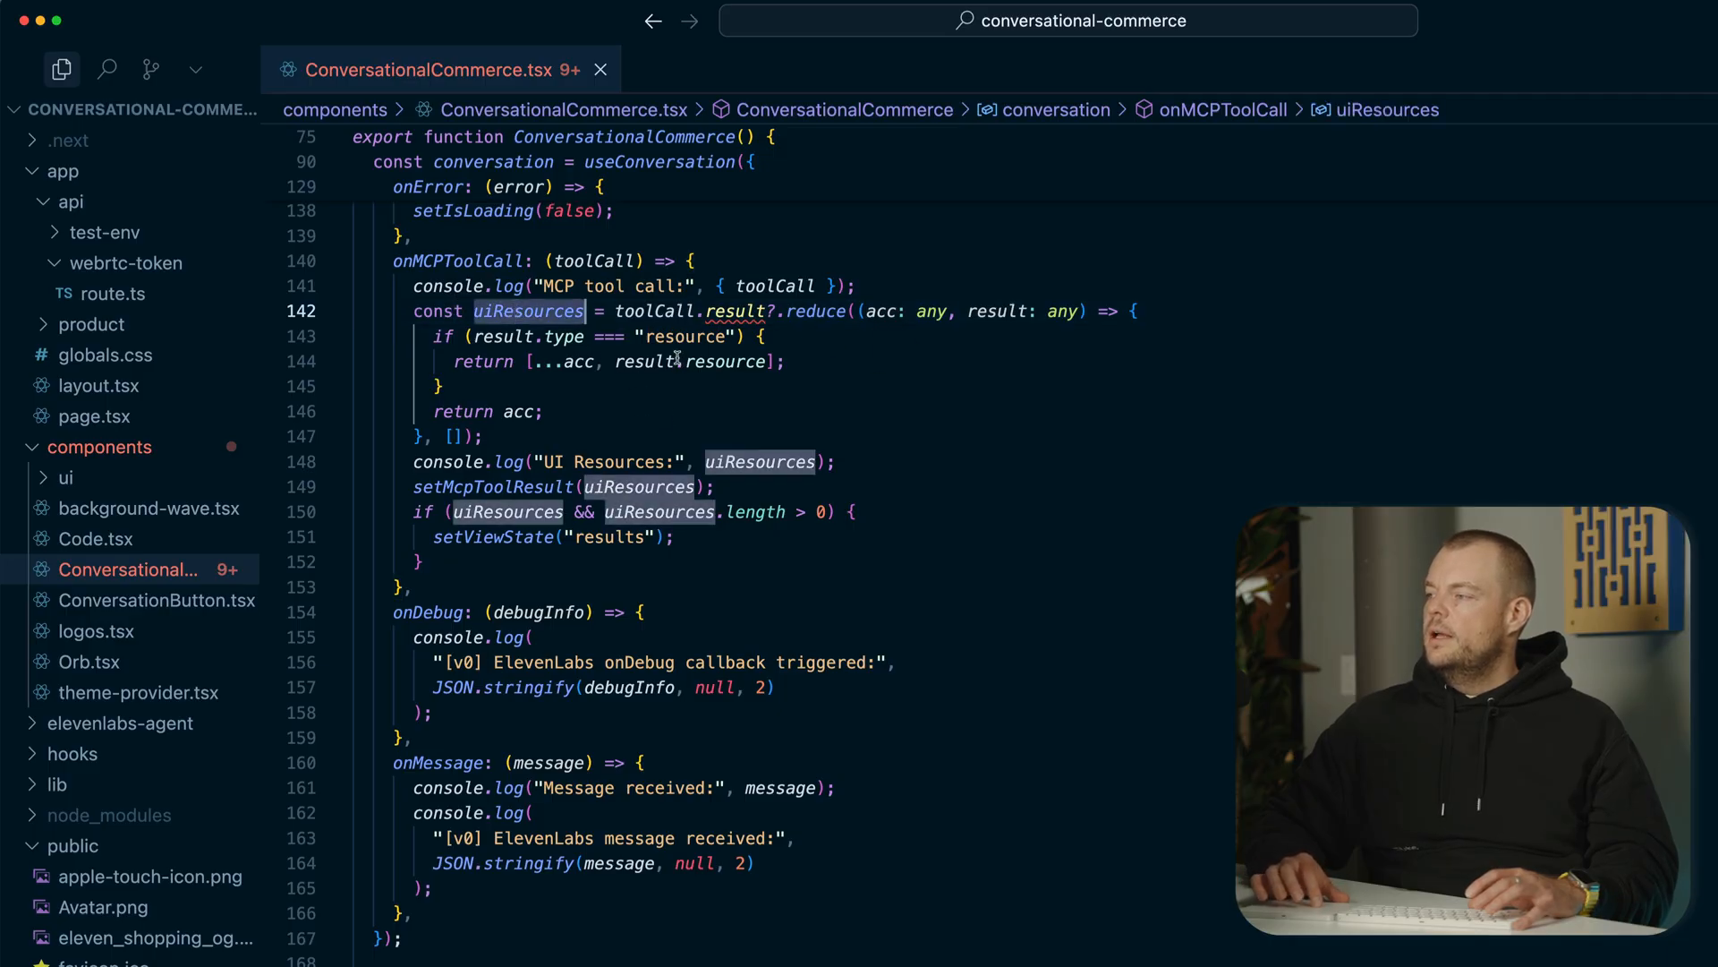
scroll(down, 3)
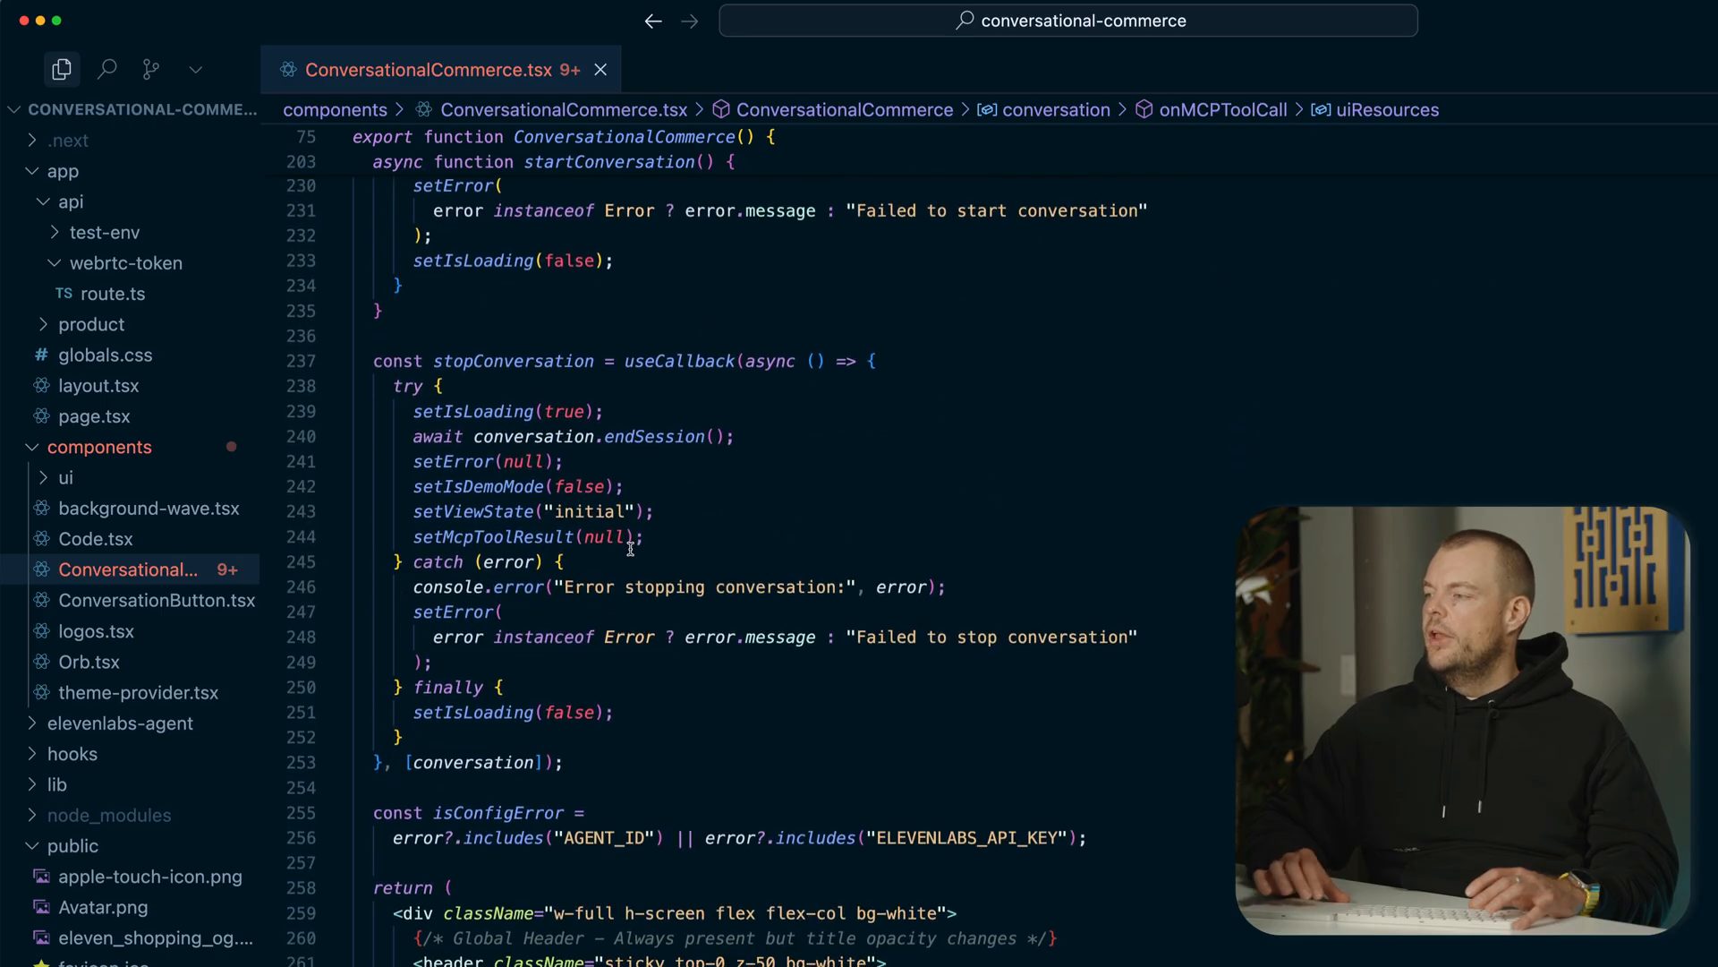
scroll(down, 3)
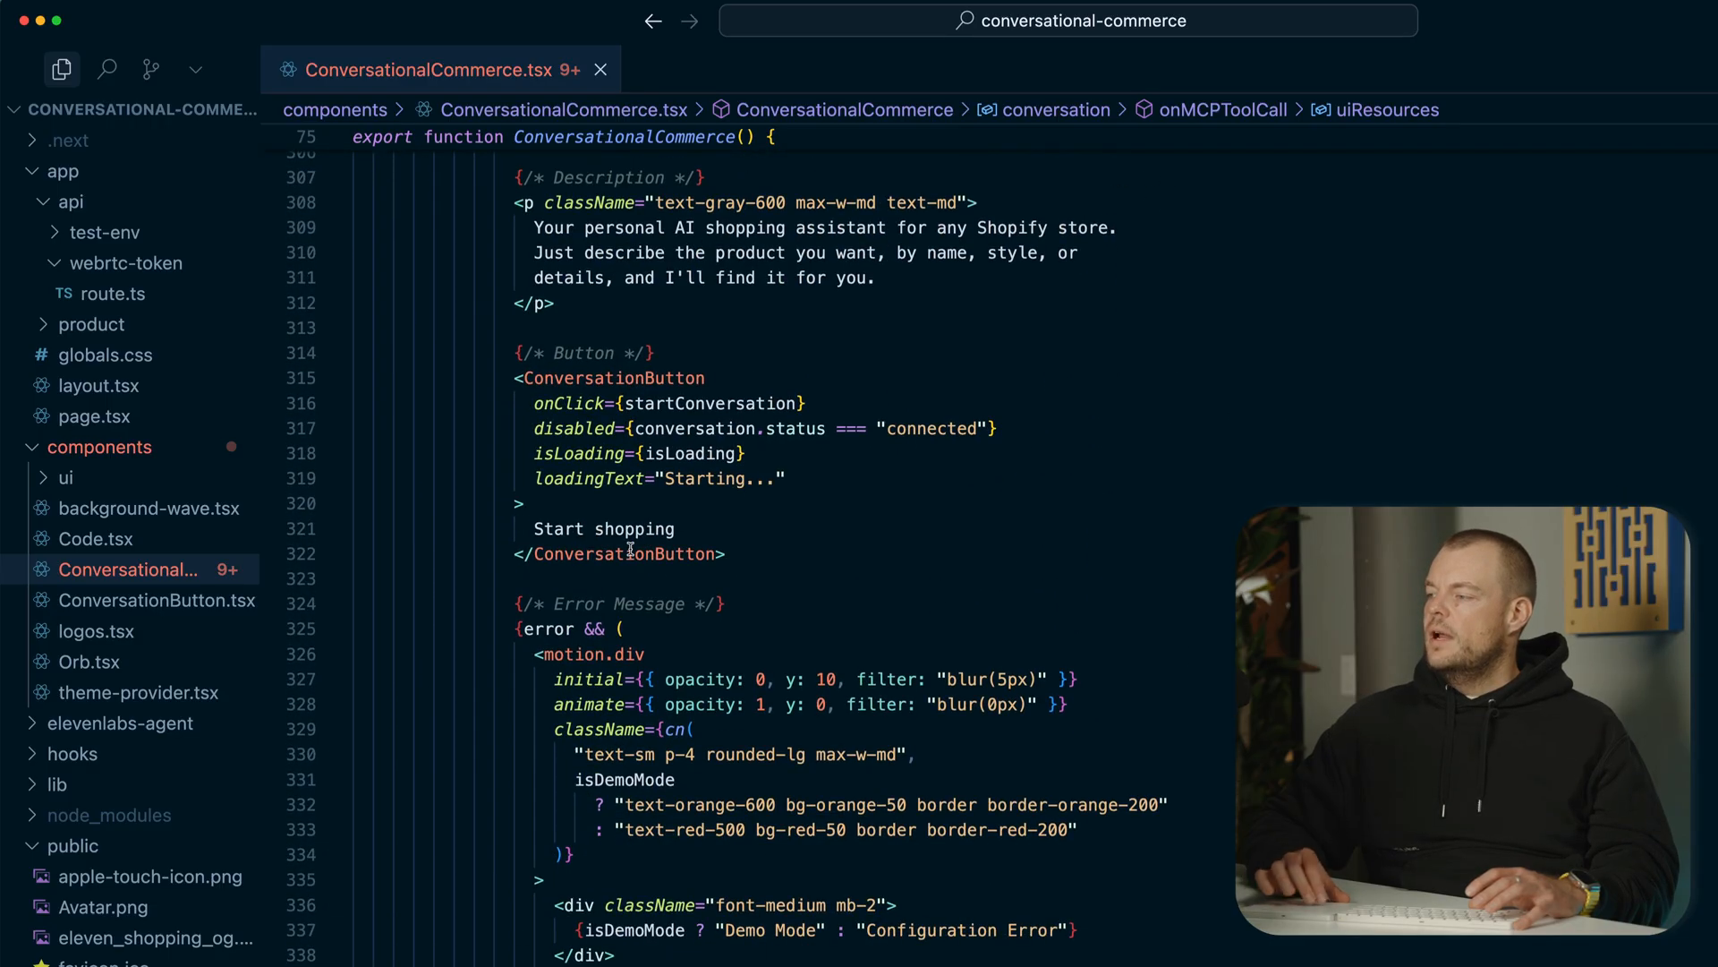
scroll(down, 3)
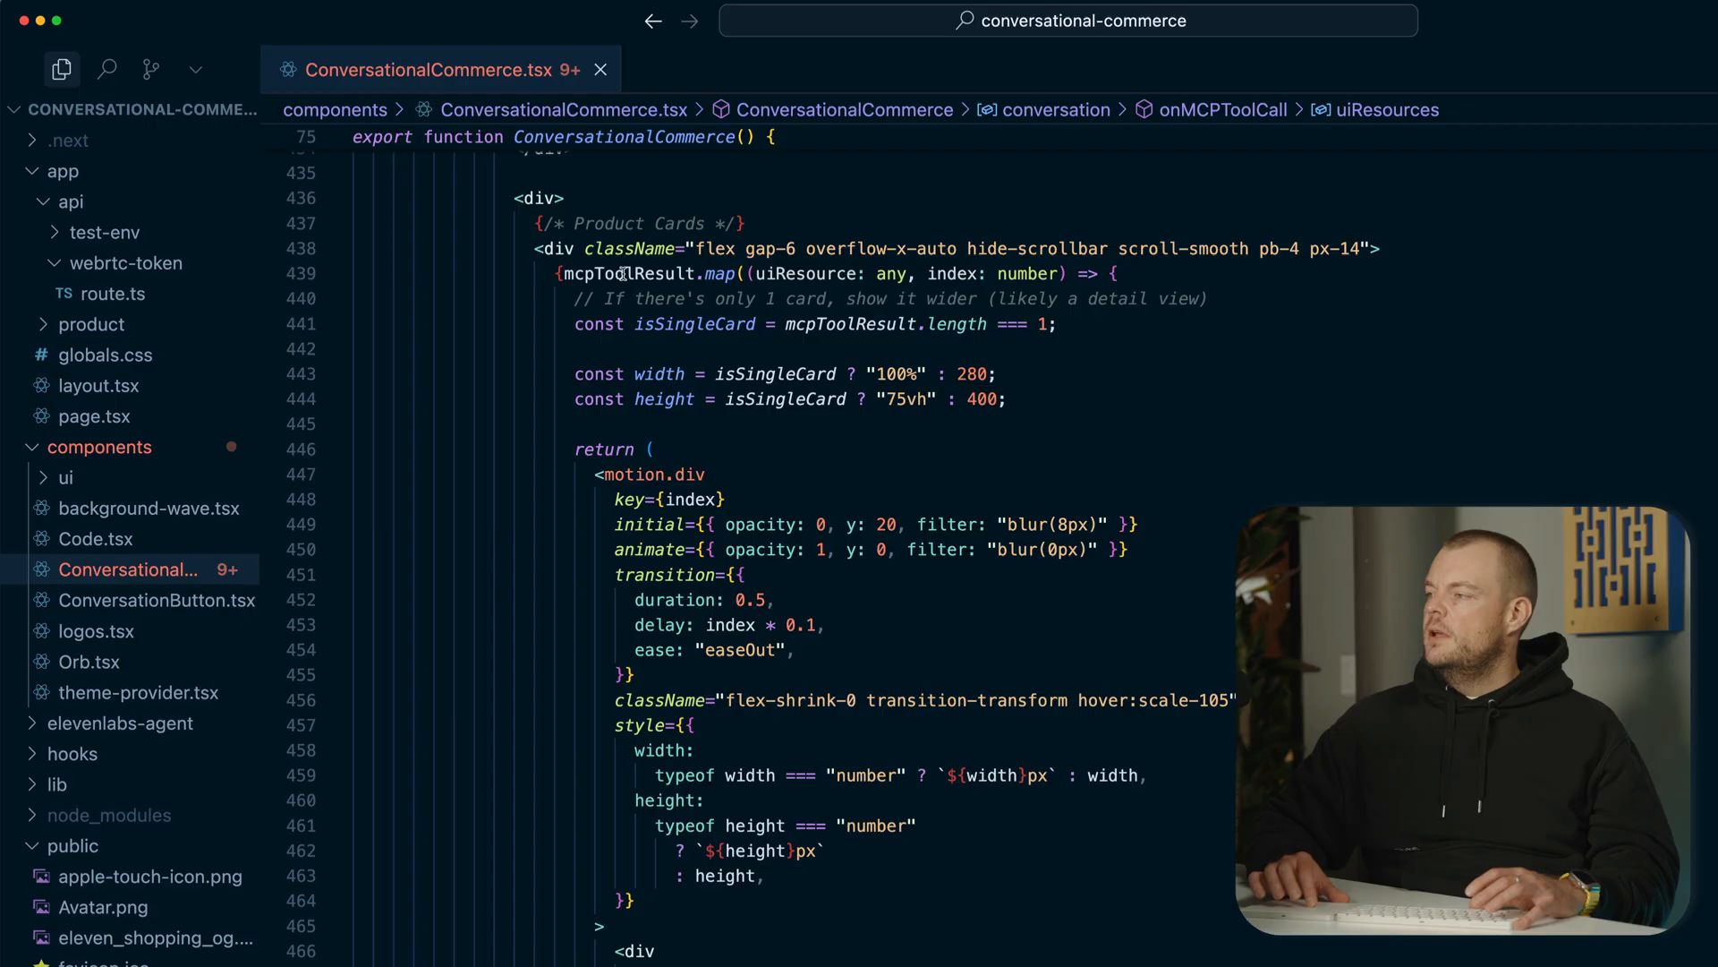
click(668, 273)
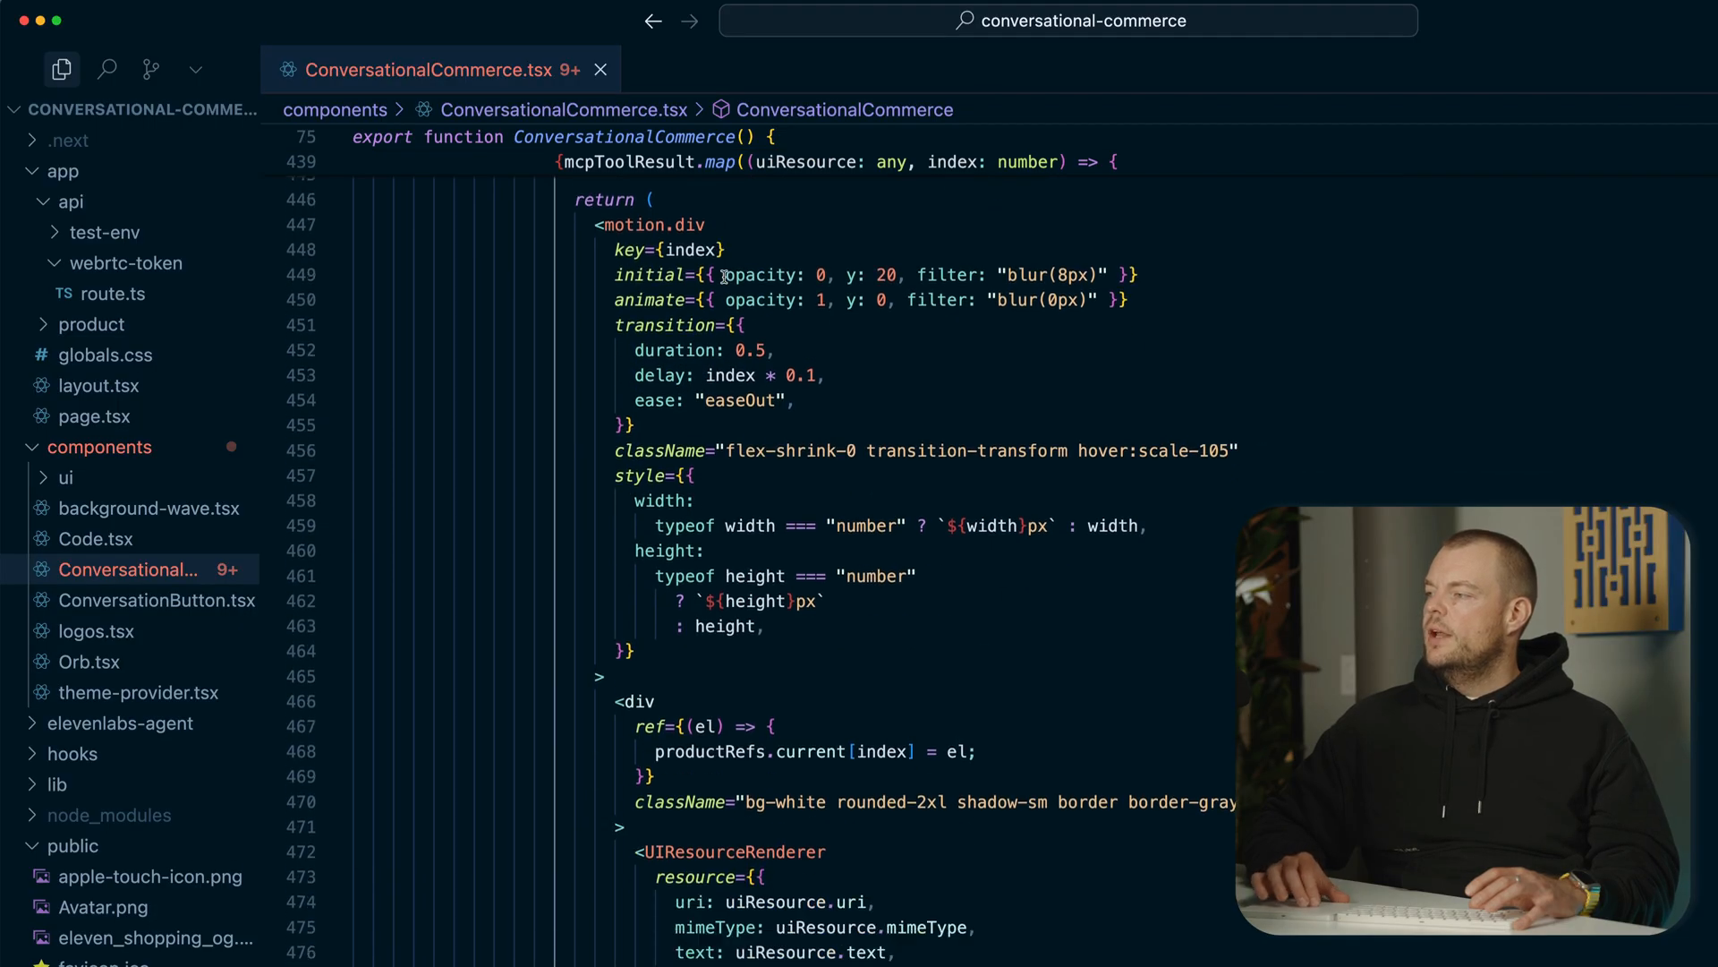
scroll(down, 3)
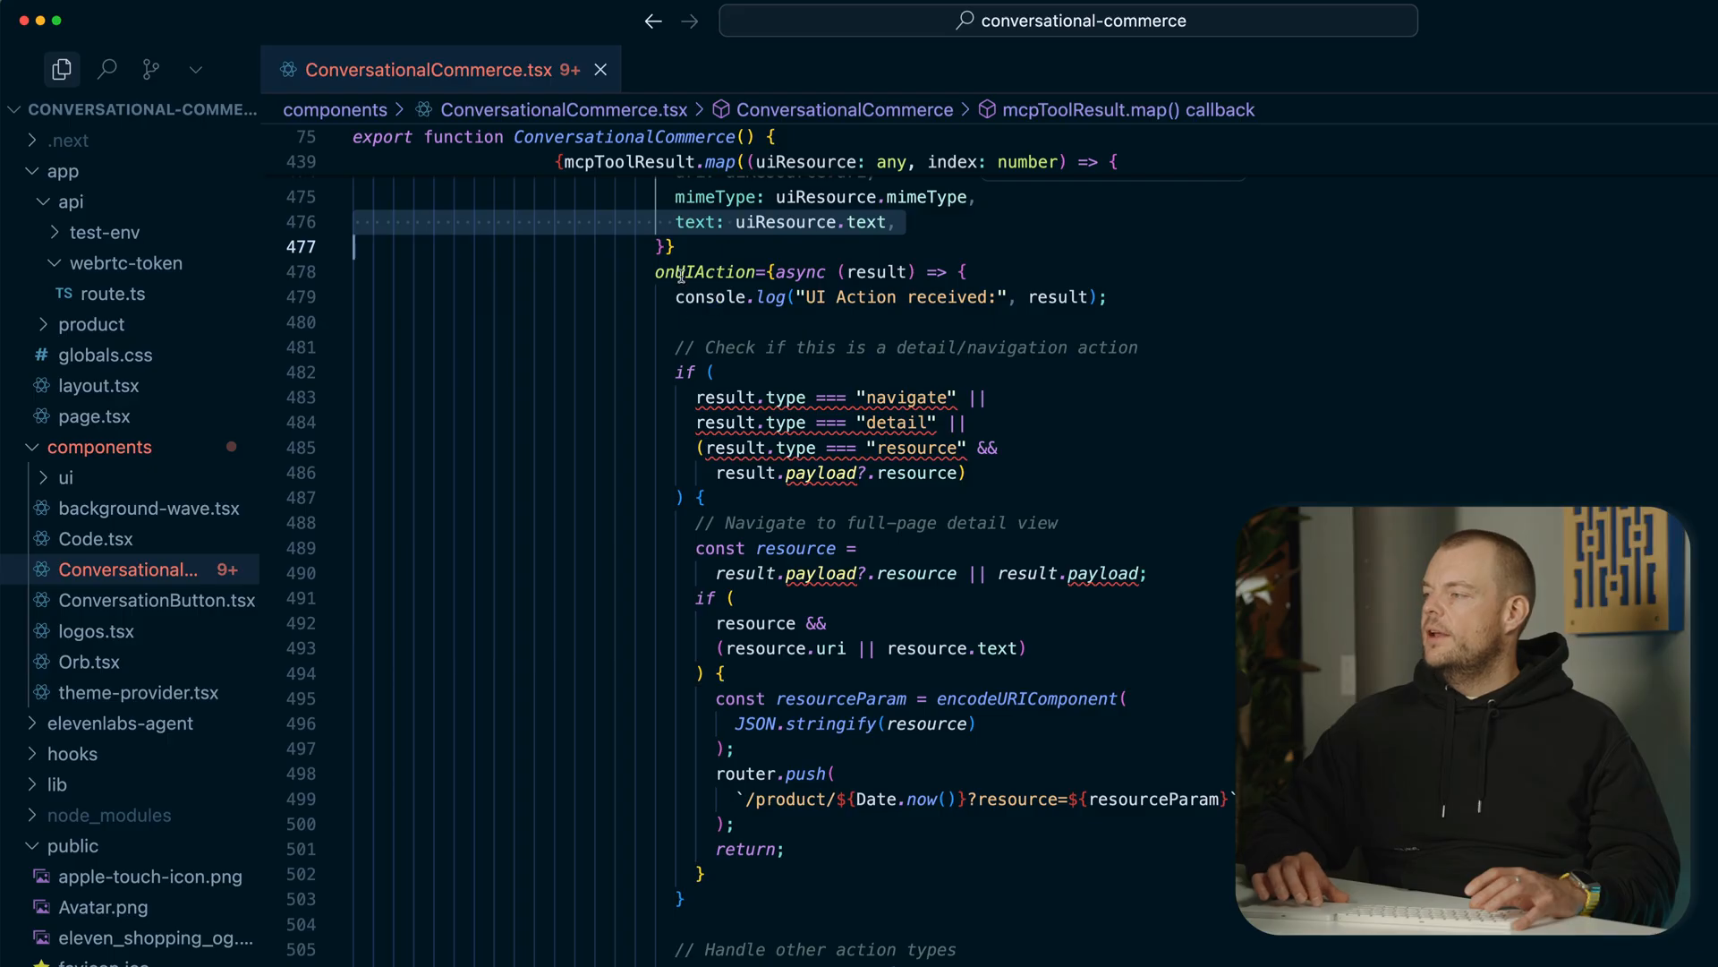
double_click(706, 272)
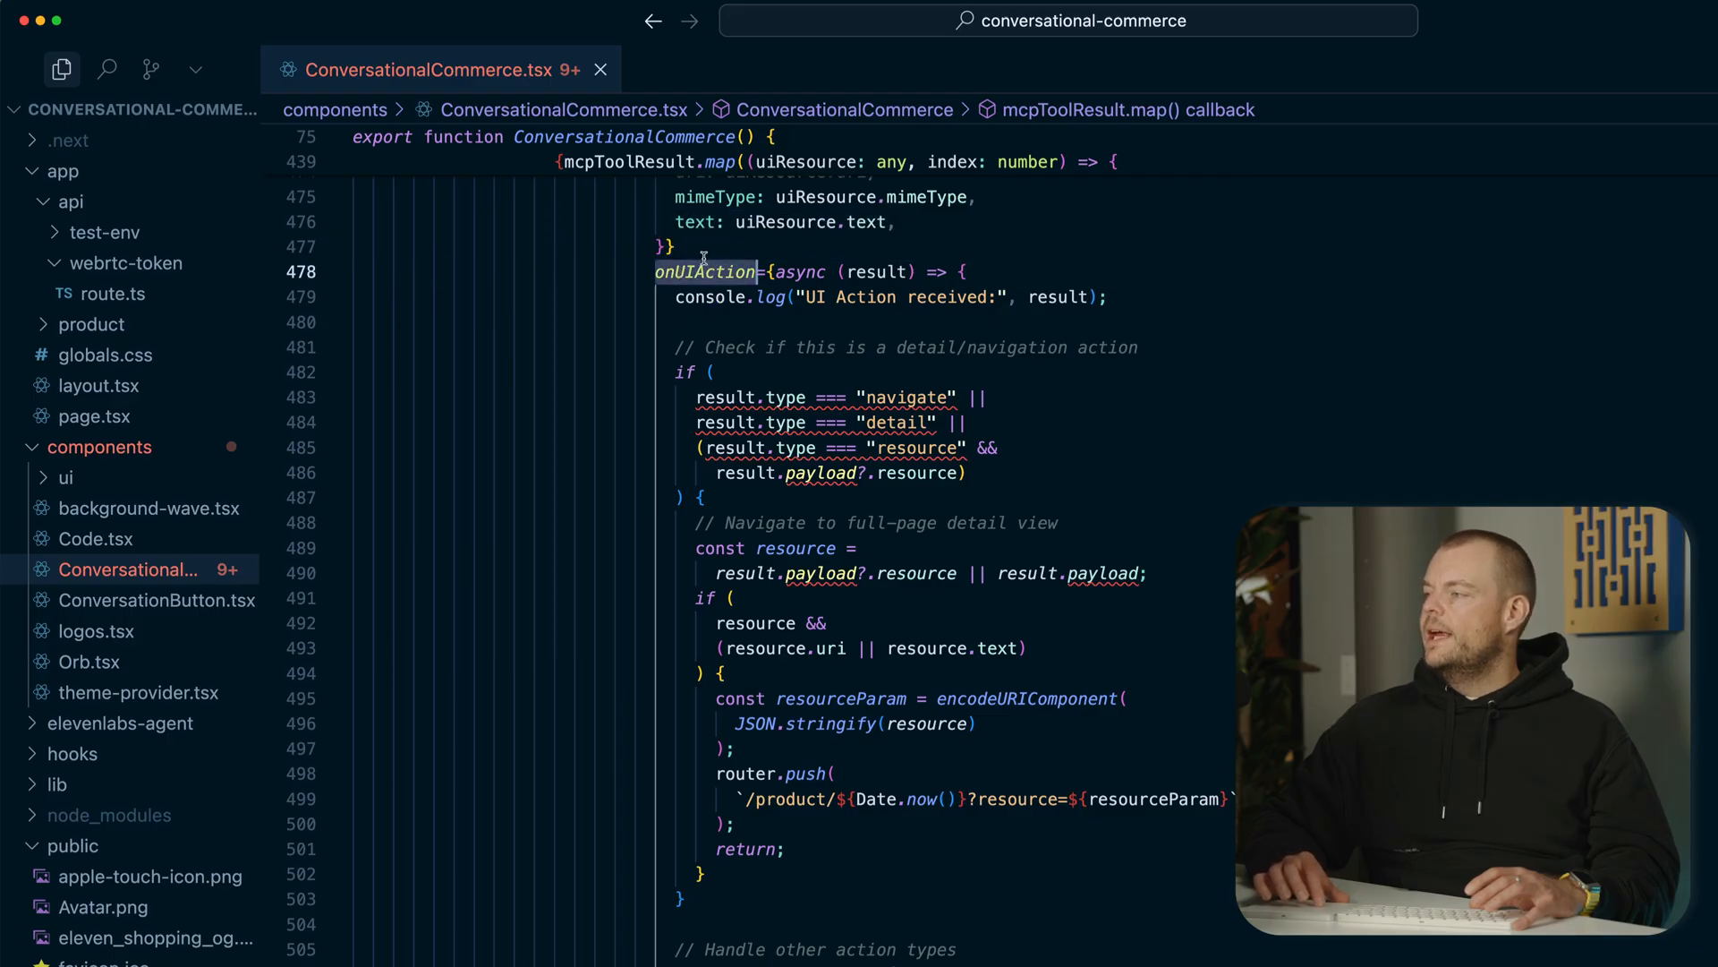
scroll(down, 3)
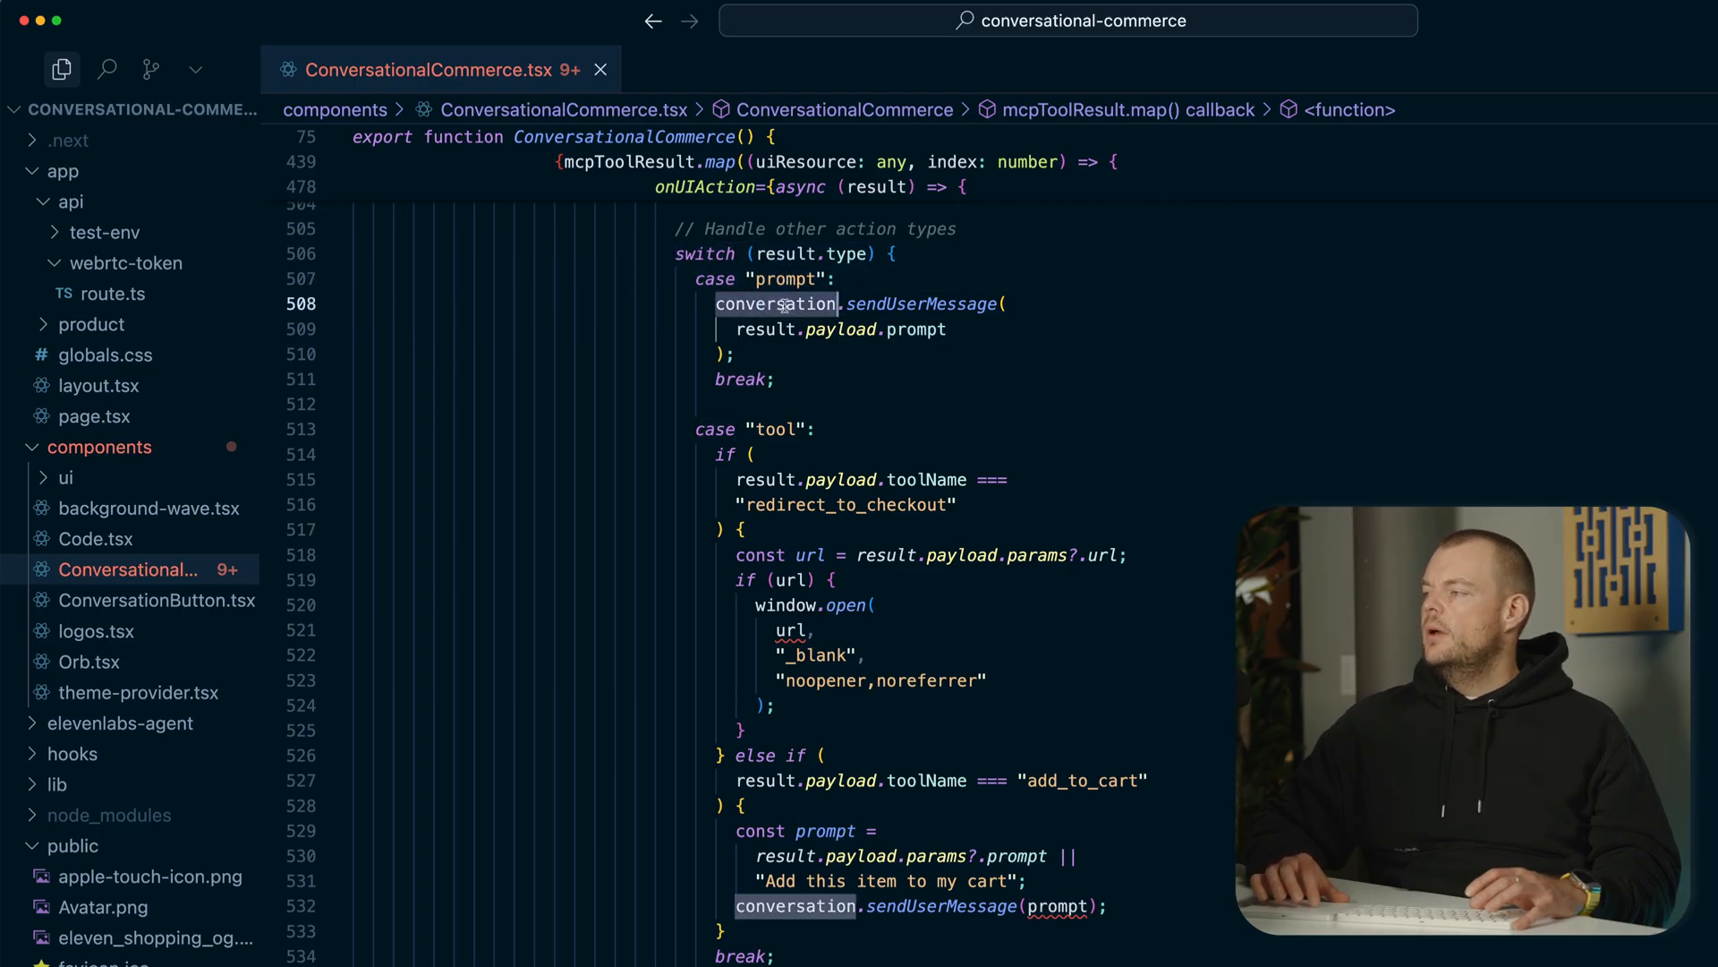
double_click(921, 303)
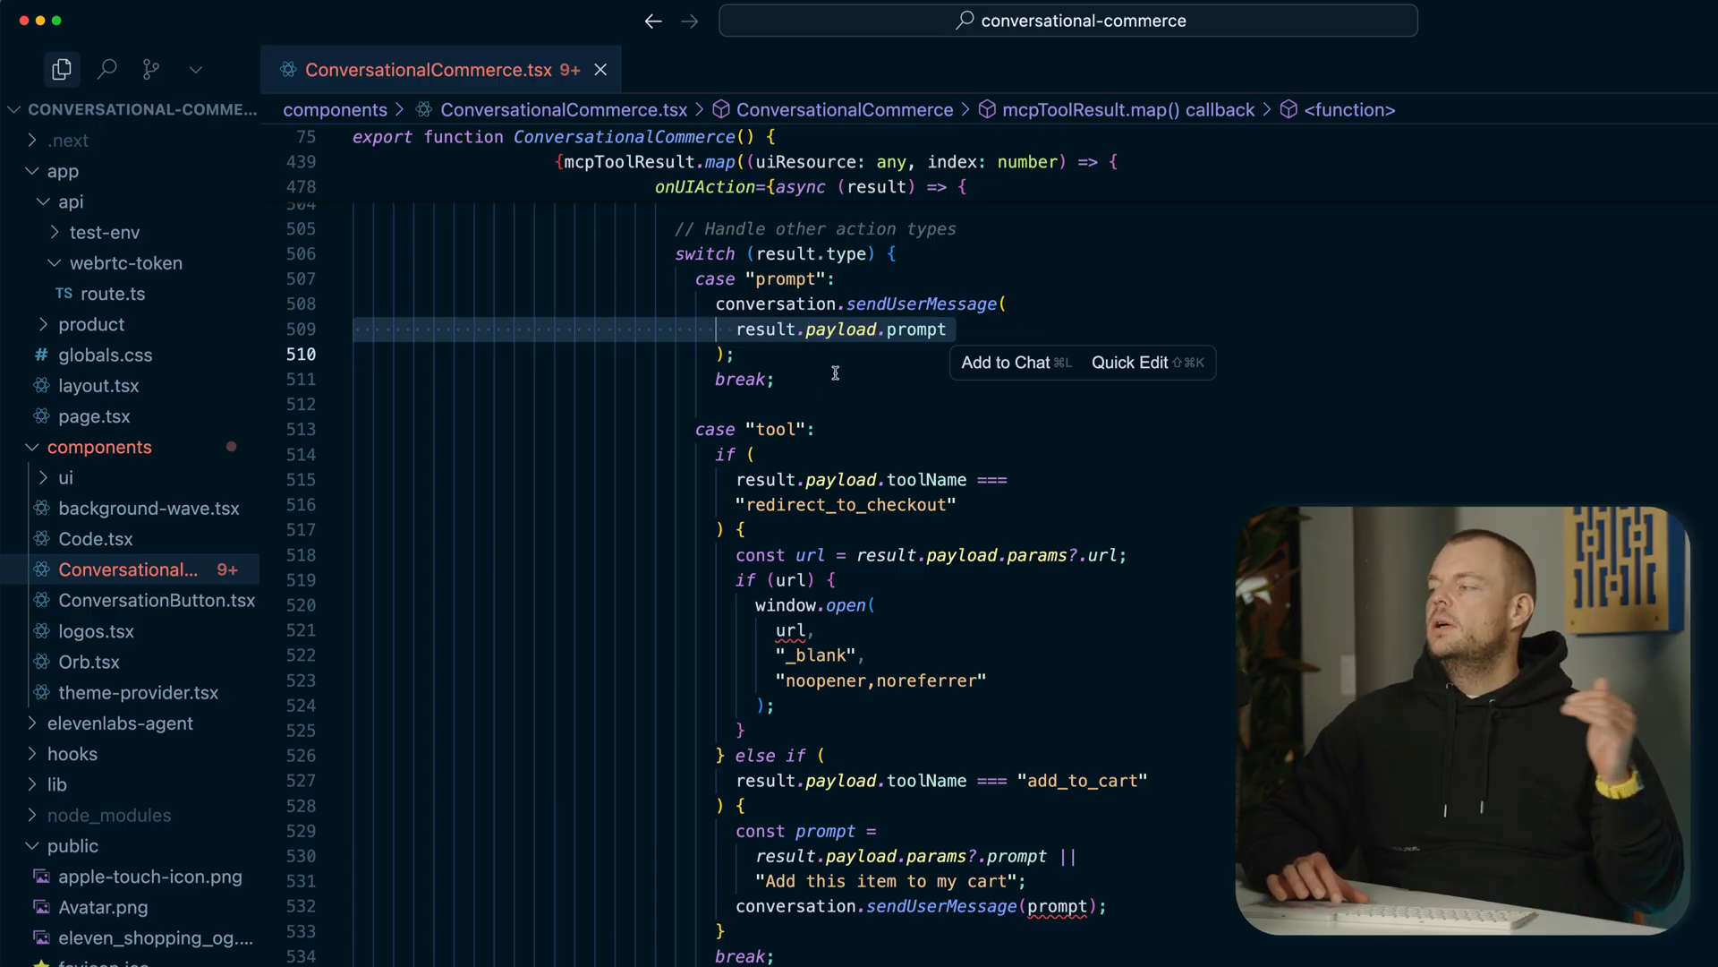
mouse_move(825, 356)
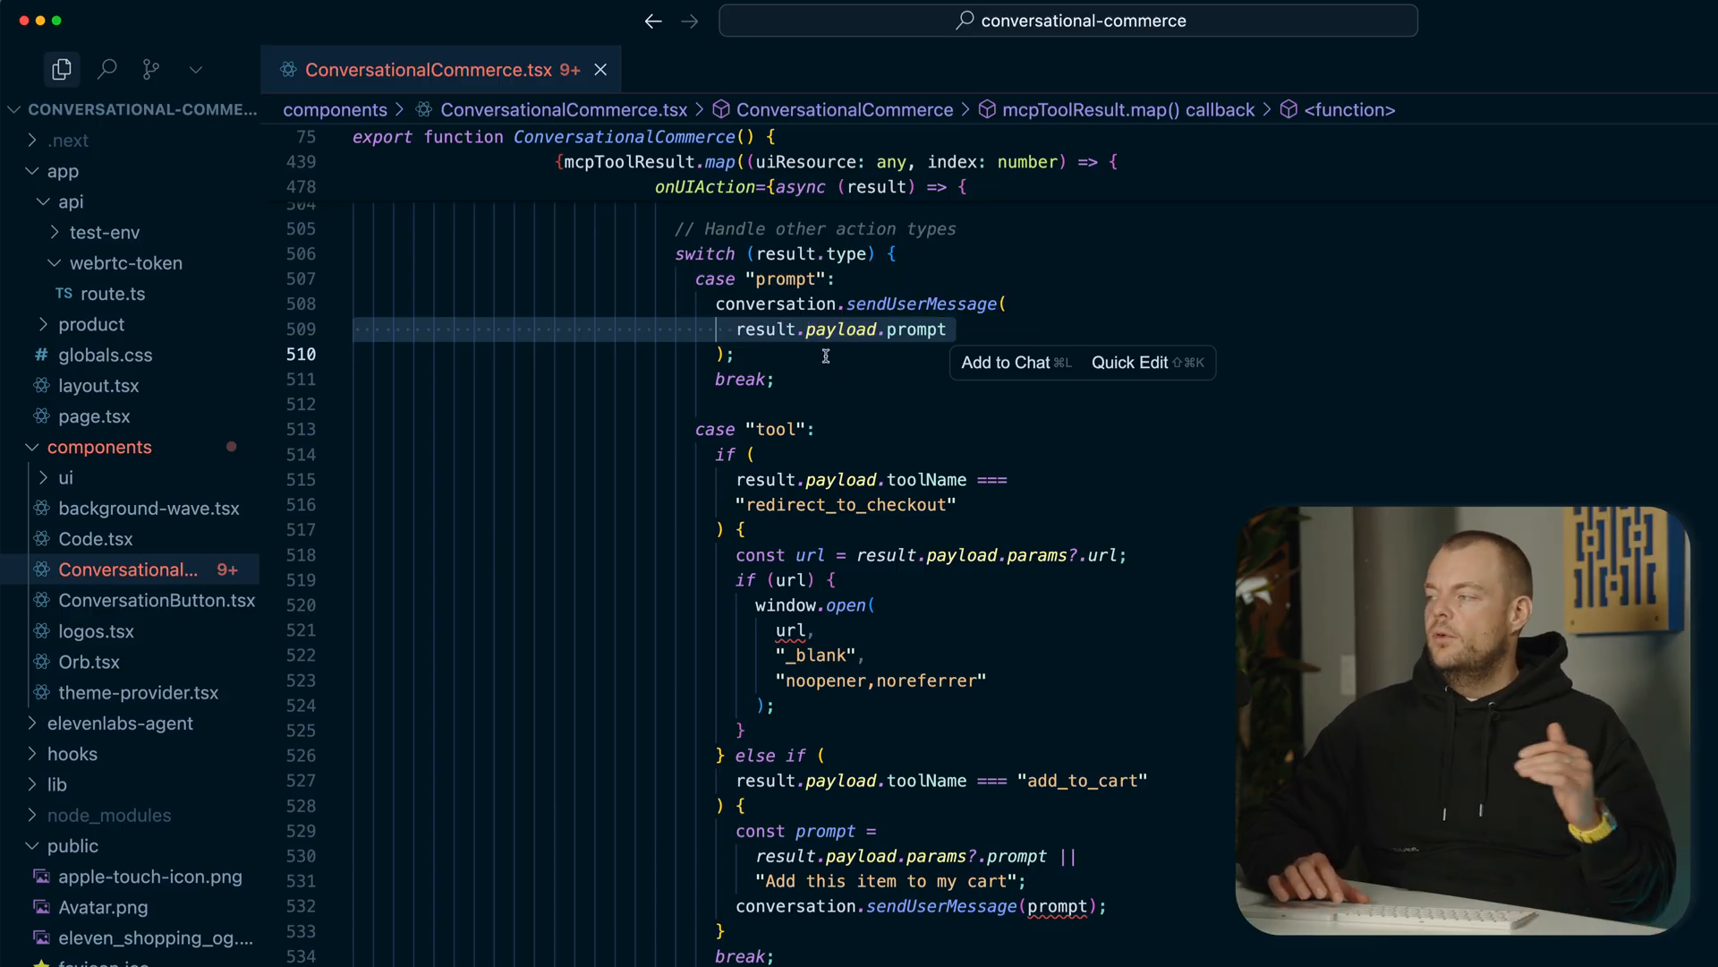
scroll(down, 3)
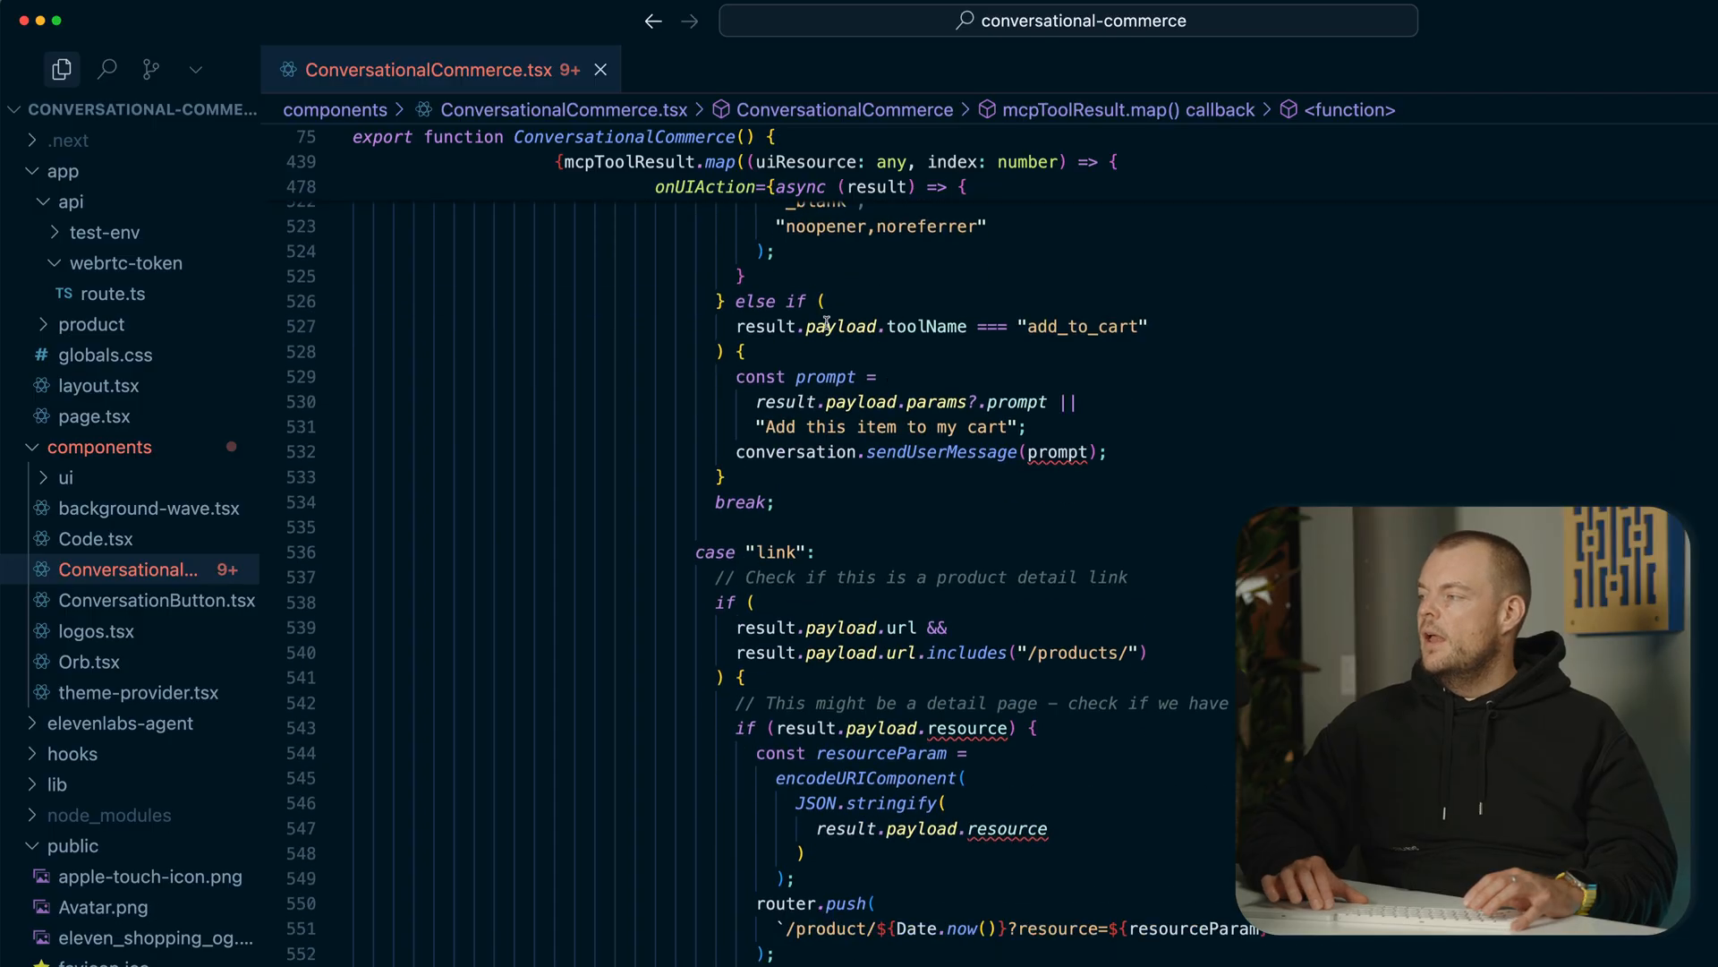